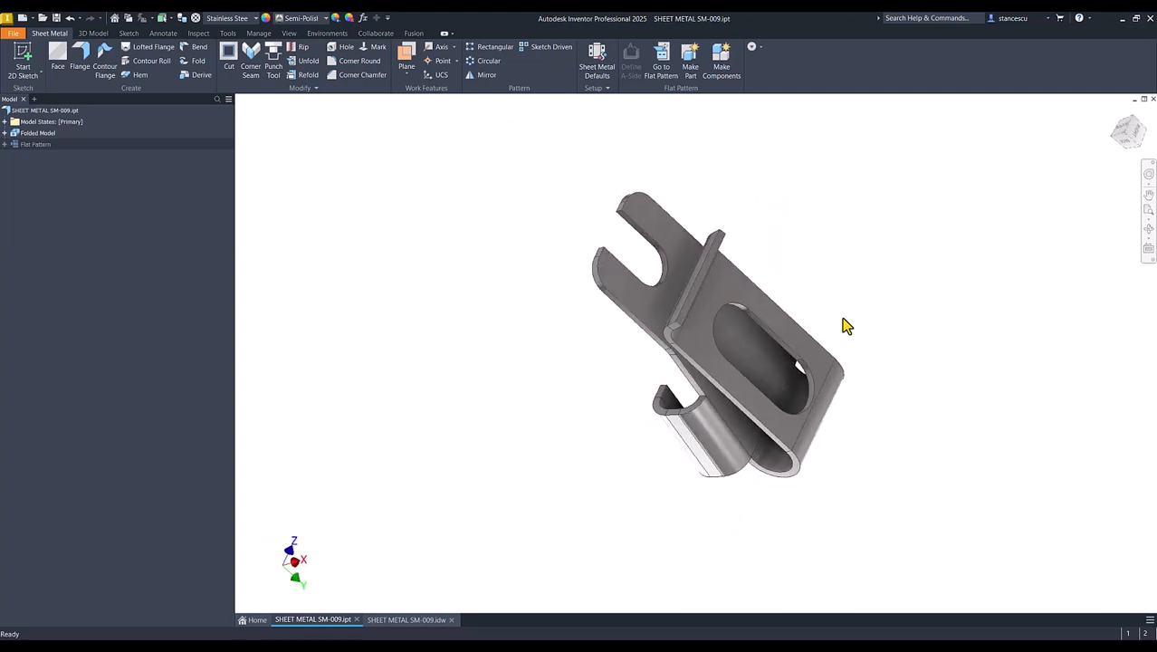
# Reset the clip to home view and bring up the SHEET METAL SM-009.idw reference drawing
pyautogui.press('f6')
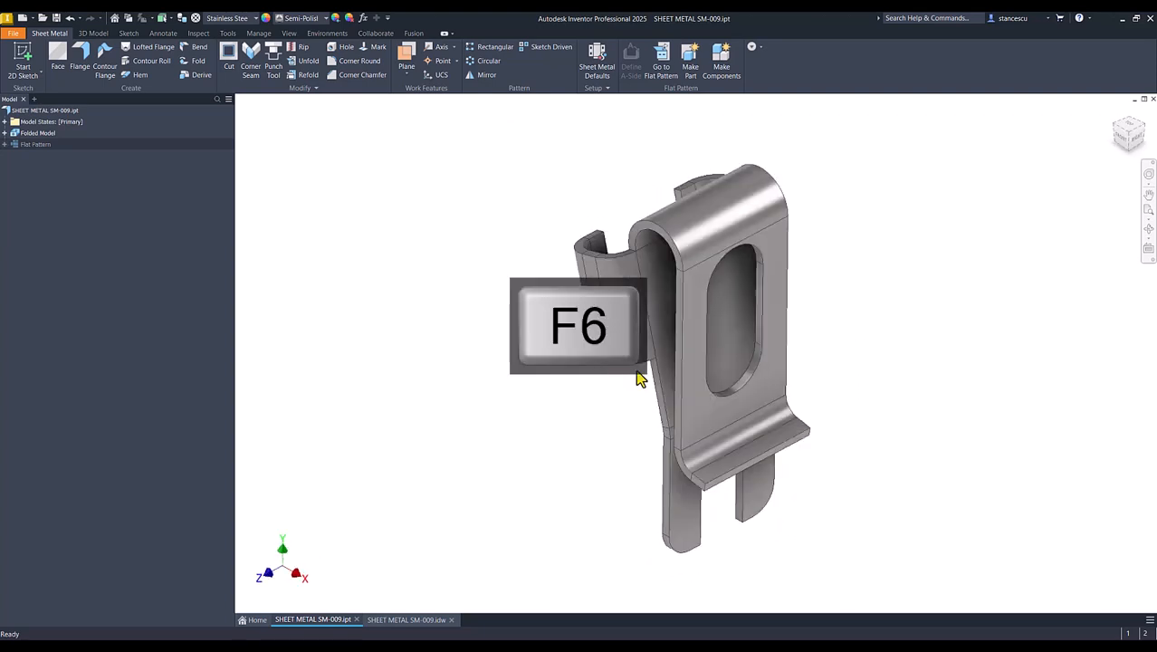
pyautogui.click(411, 619)
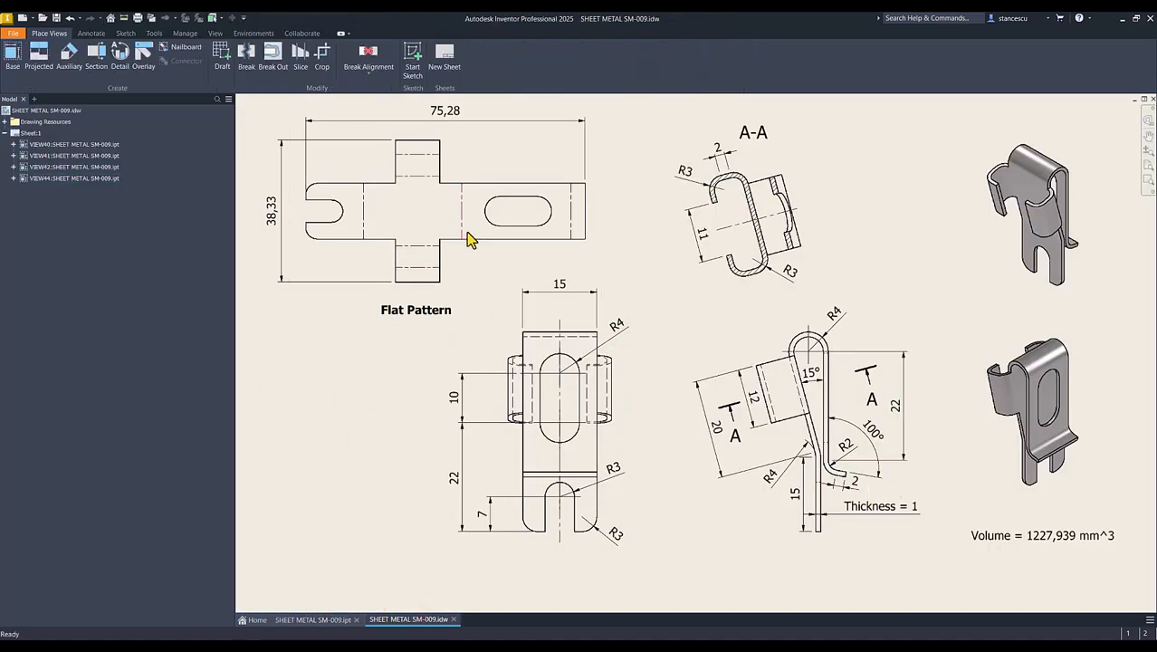
pyautogui.click(416, 309)
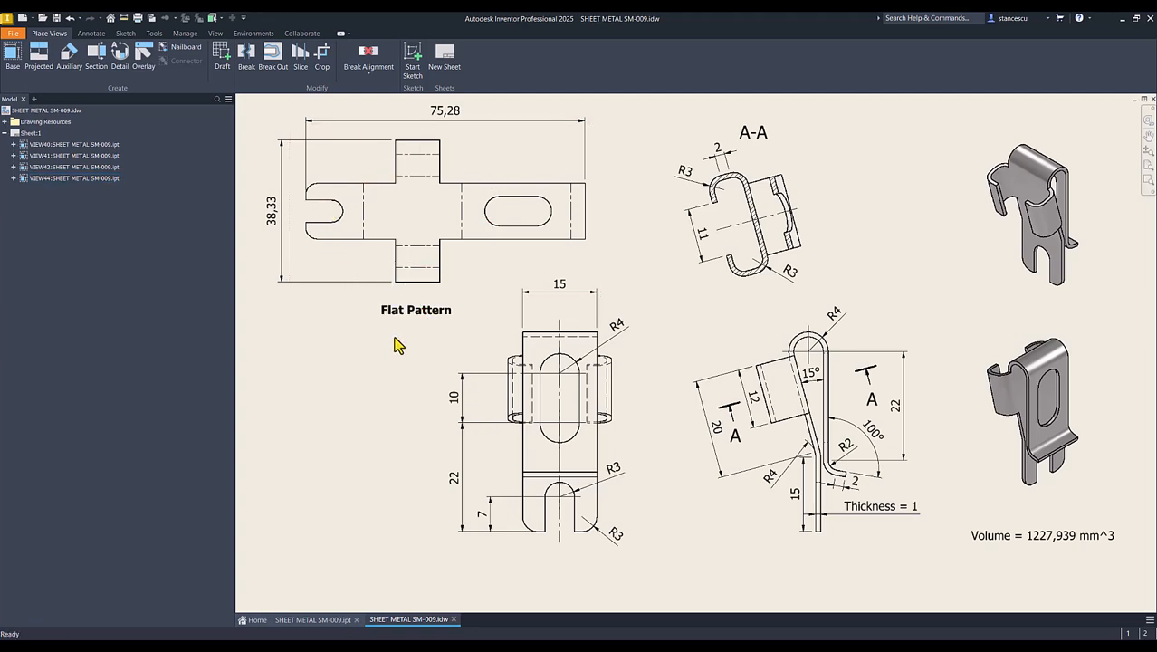
pyautogui.moveTo(406, 575)
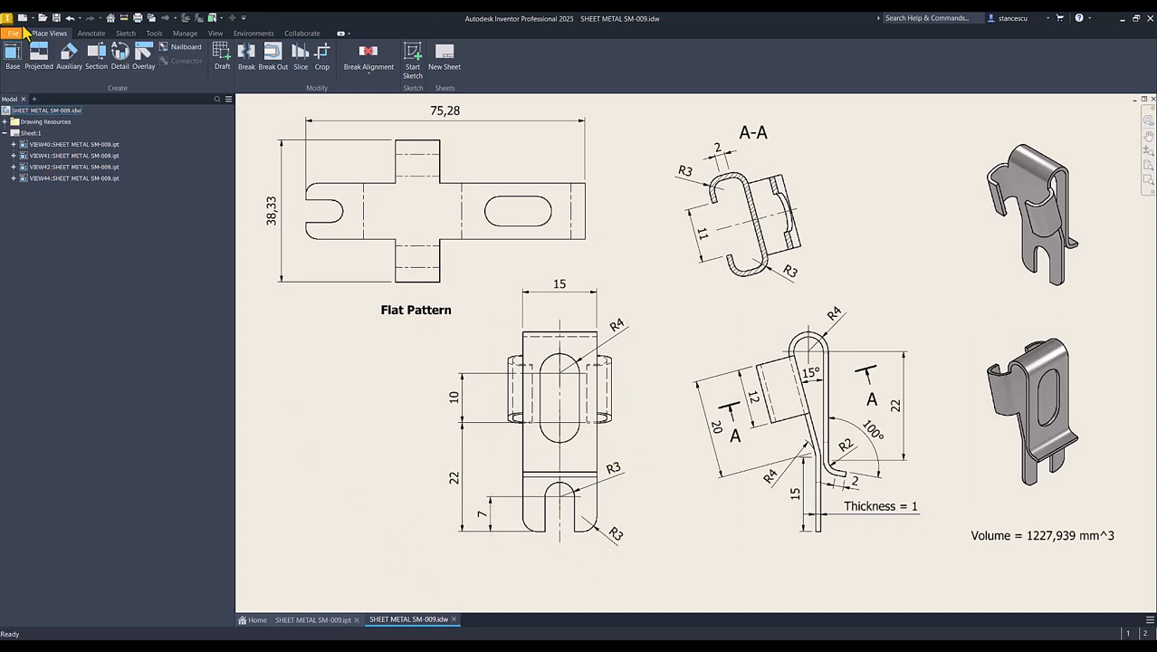
# Create a new part from the Sheet Metal (mm).ipt template and start a 2D sketch
pyautogui.click(22, 19)
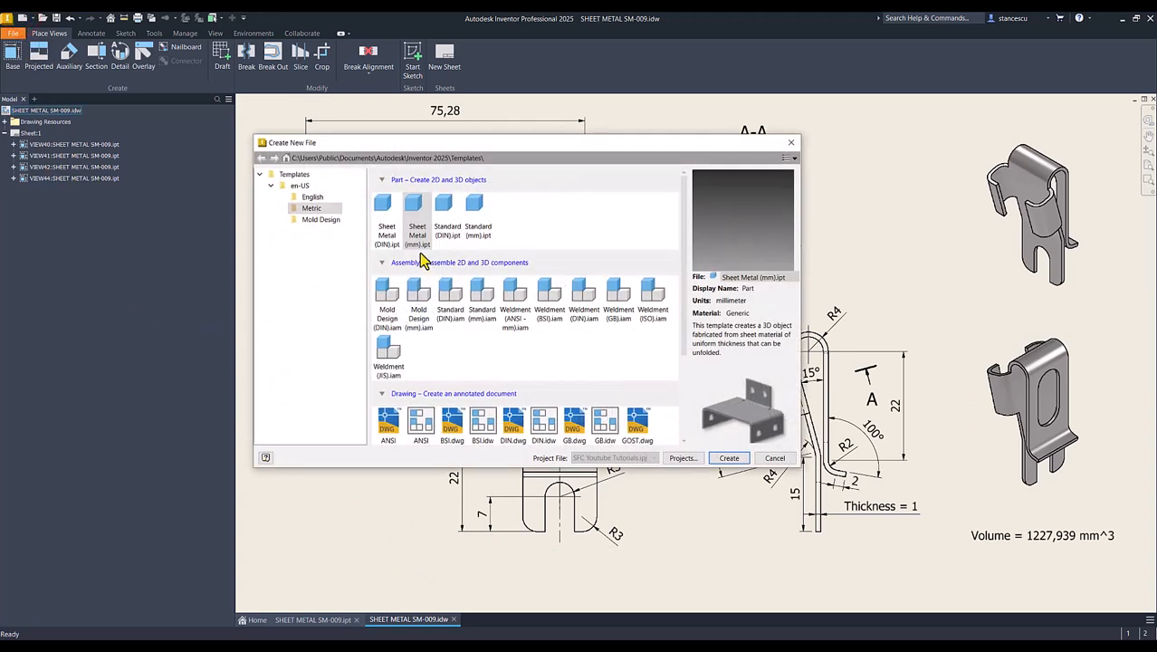
pyautogui.click(728, 457)
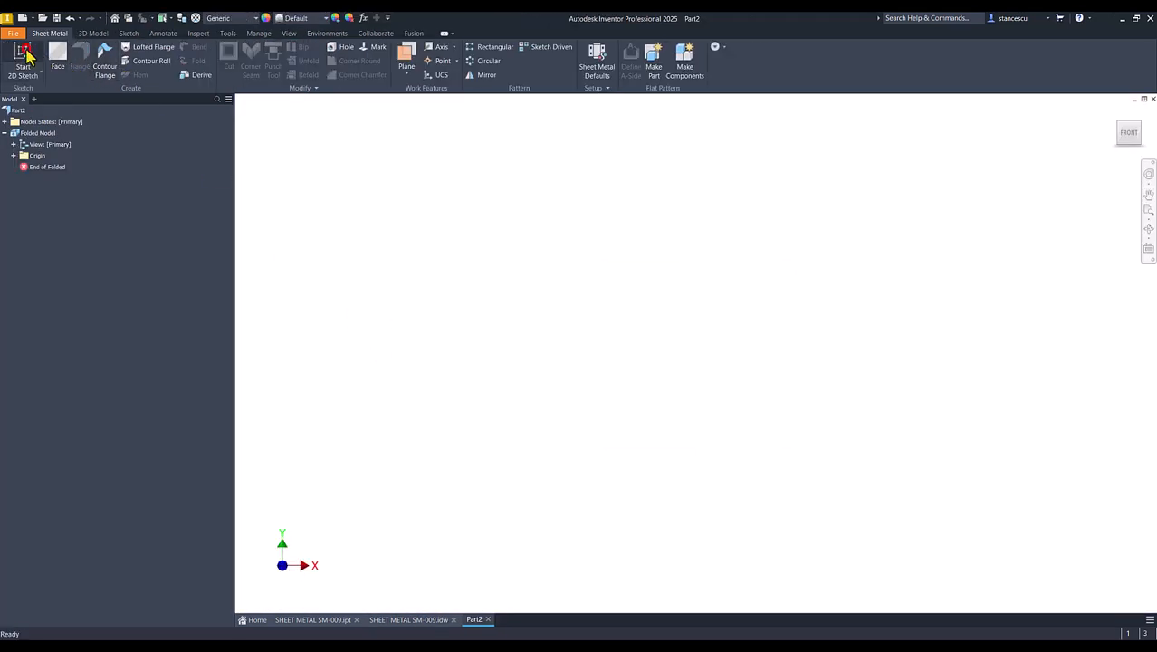
pyautogui.click(22, 58)
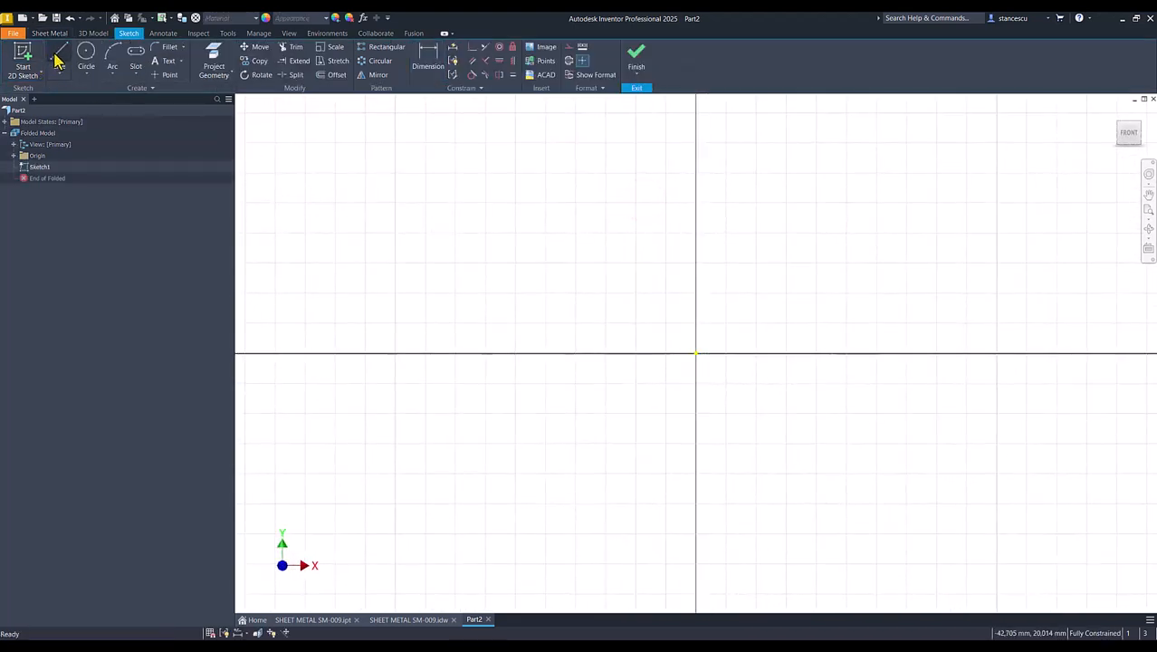
# Draw the clip profile lines with a rounded top arc and make the slanted leg tangent to it
pyautogui.click(58, 55)
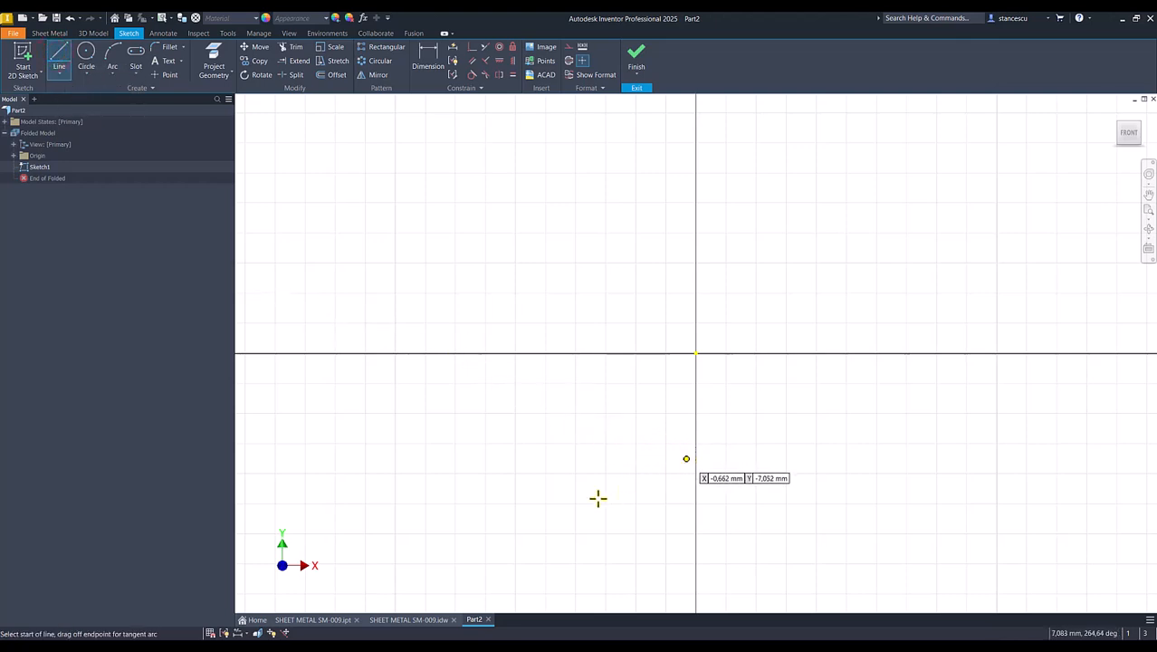
pyautogui.click(704, 571)
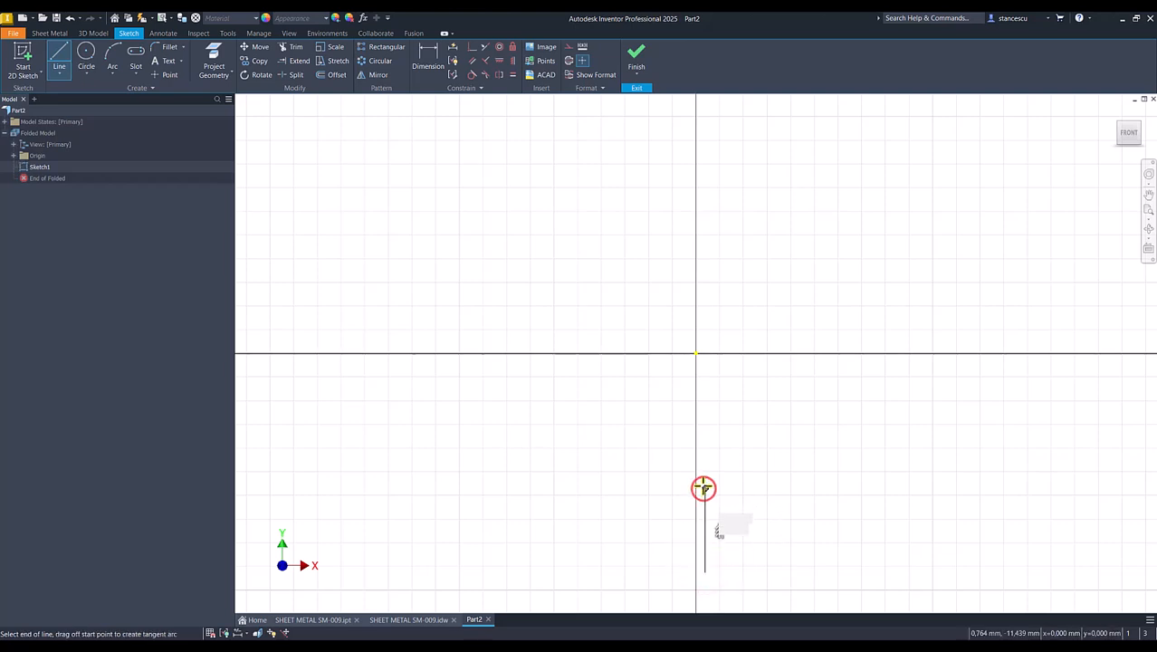
pyautogui.click(704, 489)
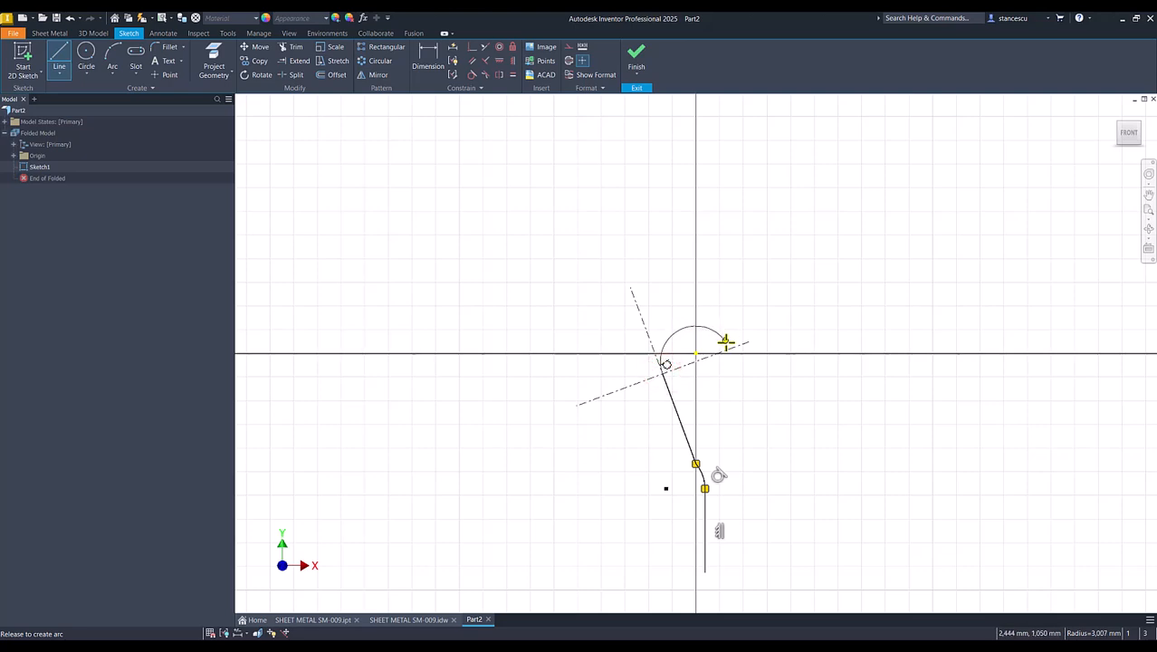
pyautogui.moveTo(731, 362)
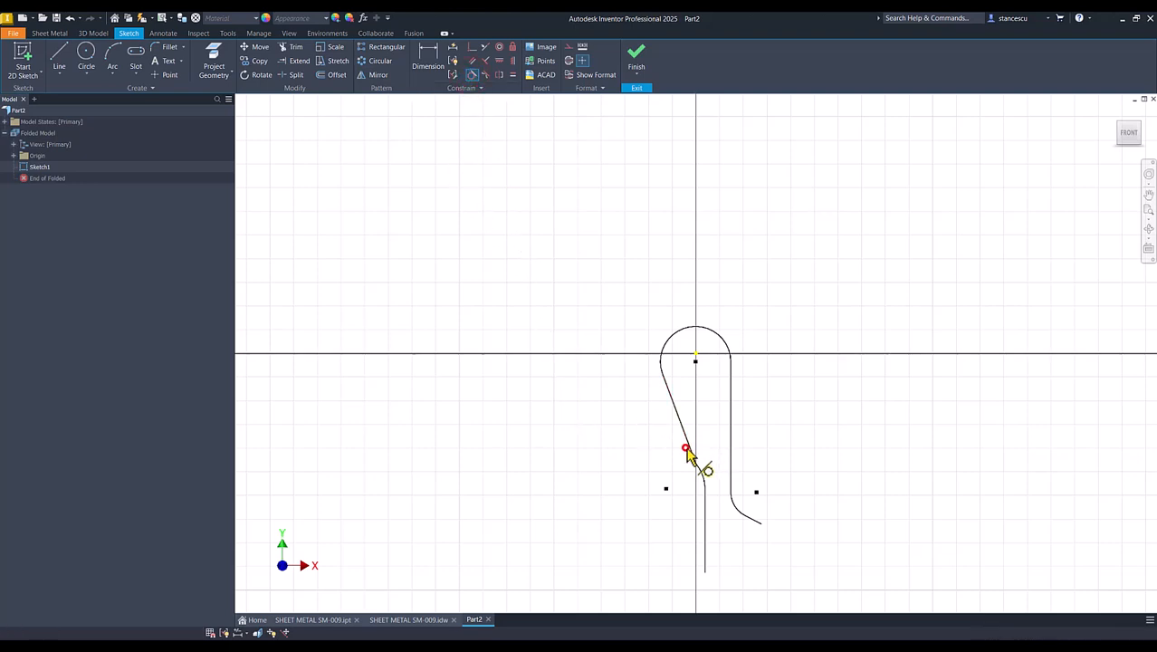
pyautogui.click(688, 453)
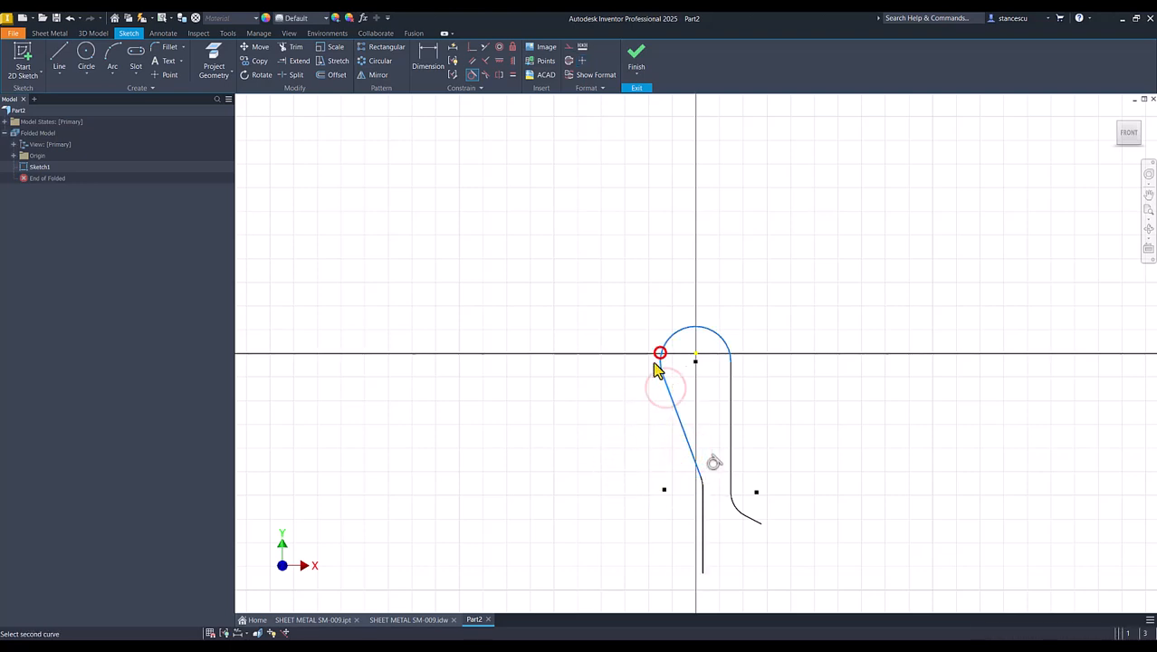
pyautogui.click(659, 351)
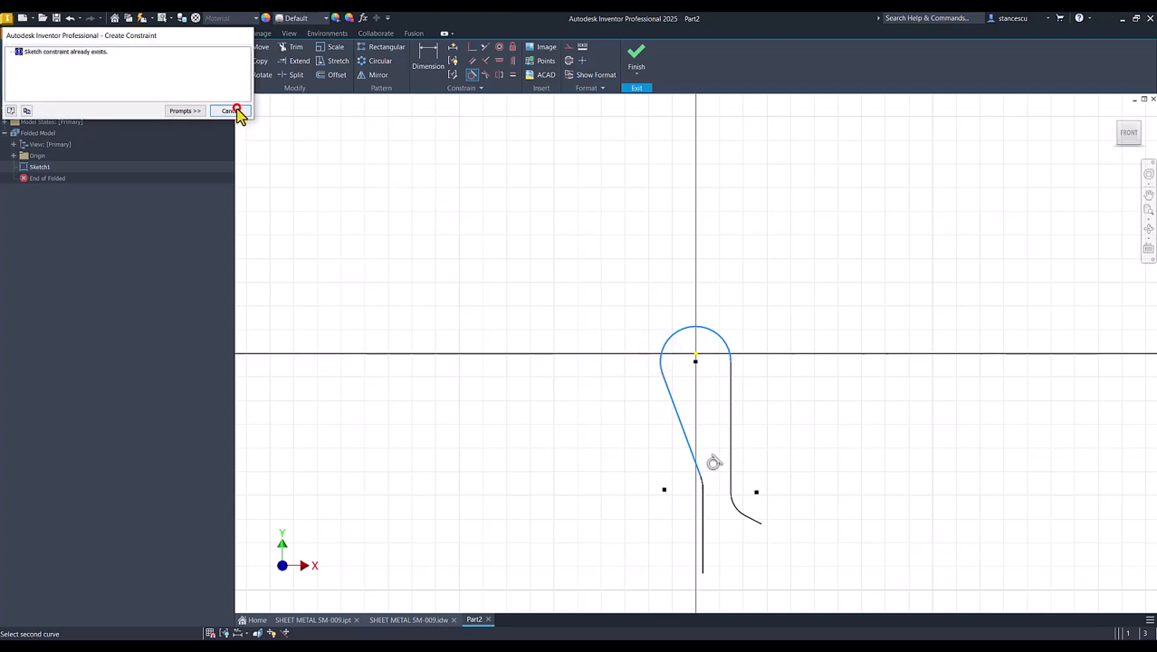
pyautogui.click(228, 111)
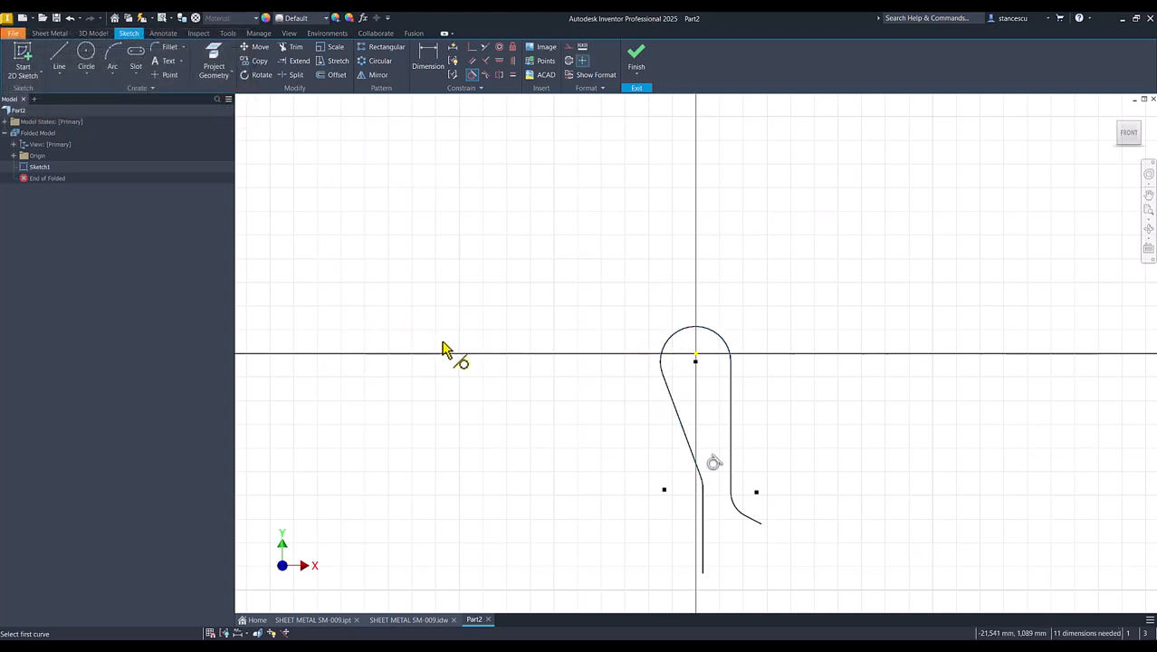
pyautogui.moveTo(496, 189)
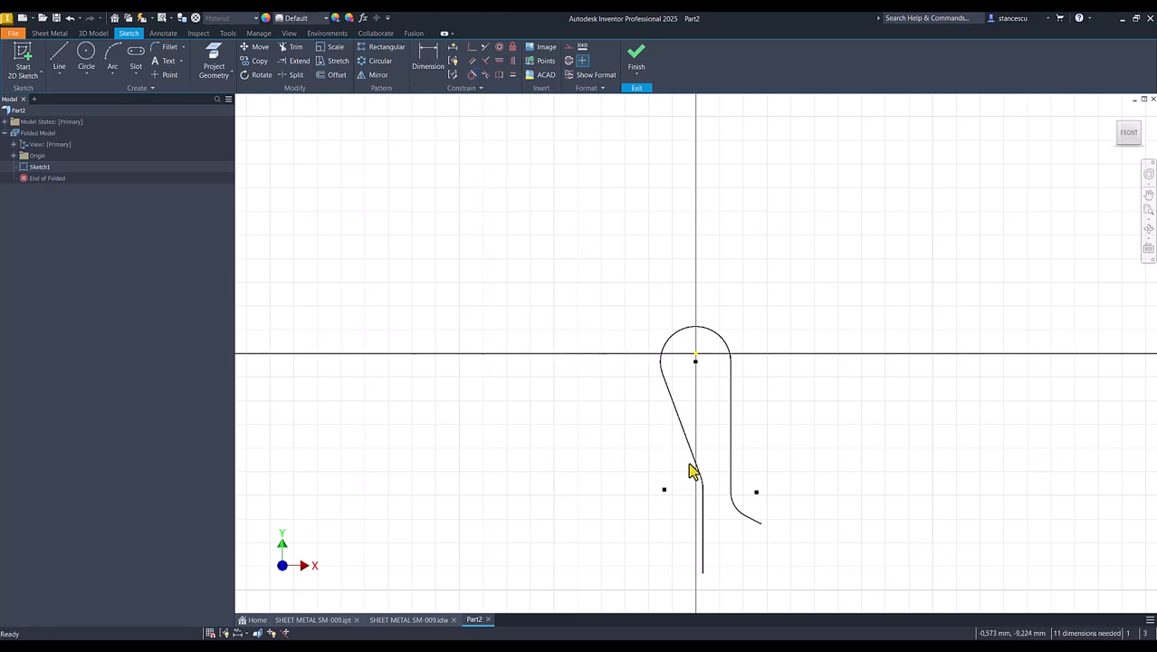
pyautogui.moveTo(470, 109)
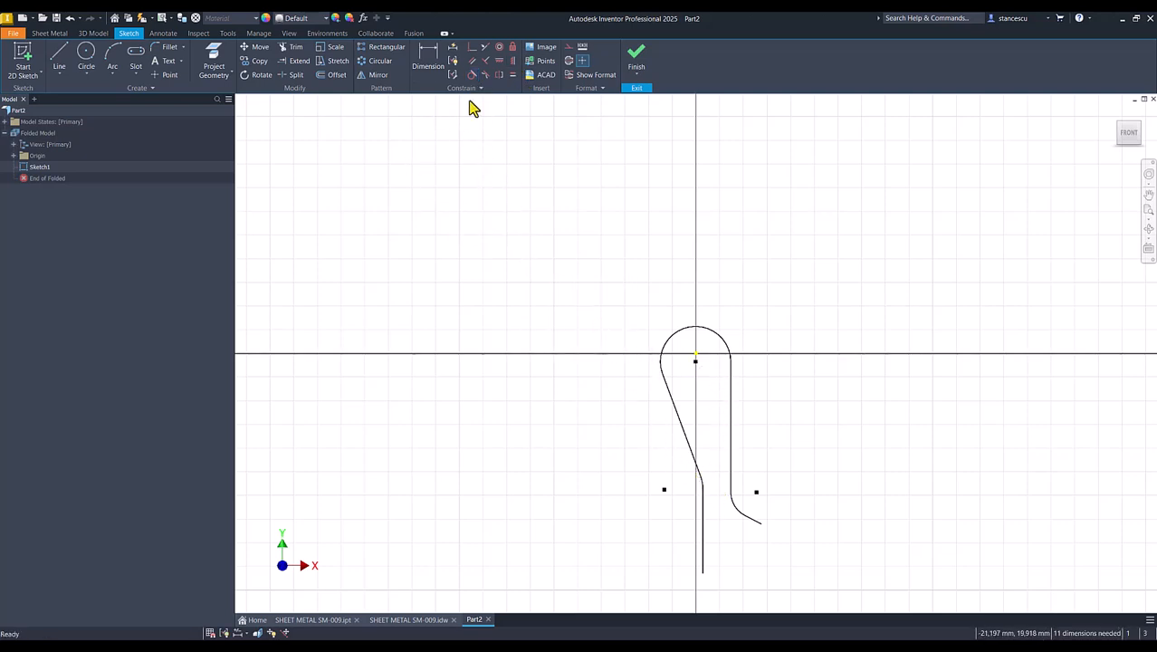
# Dimension the top arc radius R4, the 20 slanted leg and the 15 lower vertical leg
pyautogui.click(470, 47)
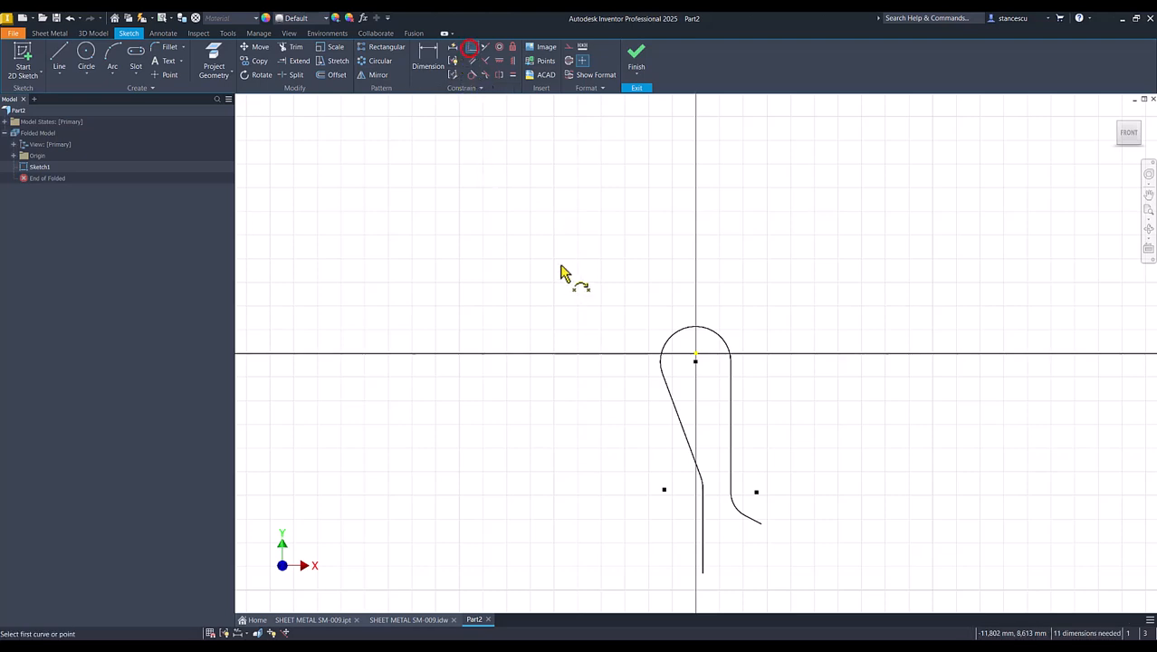
pyautogui.click(695, 353)
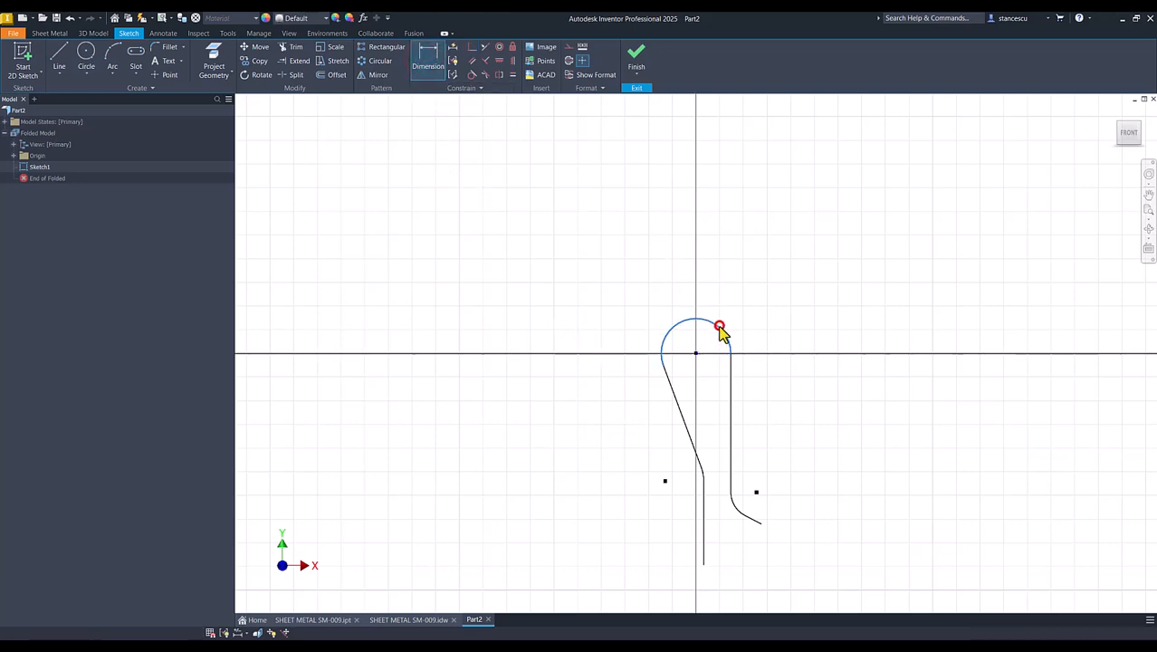
pyautogui.click(718, 326)
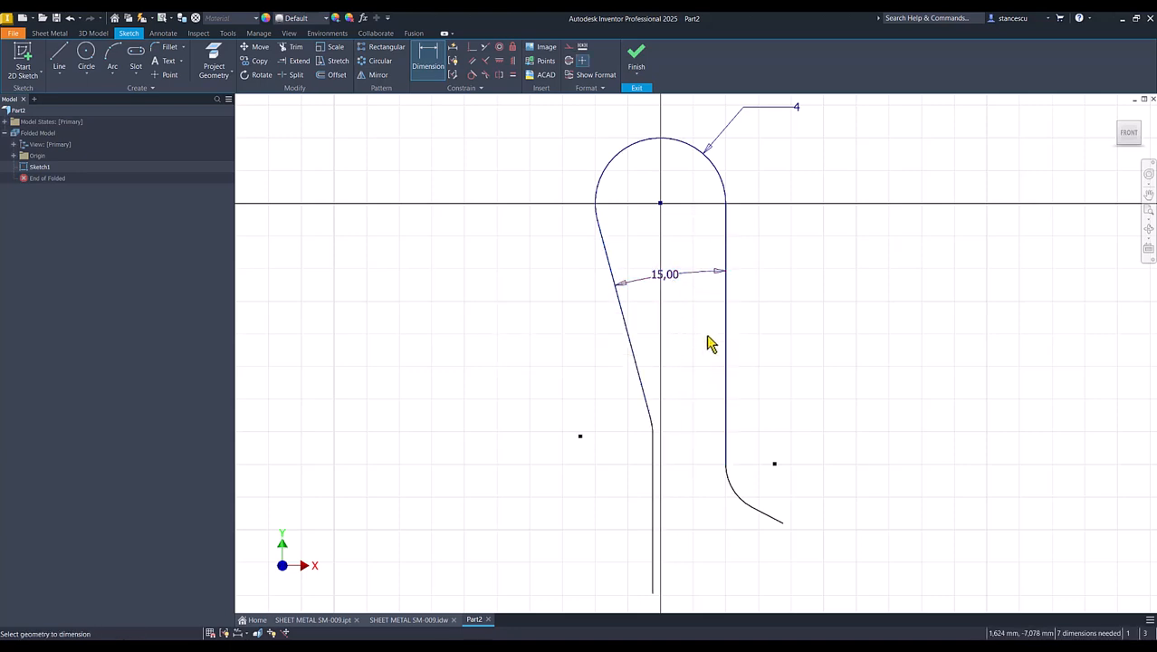
pyautogui.moveTo(598, 329)
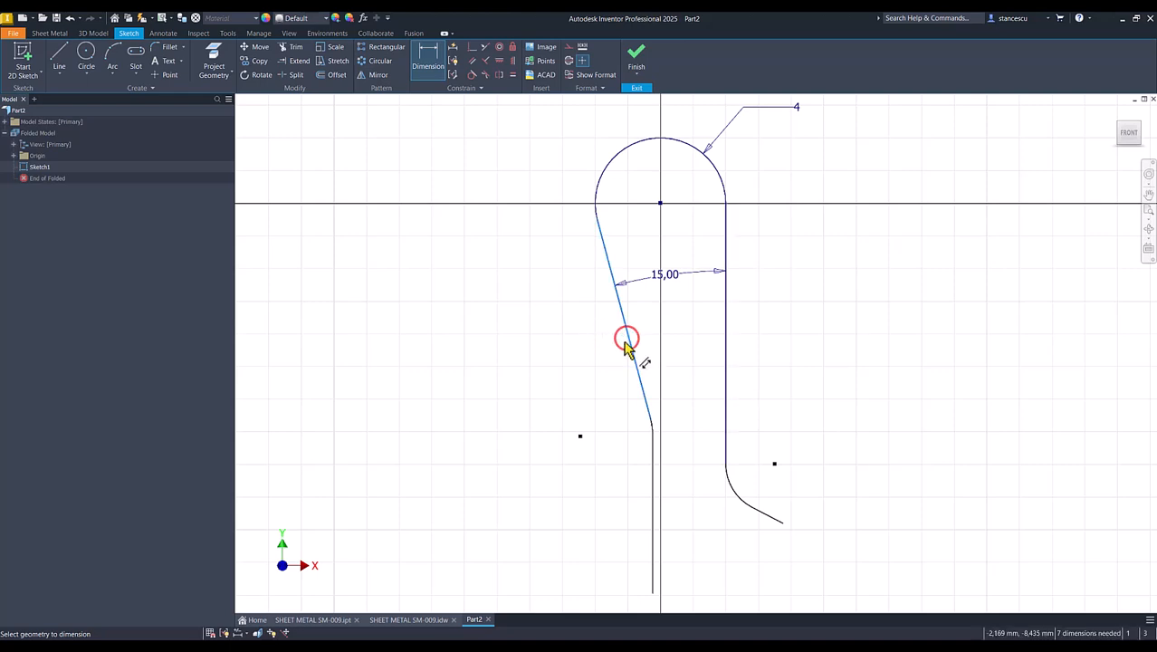
pyautogui.click(652, 344)
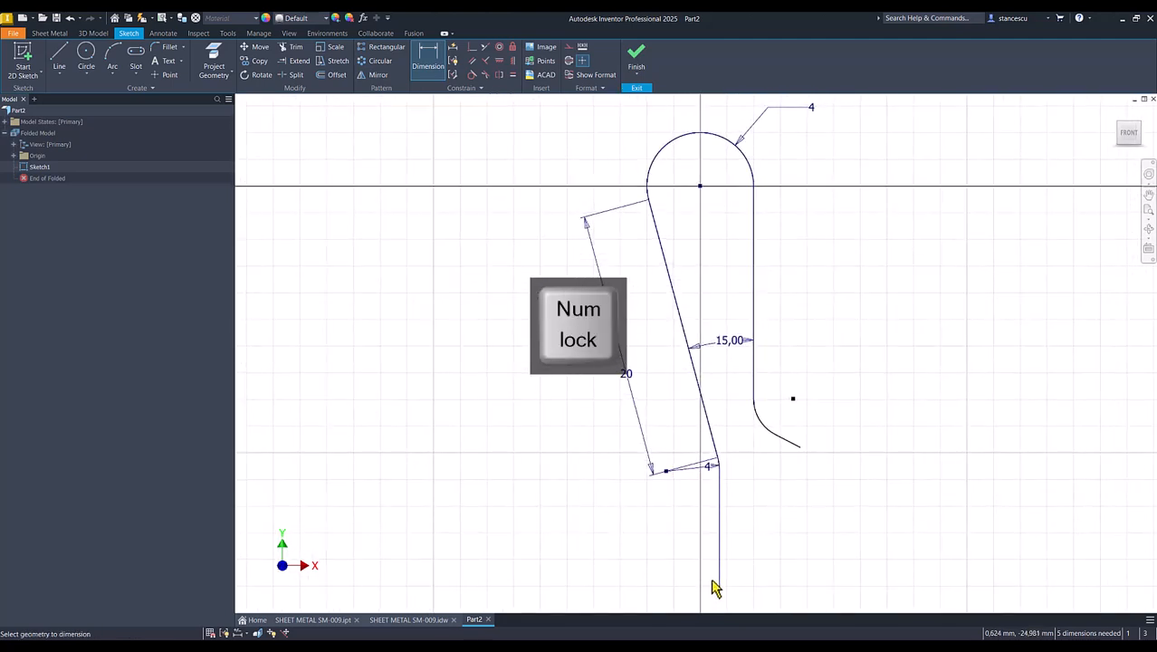
pyautogui.click(681, 569)
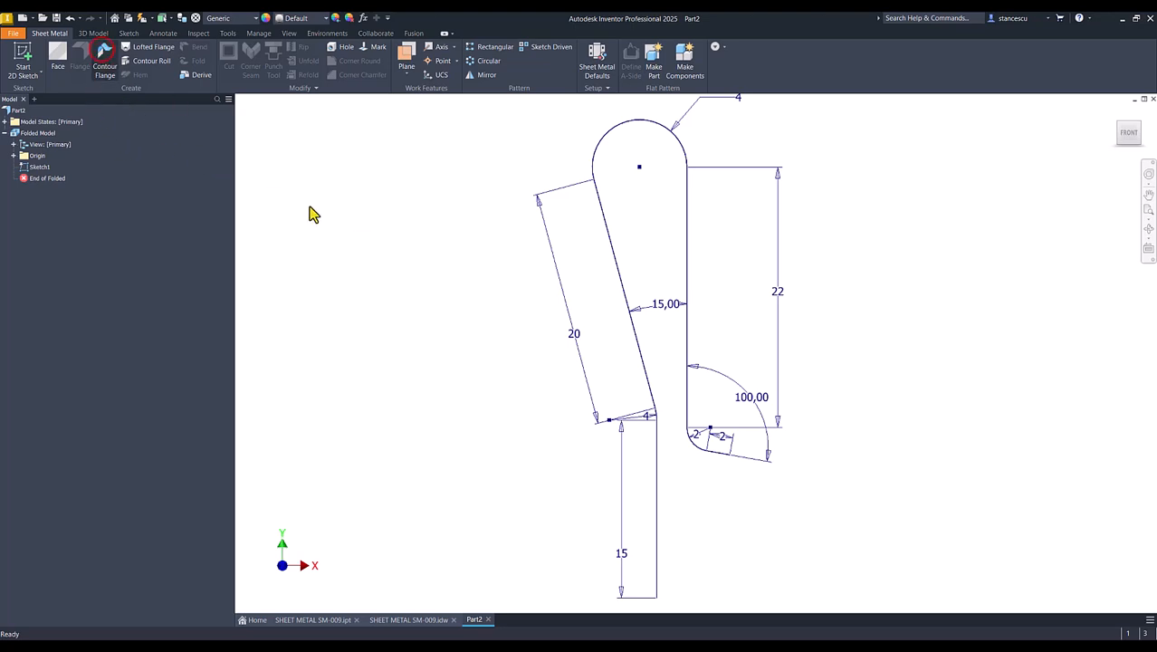
# Build a contour flange from the profile with Width Extents Distance 15 mm
pyautogui.click(103, 65)
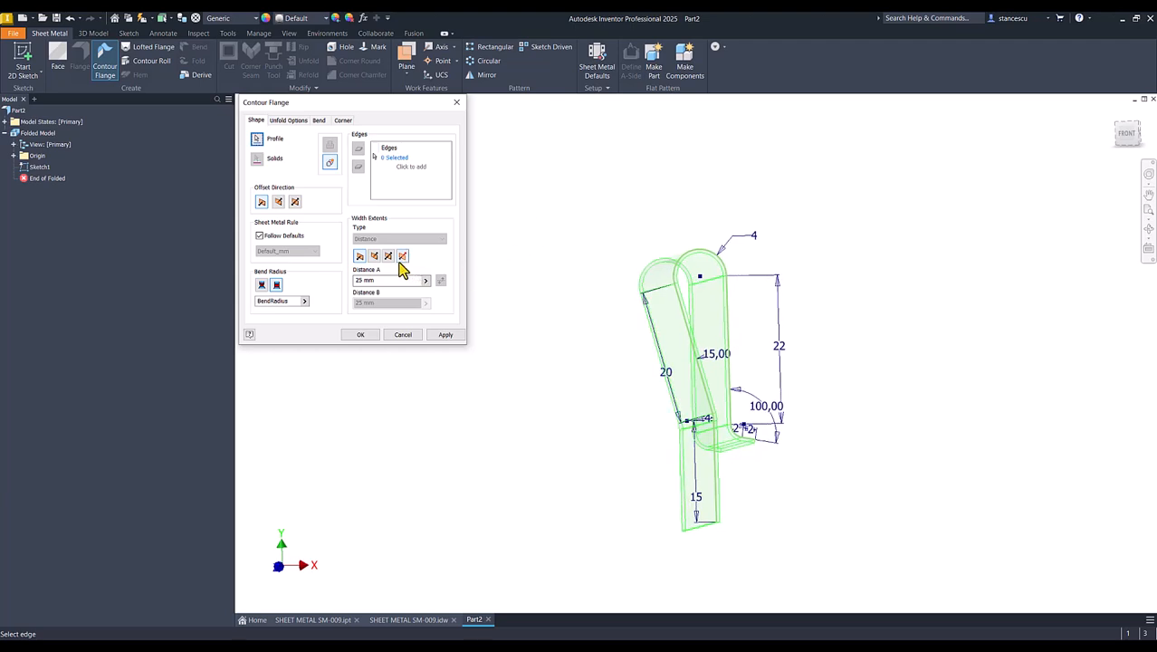
pyautogui.click(388, 255)
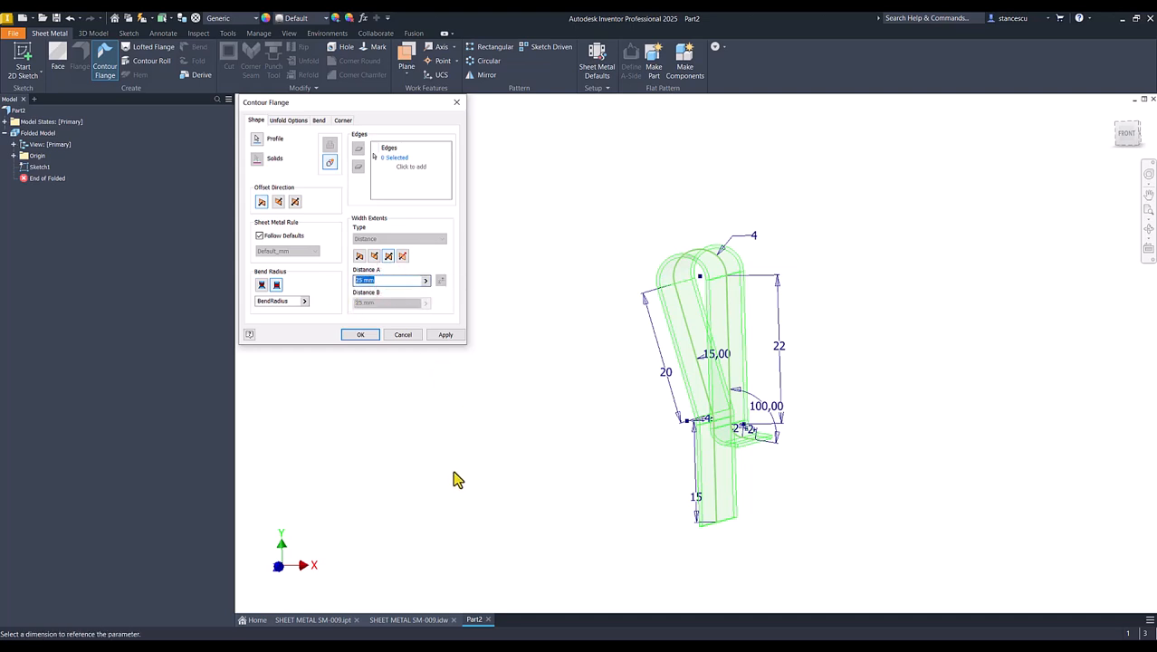
pyautogui.write('1')
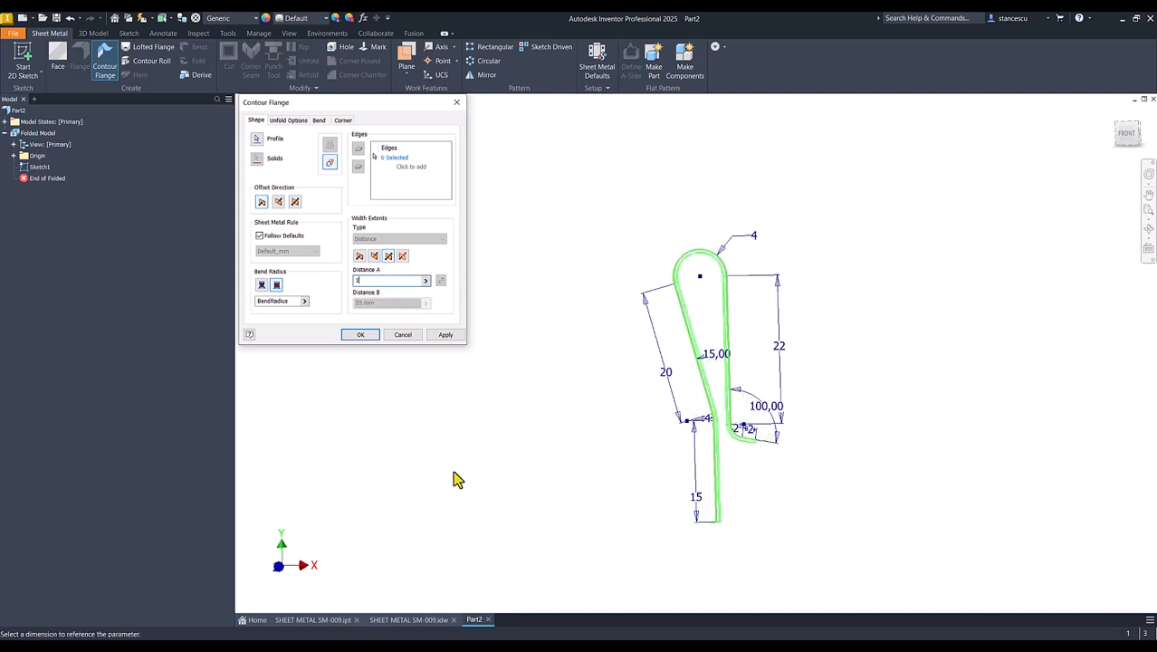
pyautogui.write('15')
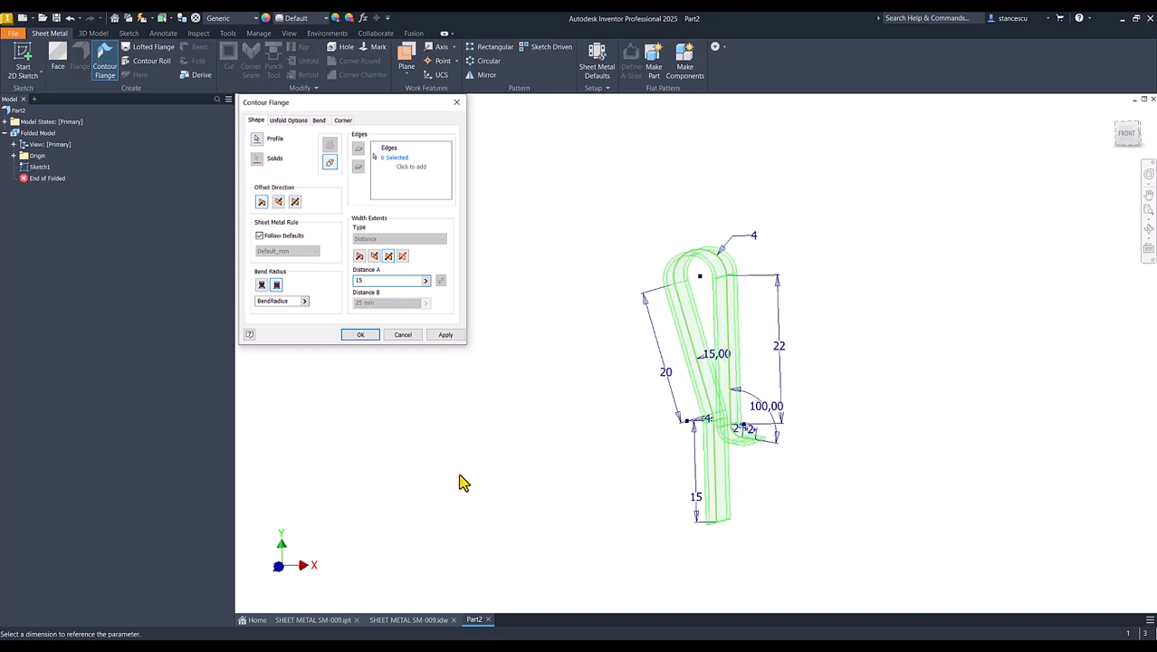
pyautogui.click(359, 333)
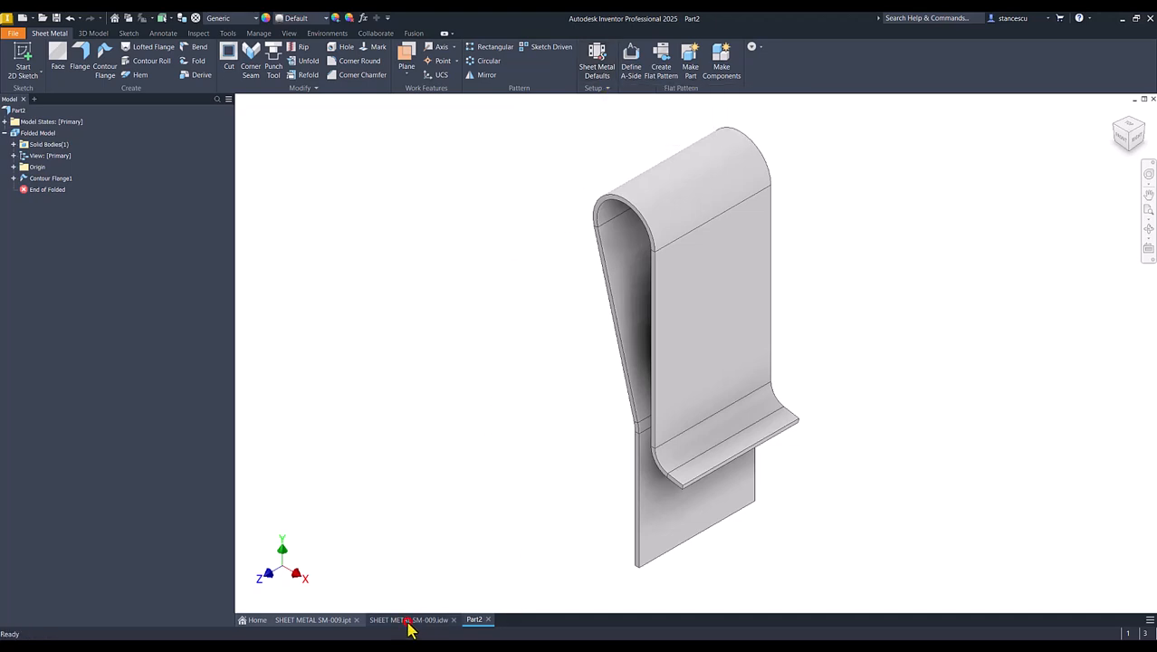
# Check the reference drawing, then return to the Part2 clip model
pyautogui.click(407, 619)
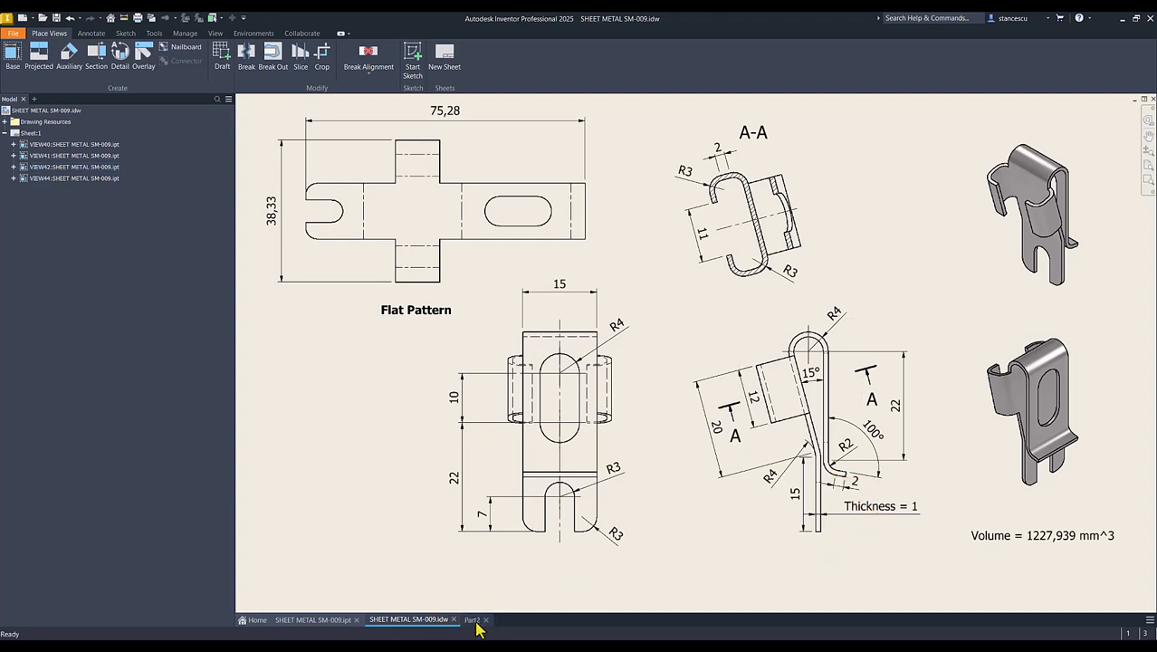
pyautogui.click(471, 619)
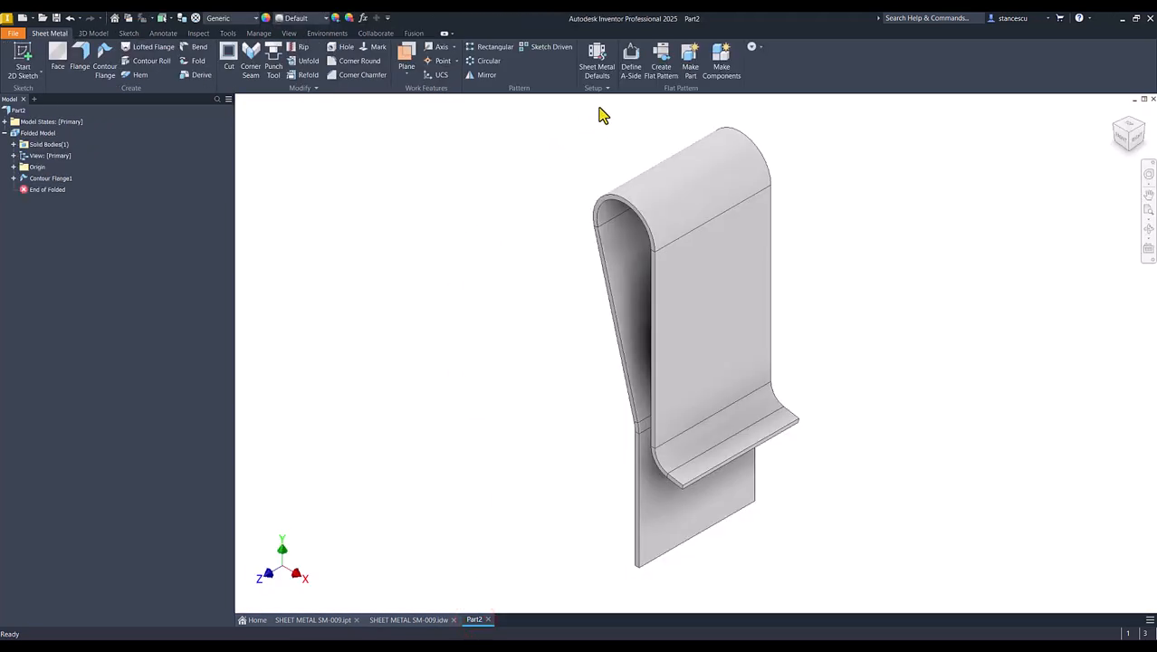
# Set a custom 1 mm sheet thickness in Sheet Metal Defaults instead of the rule's value
pyautogui.click(597, 62)
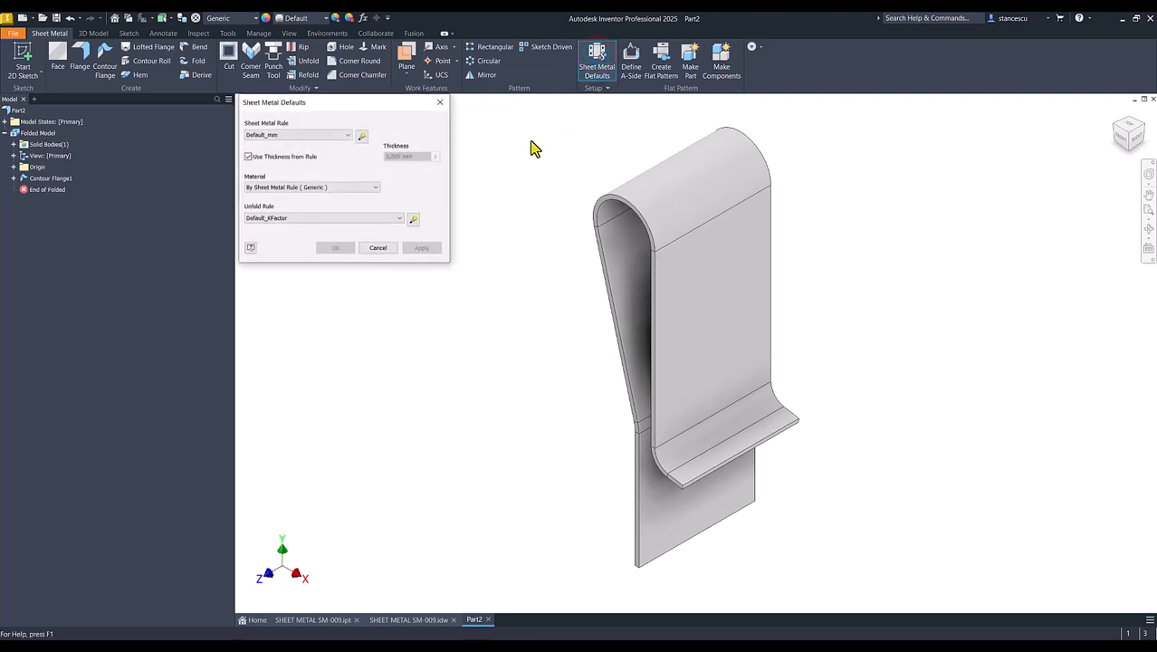
pyautogui.click(248, 155)
pyautogui.write('1')
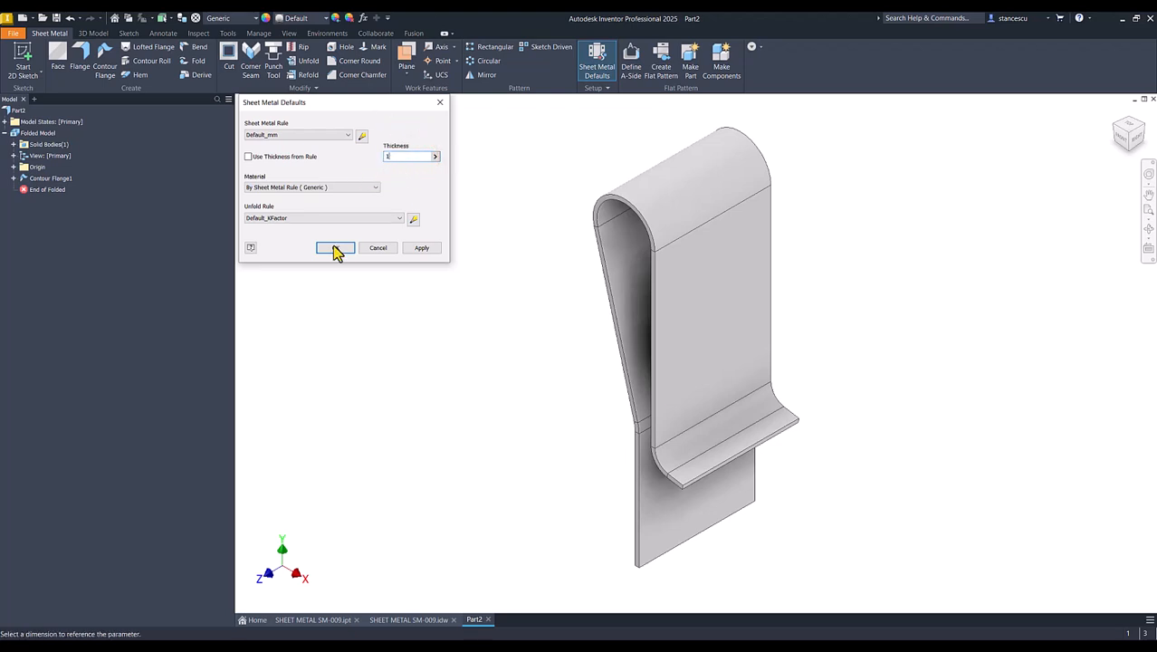
pyautogui.click(335, 247)
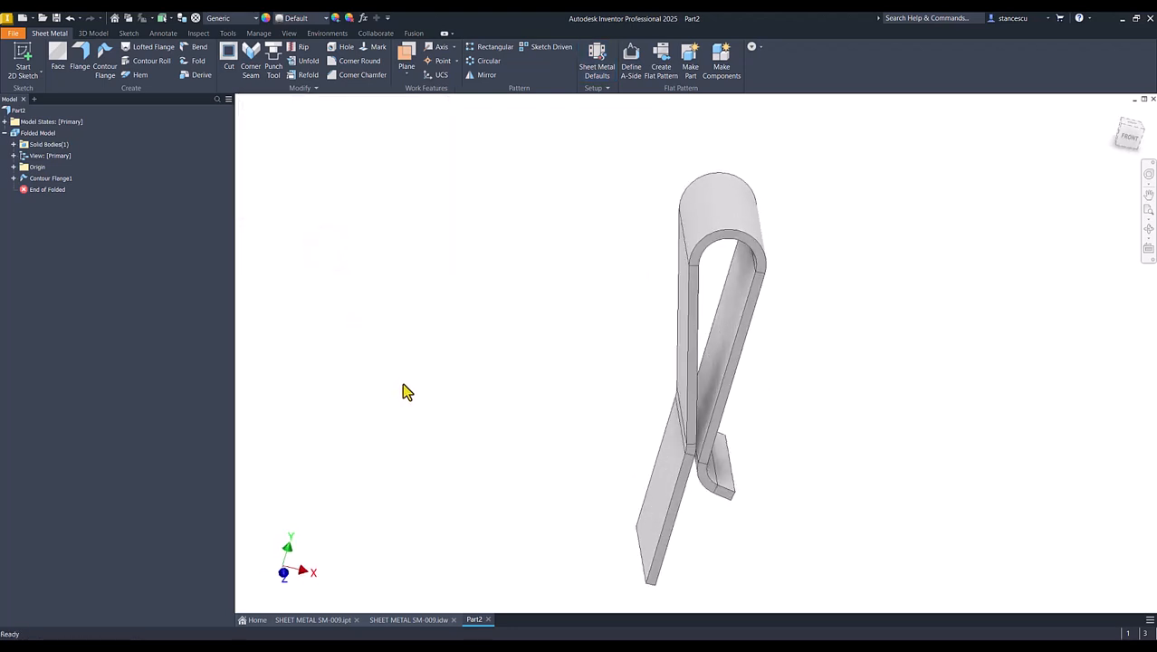
pyautogui.press('f6')
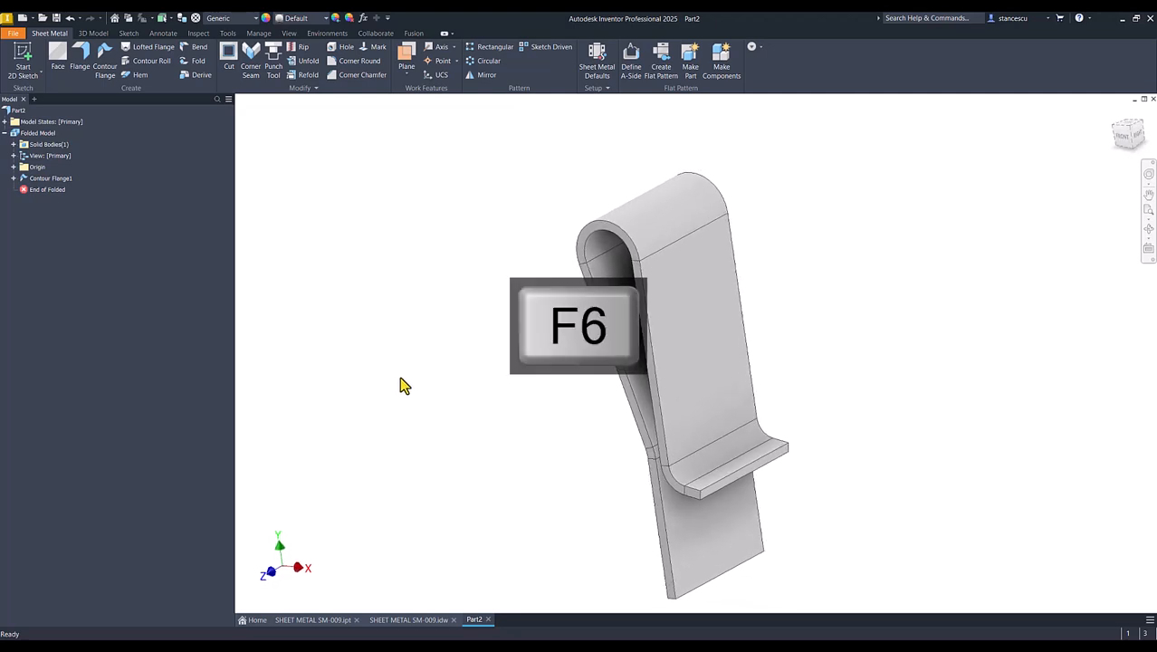
pyautogui.press('f6')
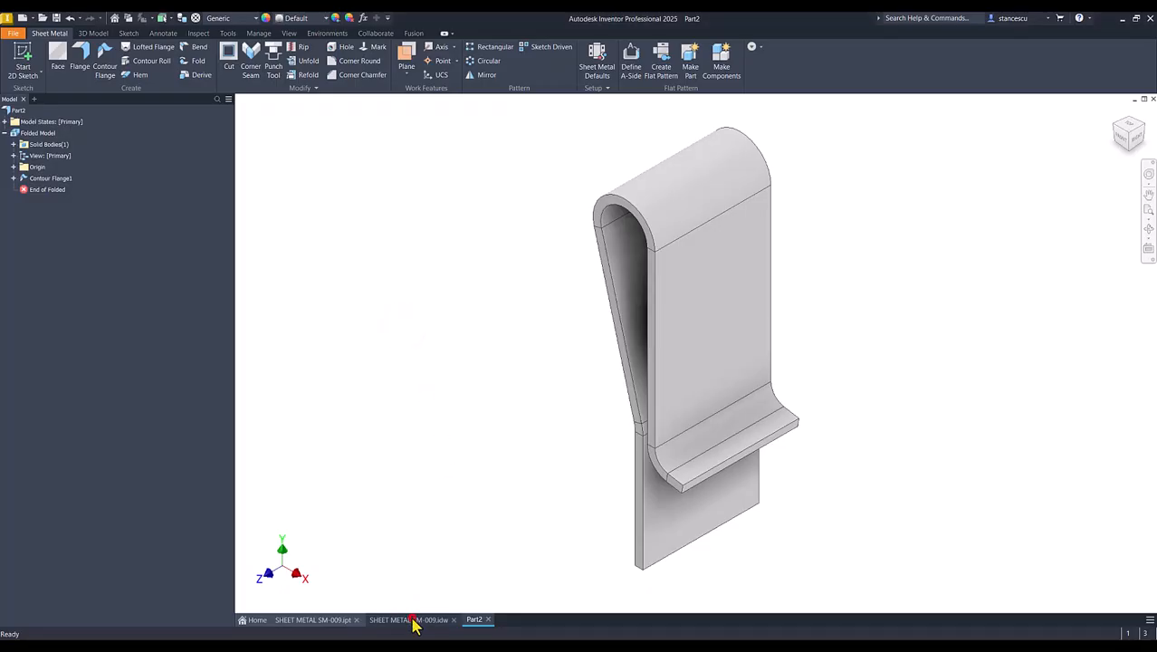
# Open the SHEET METAL SM-009.ipt reference clip, orbit to view its sides, and return home
pyautogui.click(407, 619)
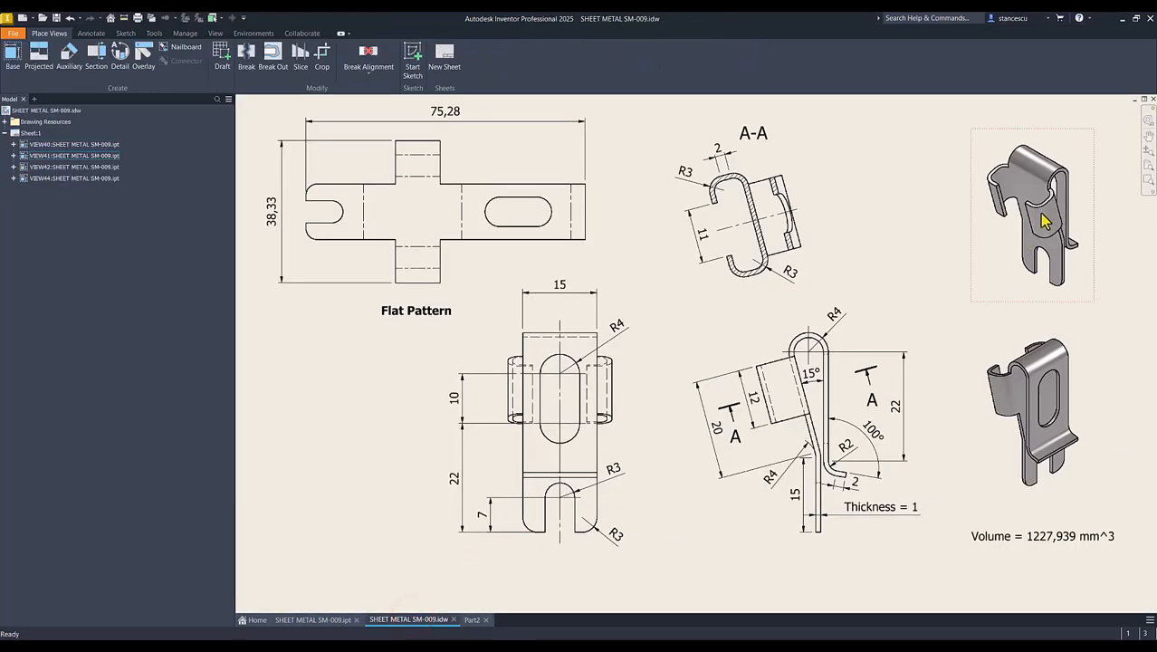
pyautogui.moveTo(1014, 362)
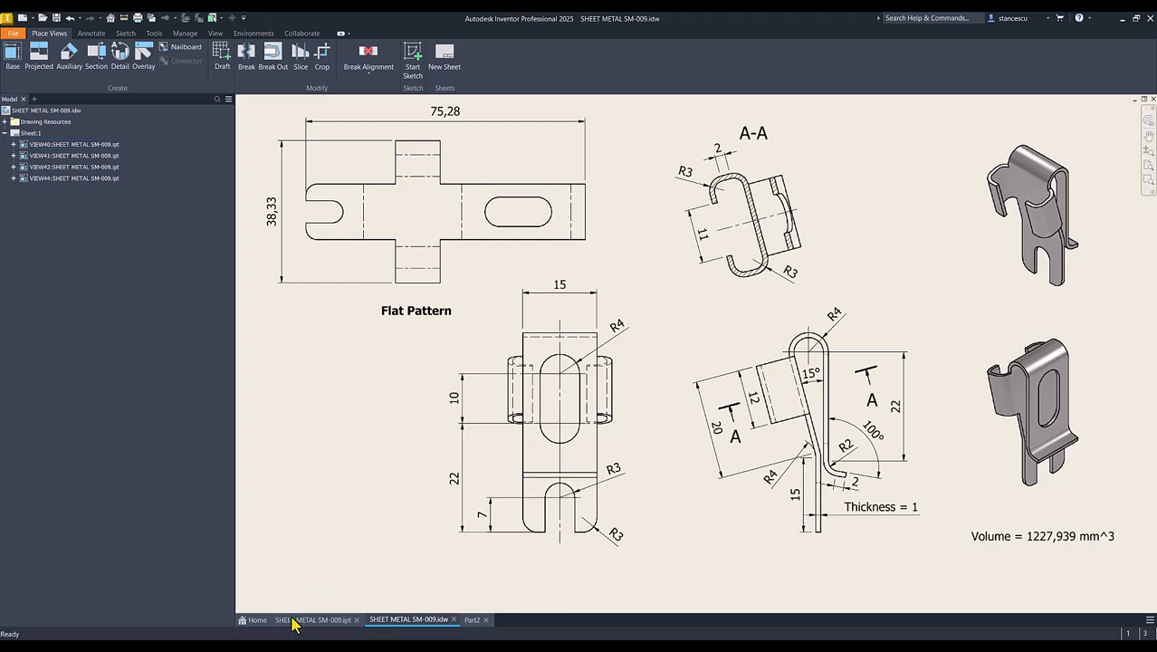
pyautogui.click(311, 619)
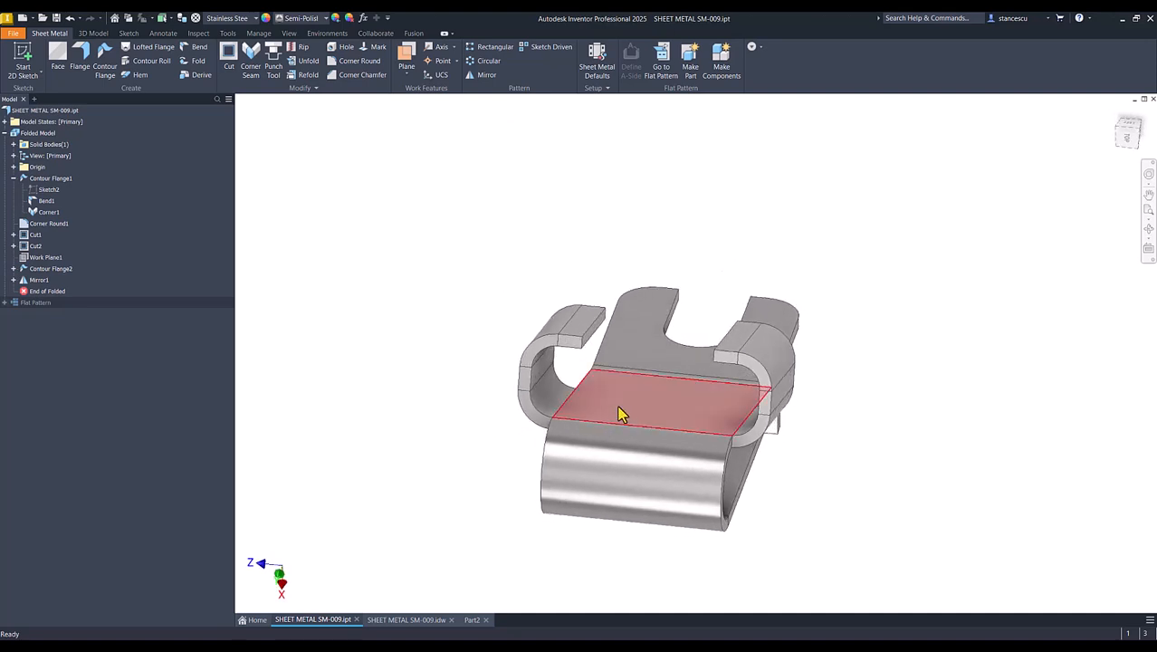
pyautogui.moveTo(652, 408); pyautogui.dragTo(579, 440)
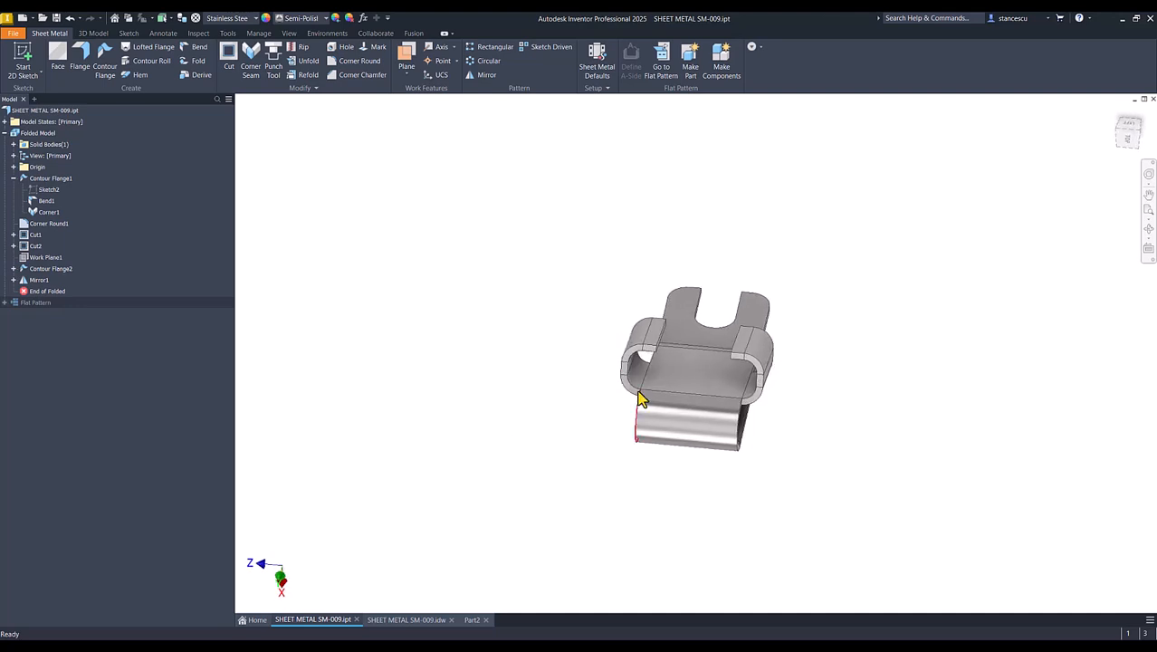
pyautogui.press('F6')
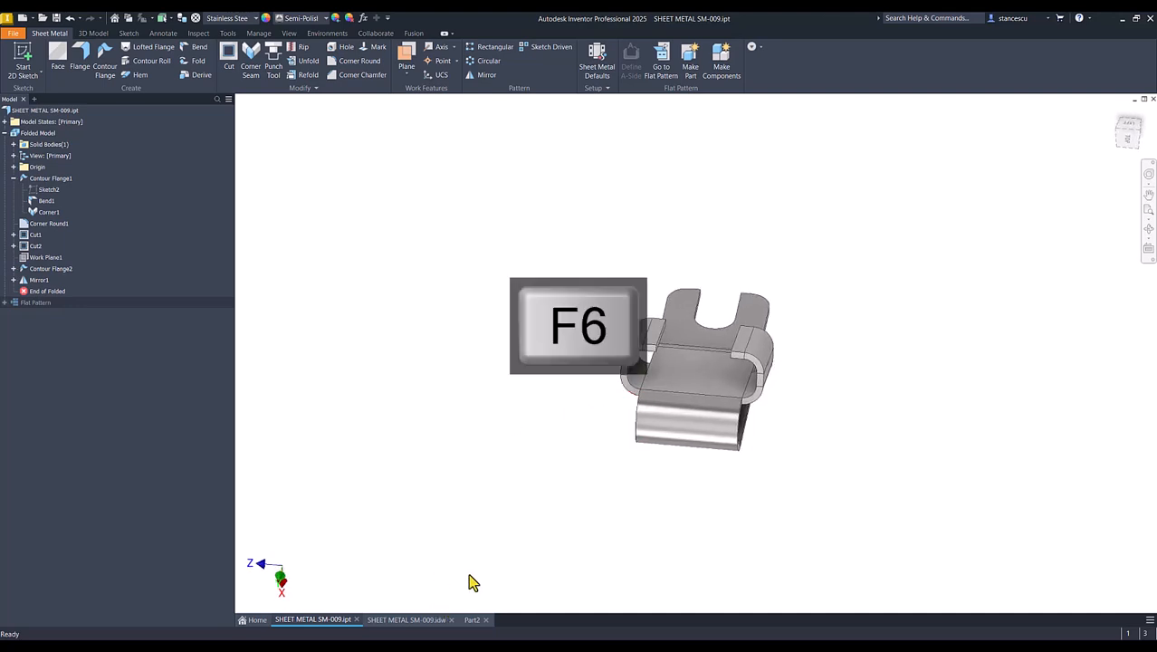
pyautogui.press('F6')
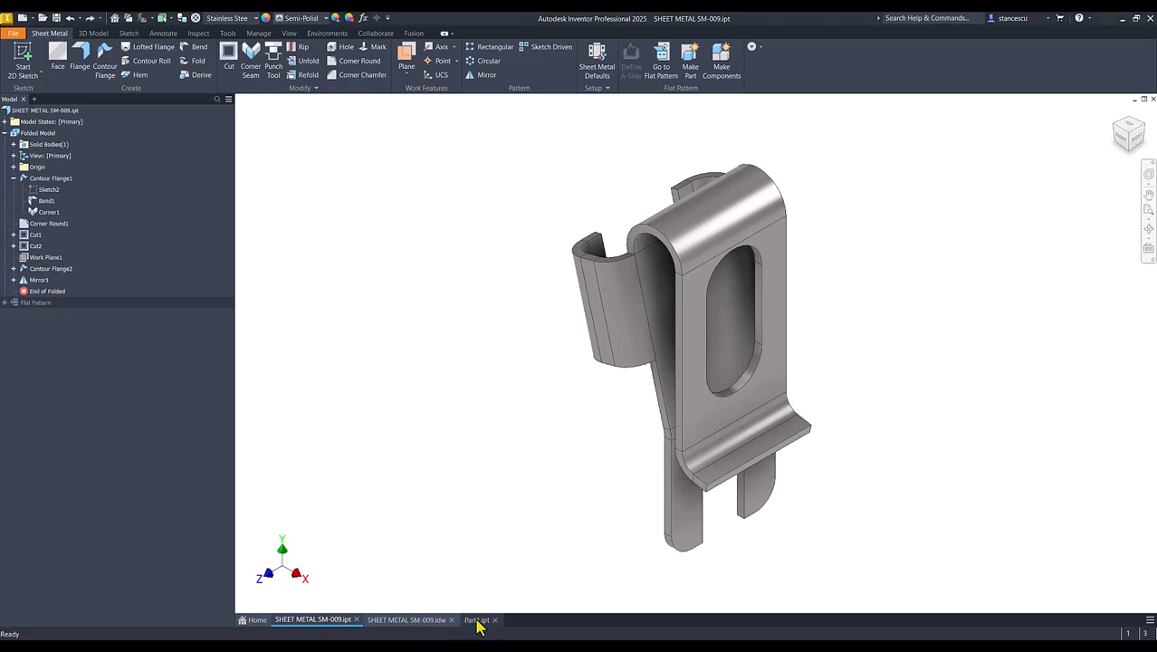
# Back in Part1, place a work plane on the top edge of the clip's curved bend
pyautogui.click(478, 619)
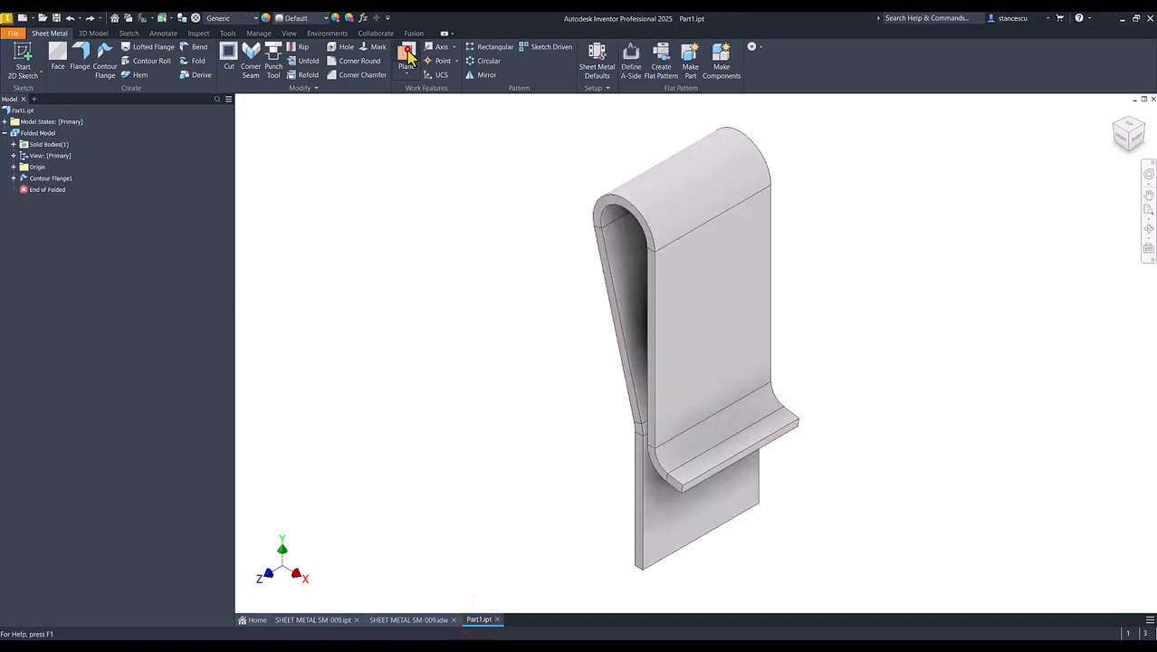
pyautogui.click(406, 65)
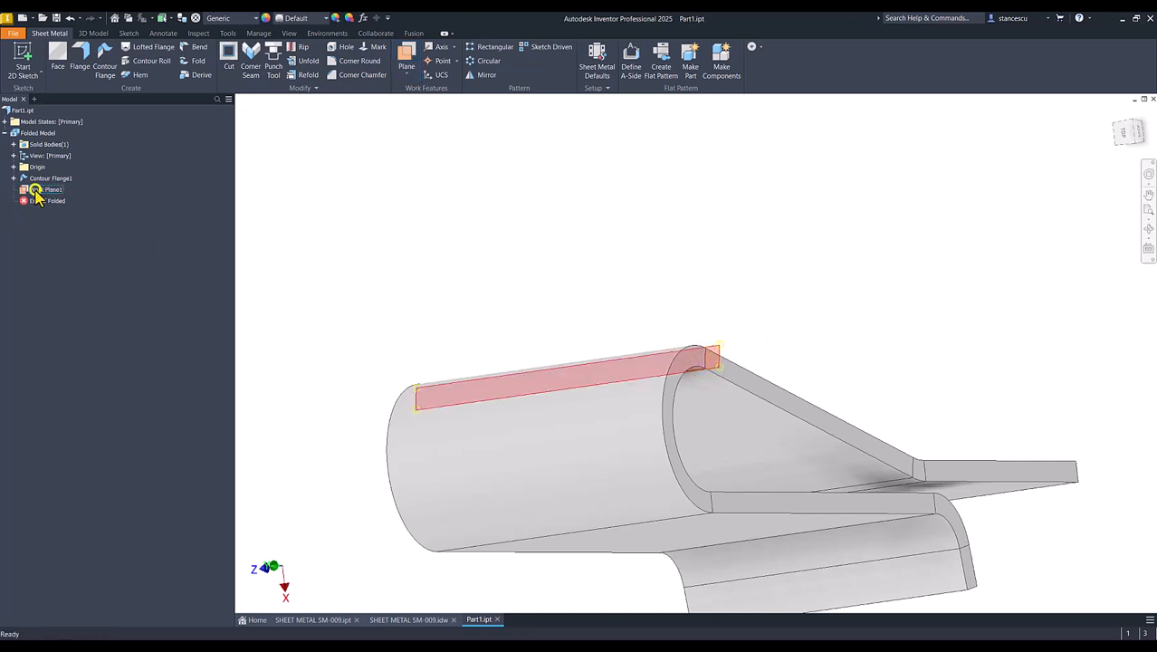
pyautogui.rightClick(36, 190)
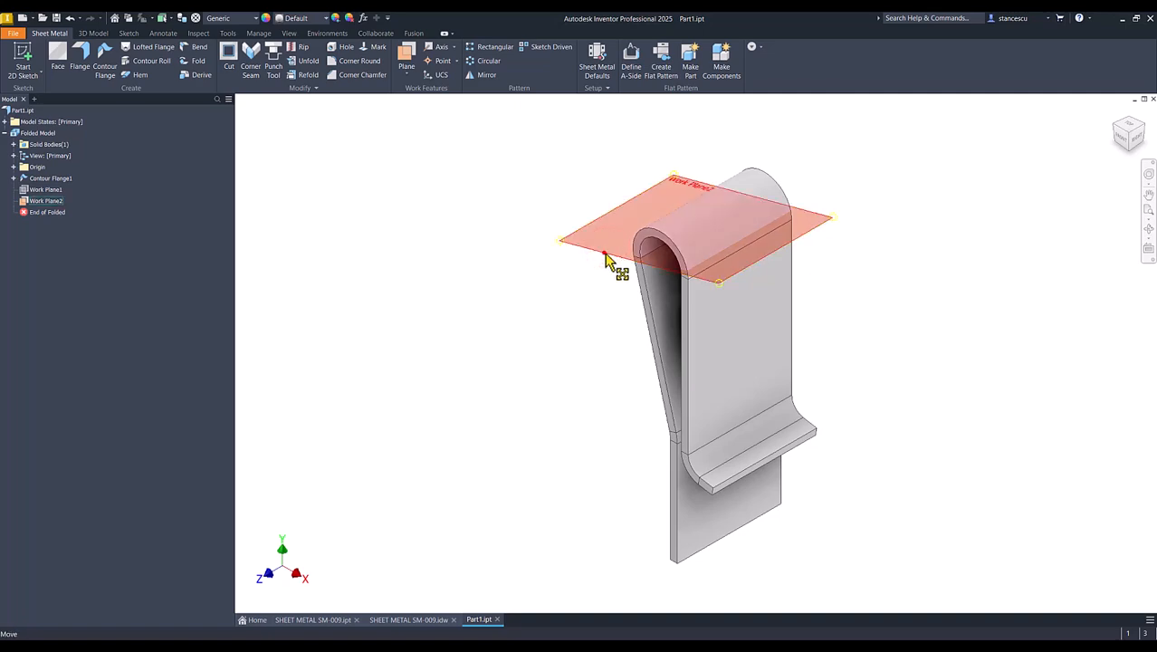
pyautogui.click(617, 246)
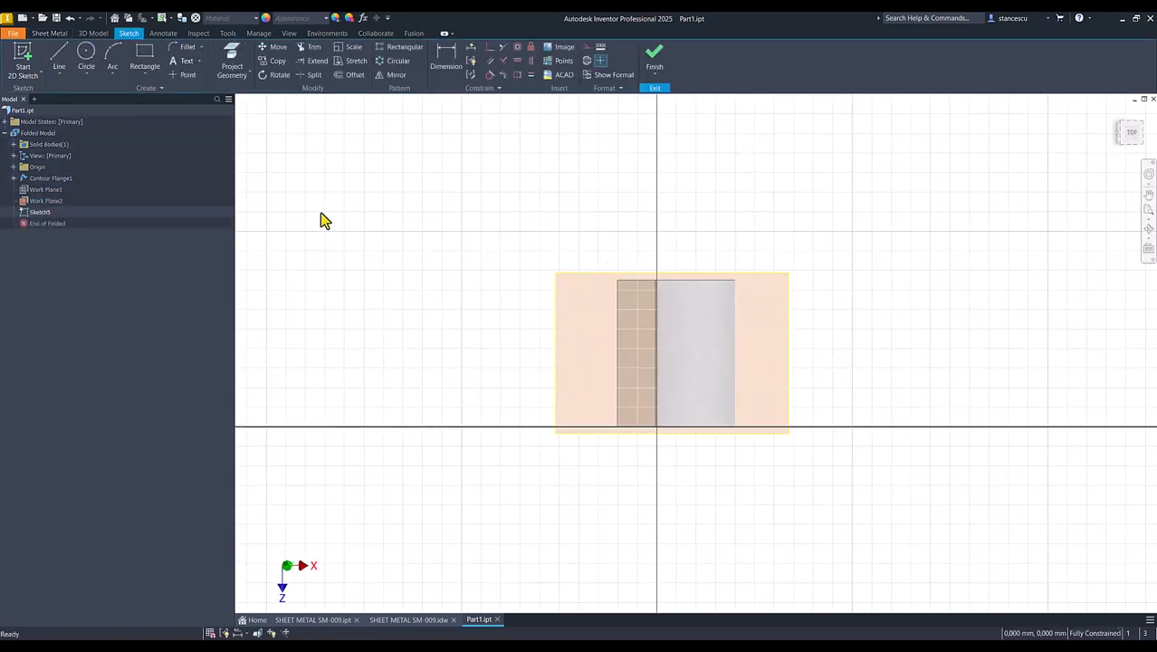
# Draw lines with tangent arcs from the clip's edge forming an open U with rounded corners
pyautogui.press('numlock')
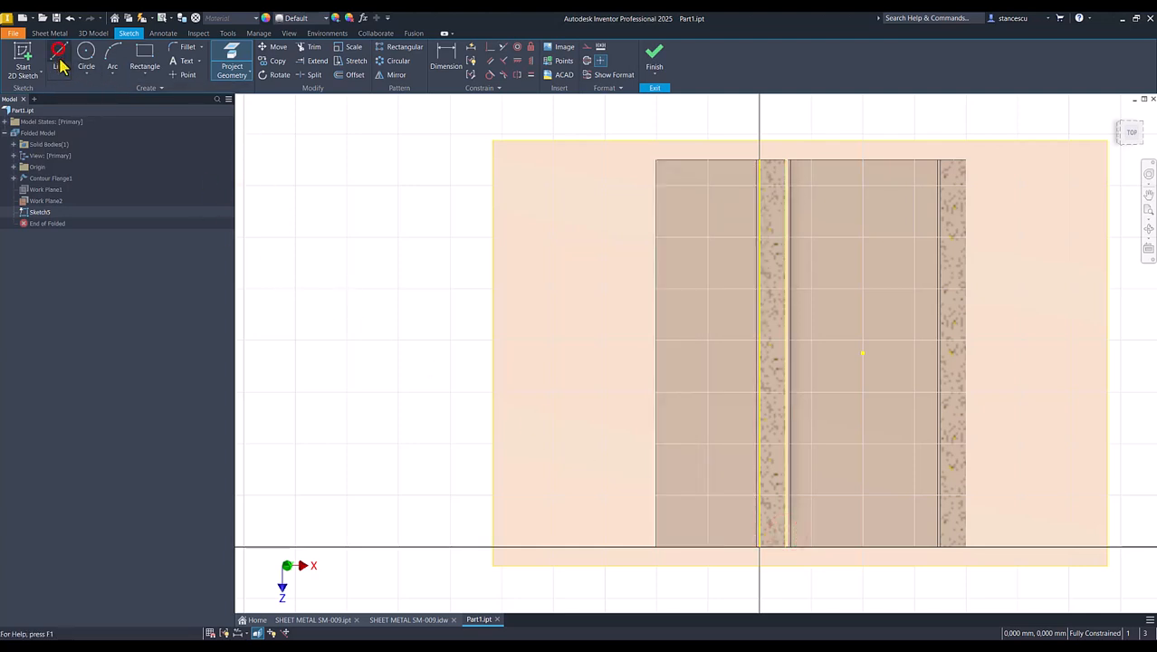
pyautogui.click(58, 62)
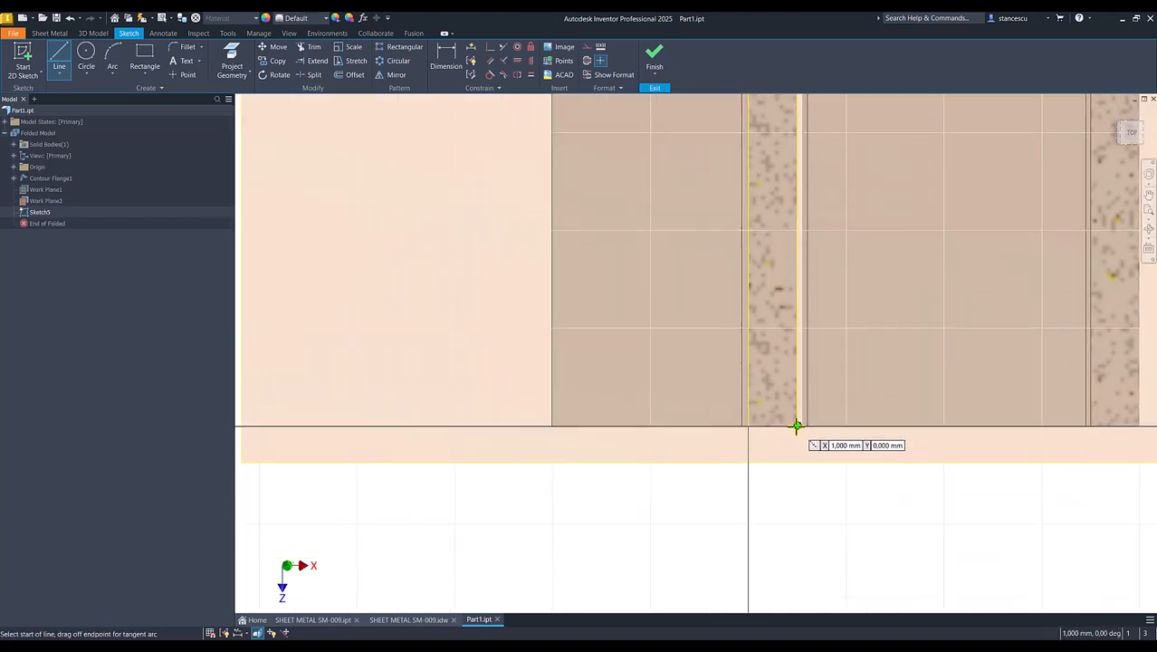
pyautogui.click(797, 425)
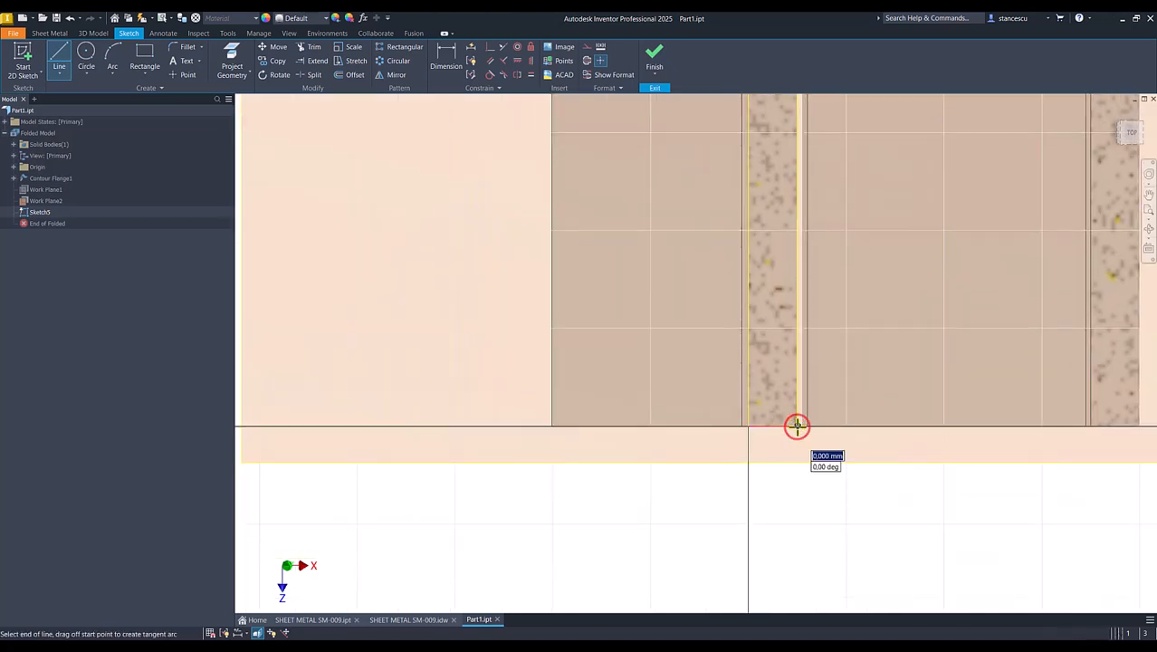
pyautogui.moveTo(797, 425); pyautogui.dragTo(672, 549)
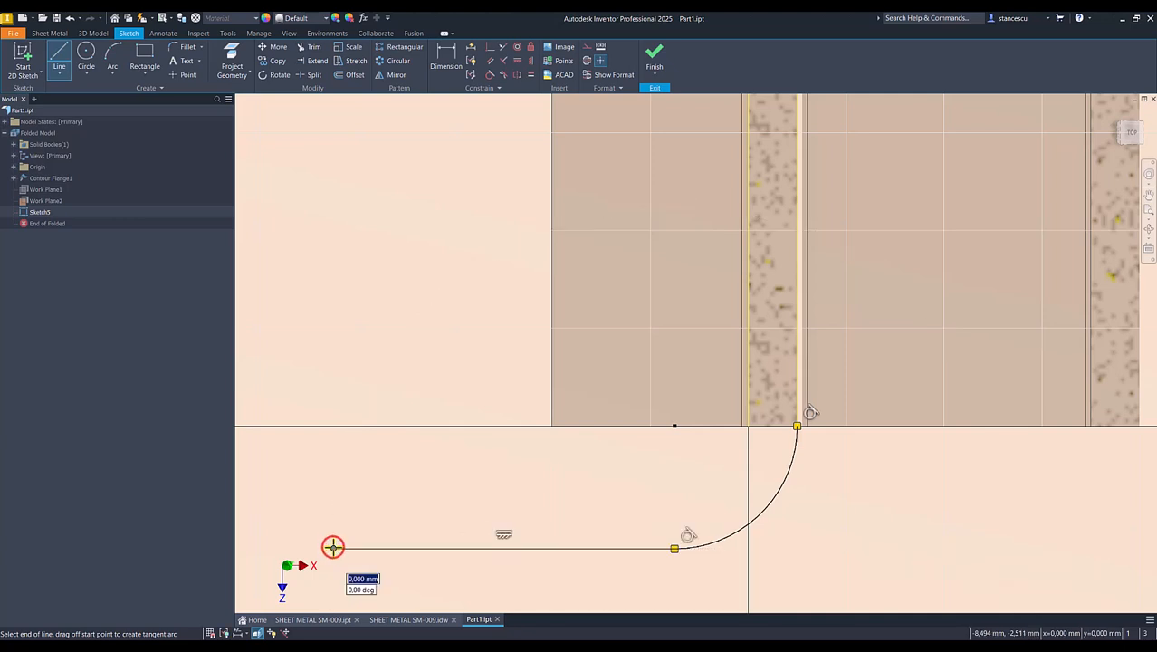
pyautogui.moveTo(333, 547); pyautogui.dragTo(250, 462)
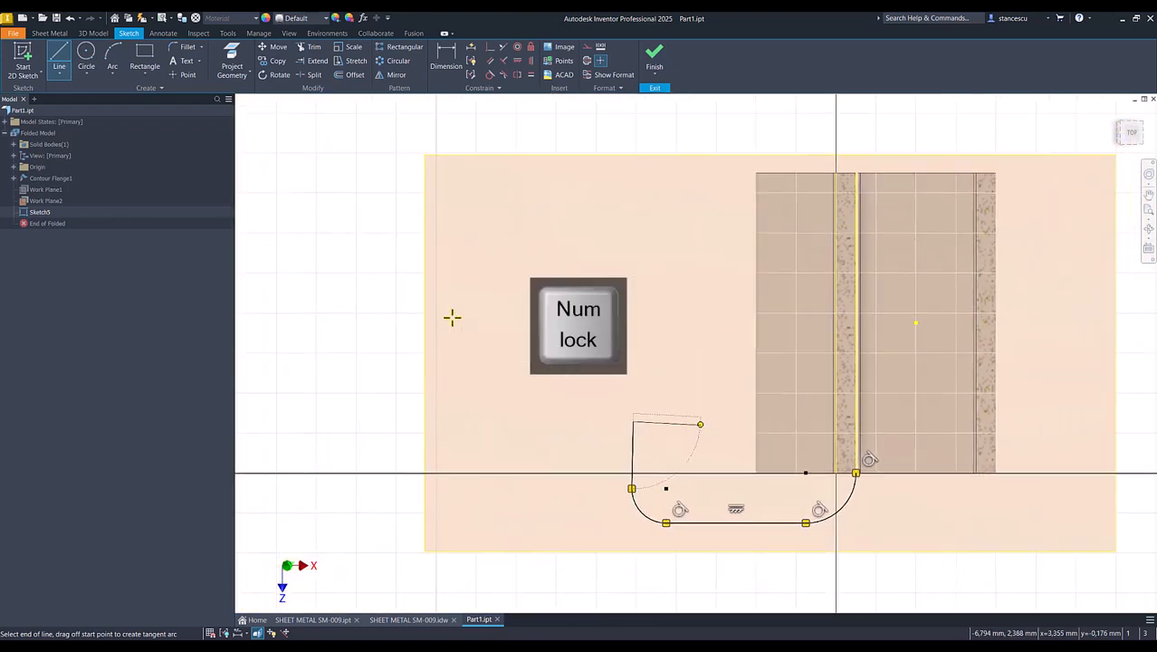
pyautogui.press('Escape')
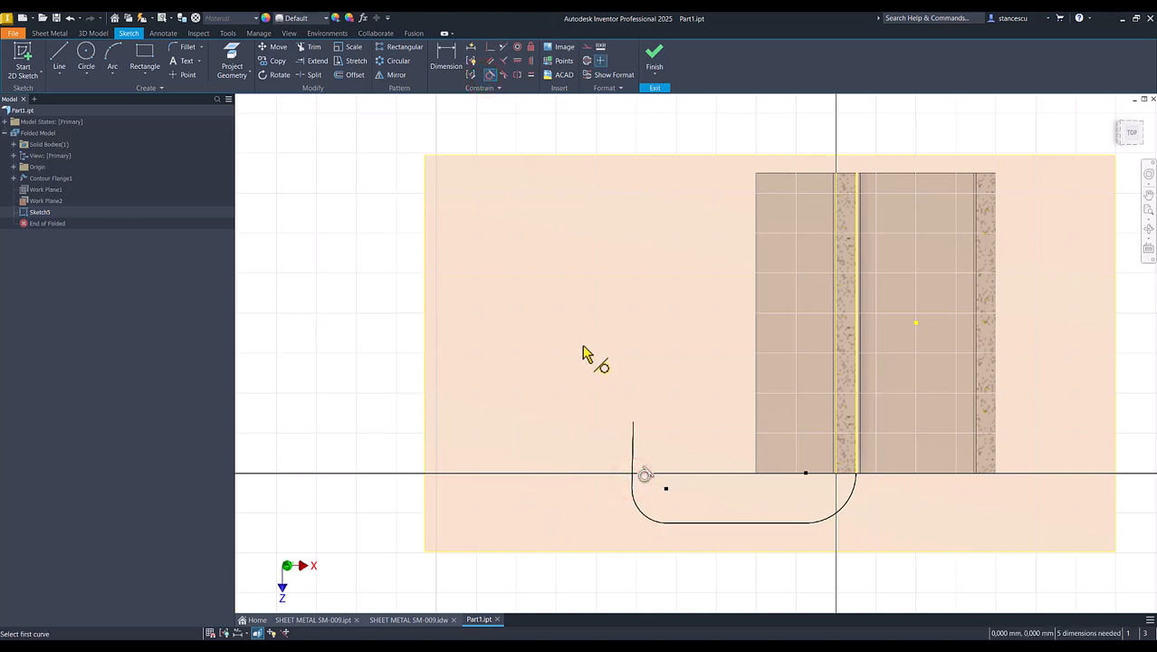
pyautogui.moveTo(360, 208)
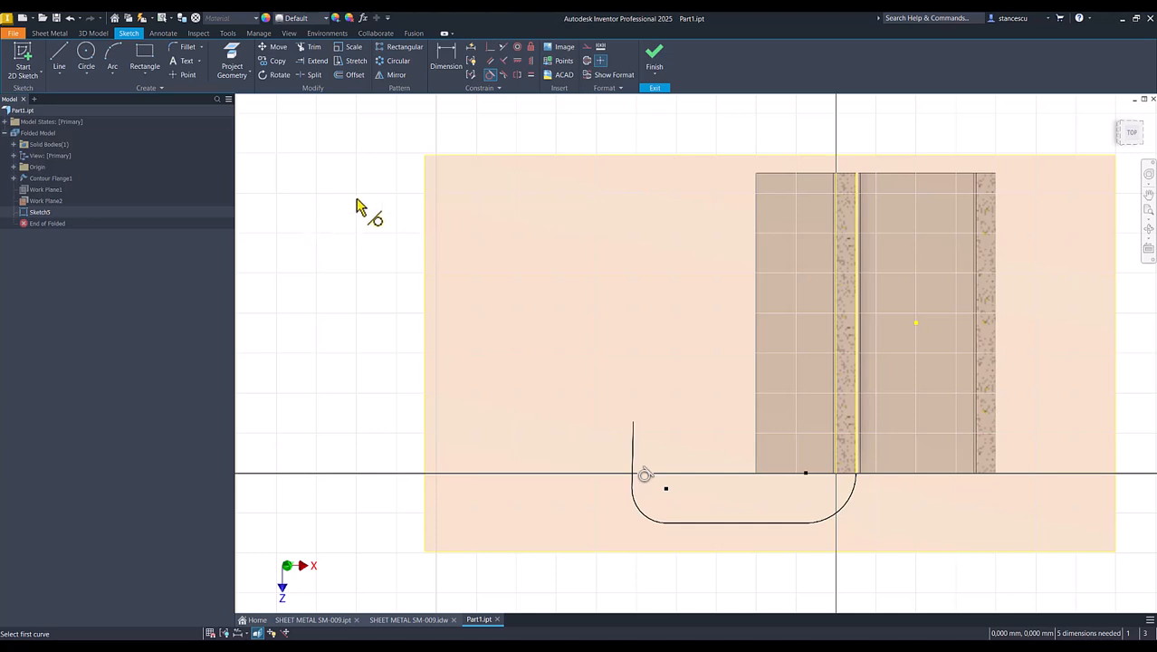
# Make the two rounded corners equal and dimension the bottom straight line of the U profile
pyautogui.click(445, 58)
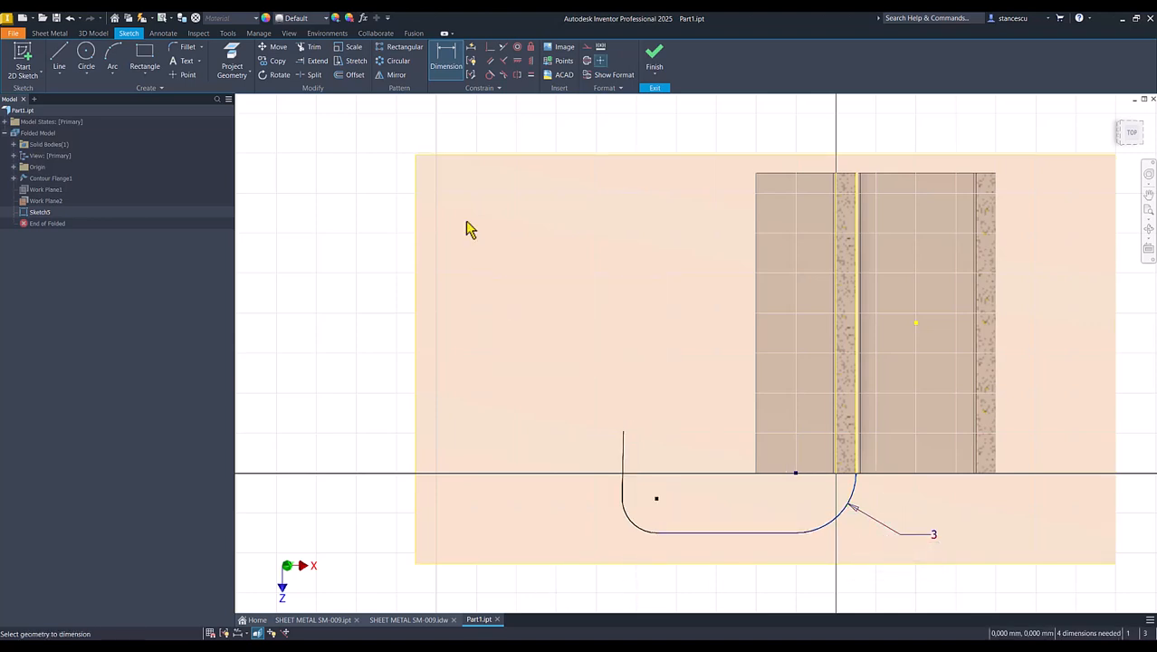
pyautogui.click(529, 74)
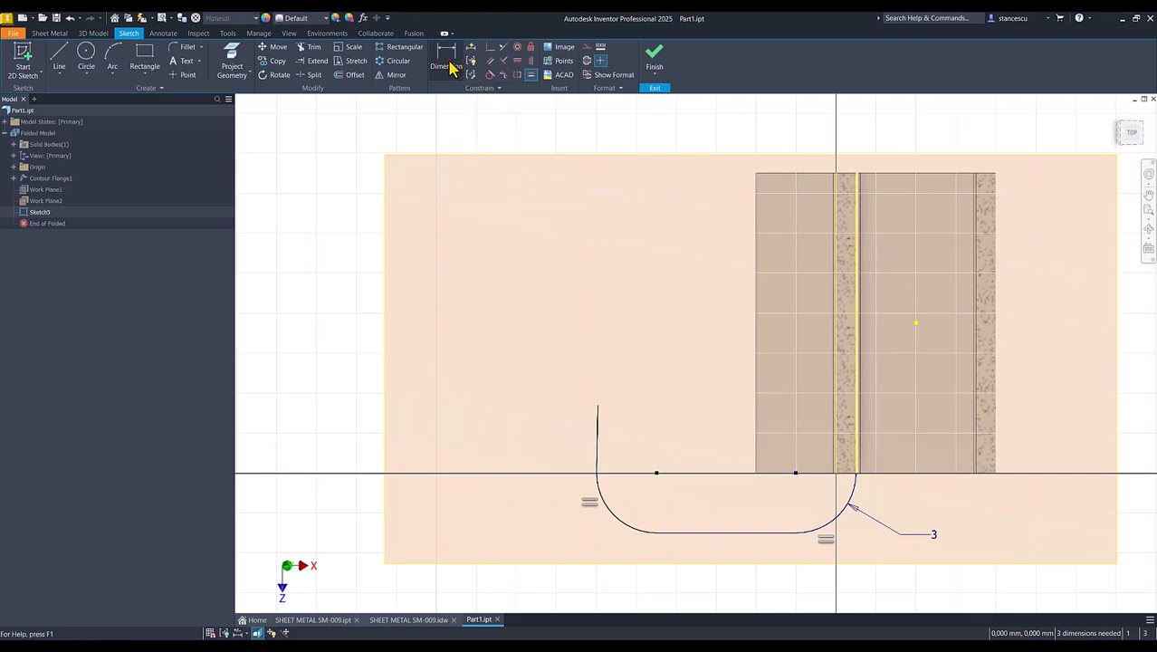
pyautogui.click(438, 65)
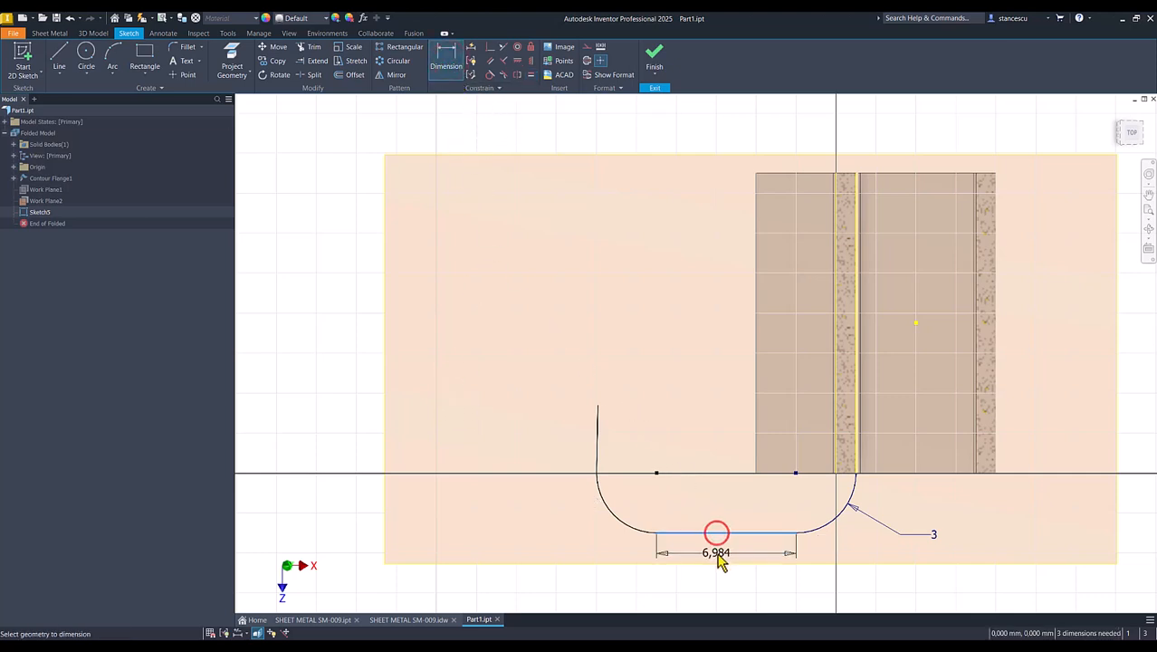
pyautogui.click(717, 553)
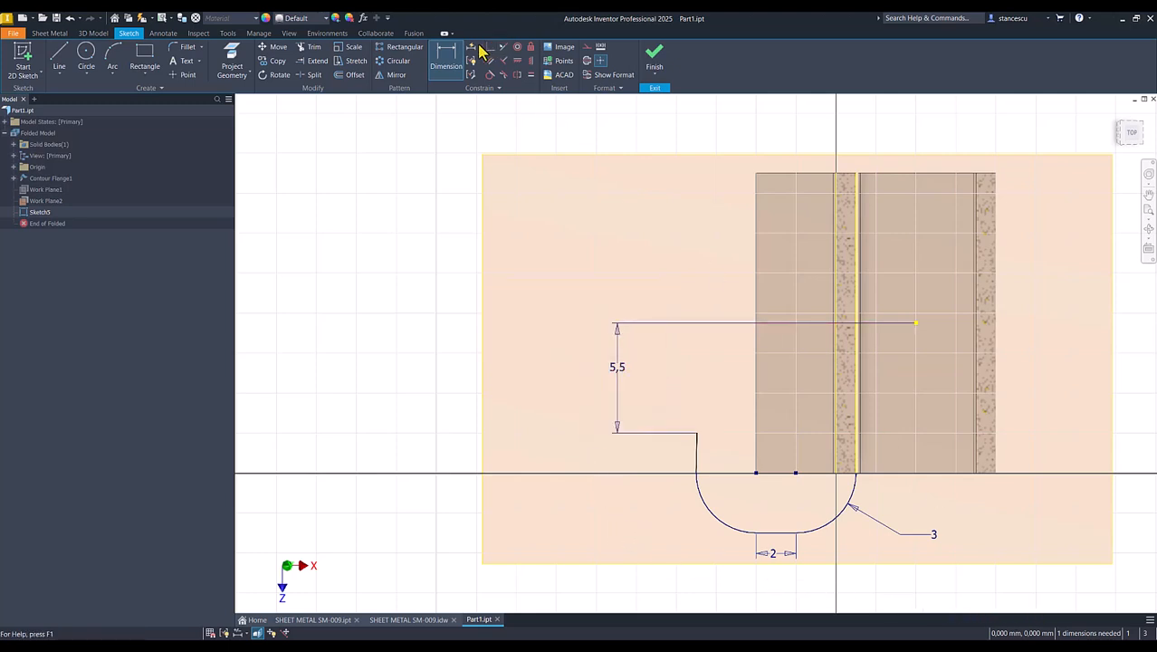
# Add the missing dimensions with Auto Dimension so the sketch reads Fully Constrained
pyautogui.click(470, 47)
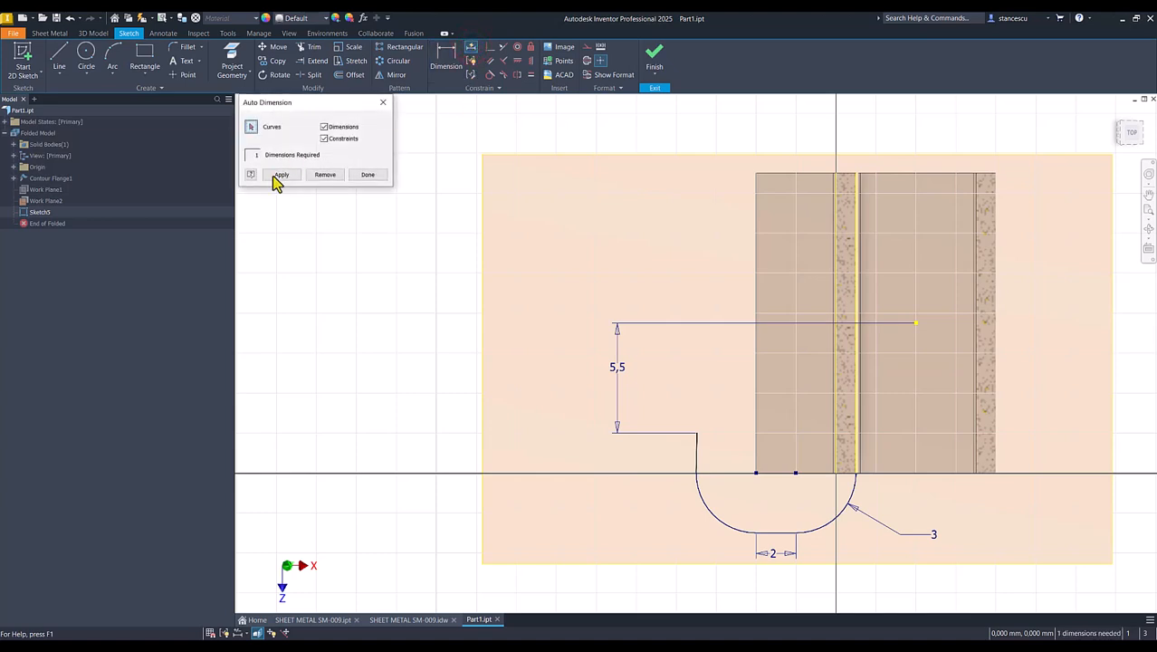
pyautogui.click(282, 174)
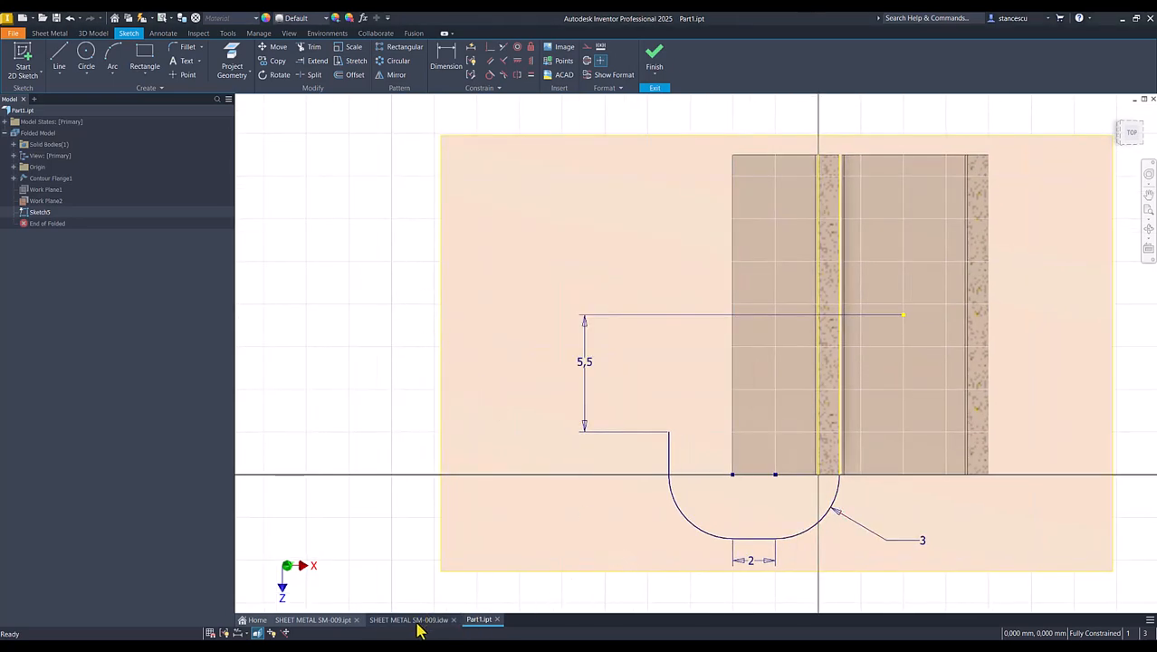
pyautogui.click(410, 619)
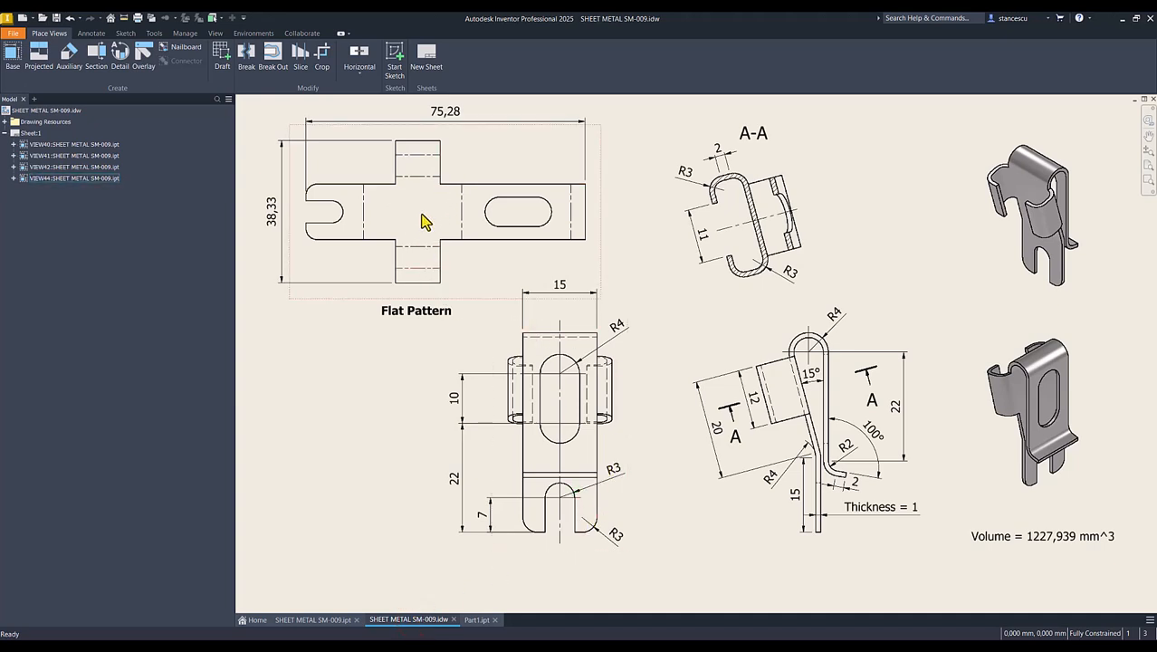
pyautogui.moveTo(444, 198)
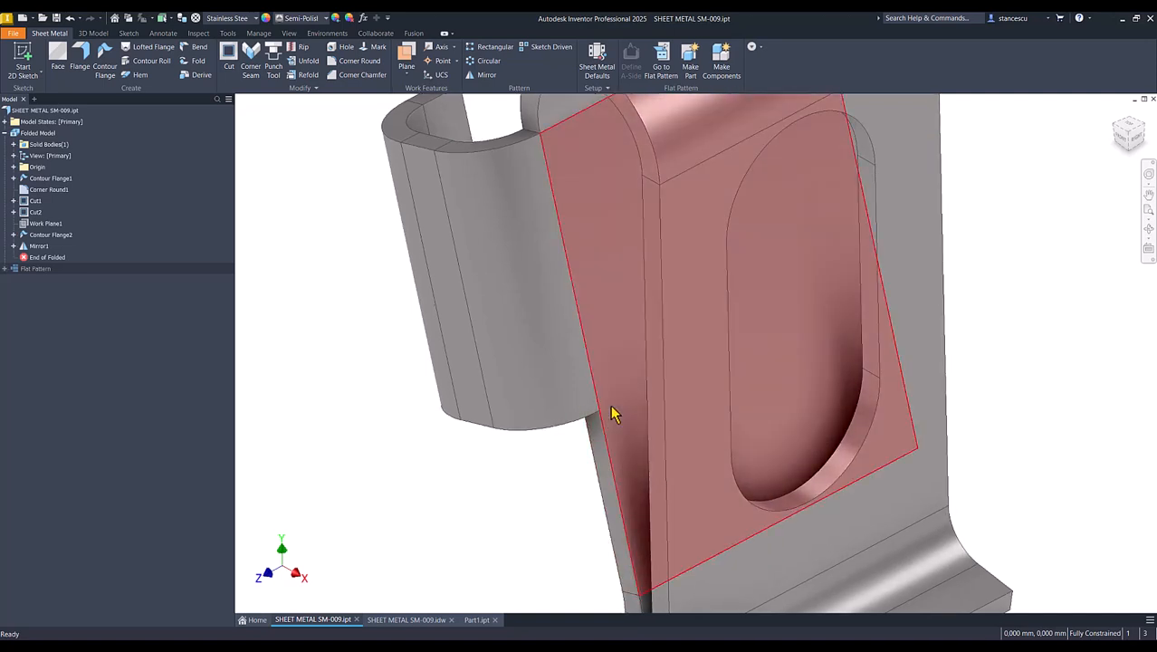
pyautogui.moveTo(616, 413); pyautogui.dragTo(601, 311)
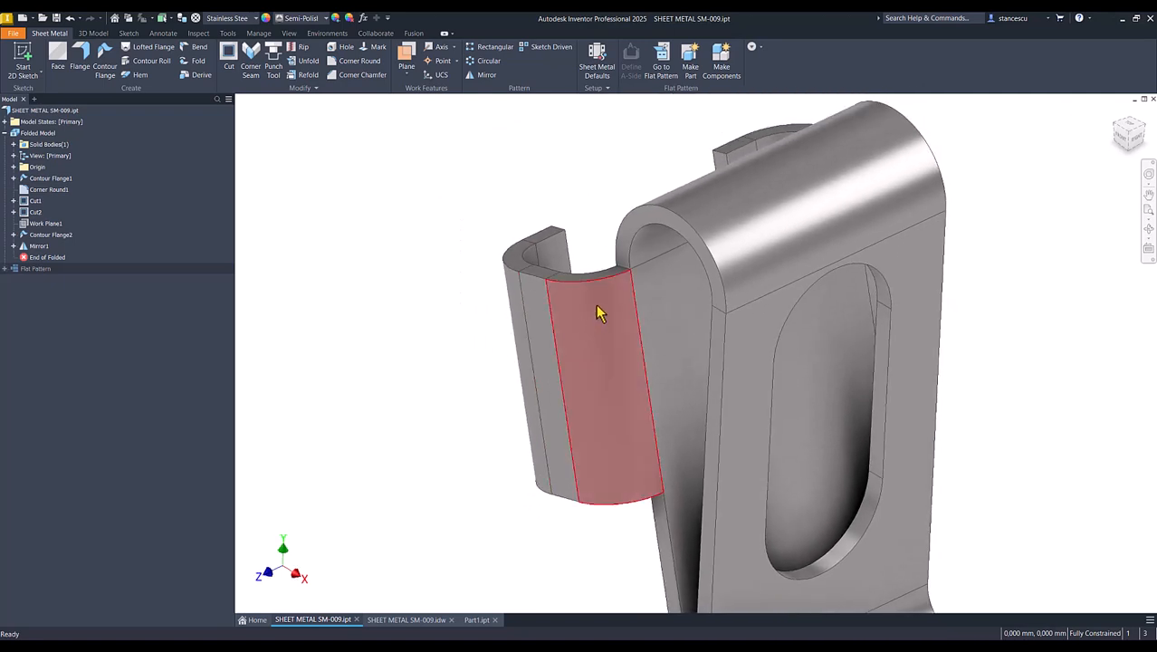
pyautogui.press('f6')
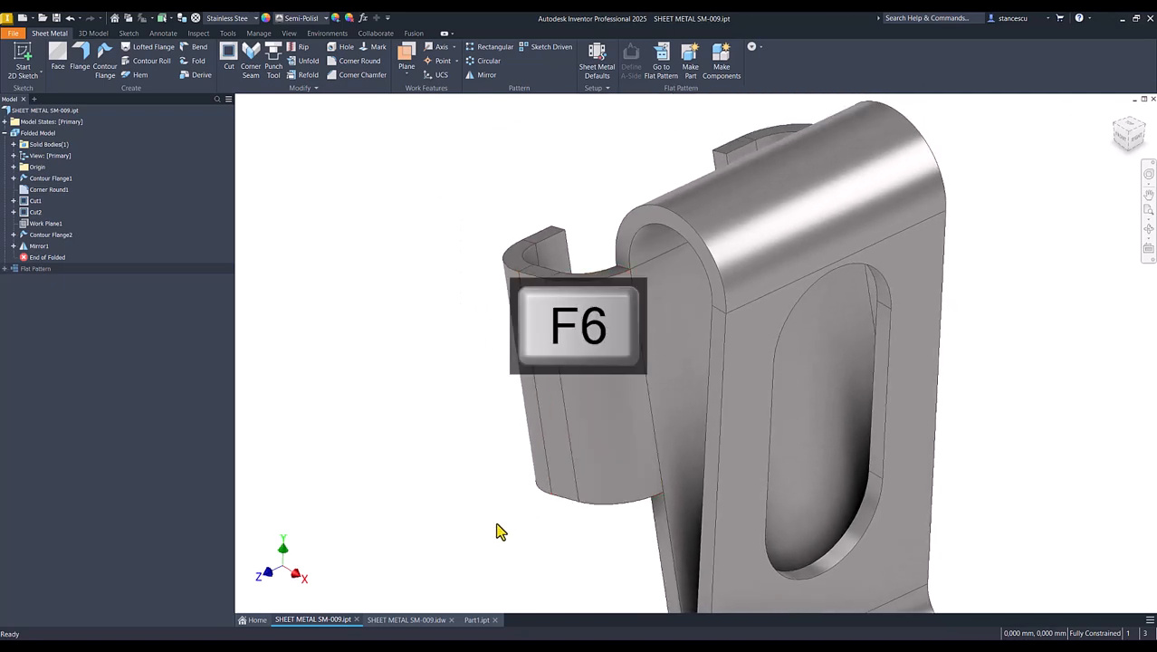
pyautogui.press('f6')
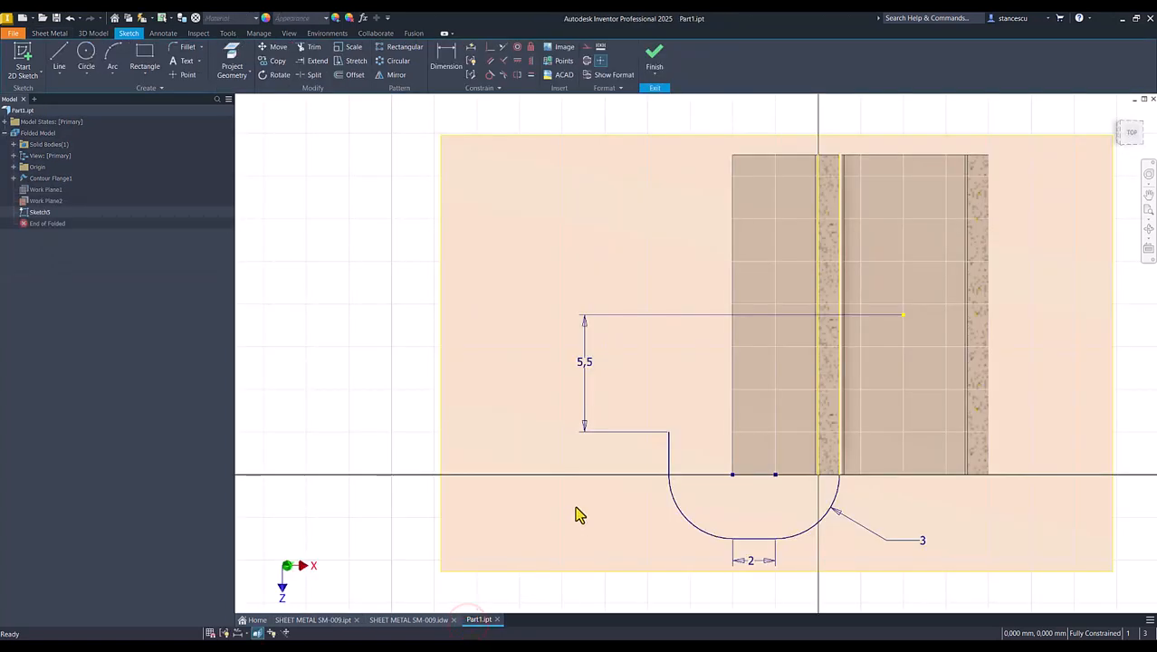
pyautogui.moveTo(287, 175)
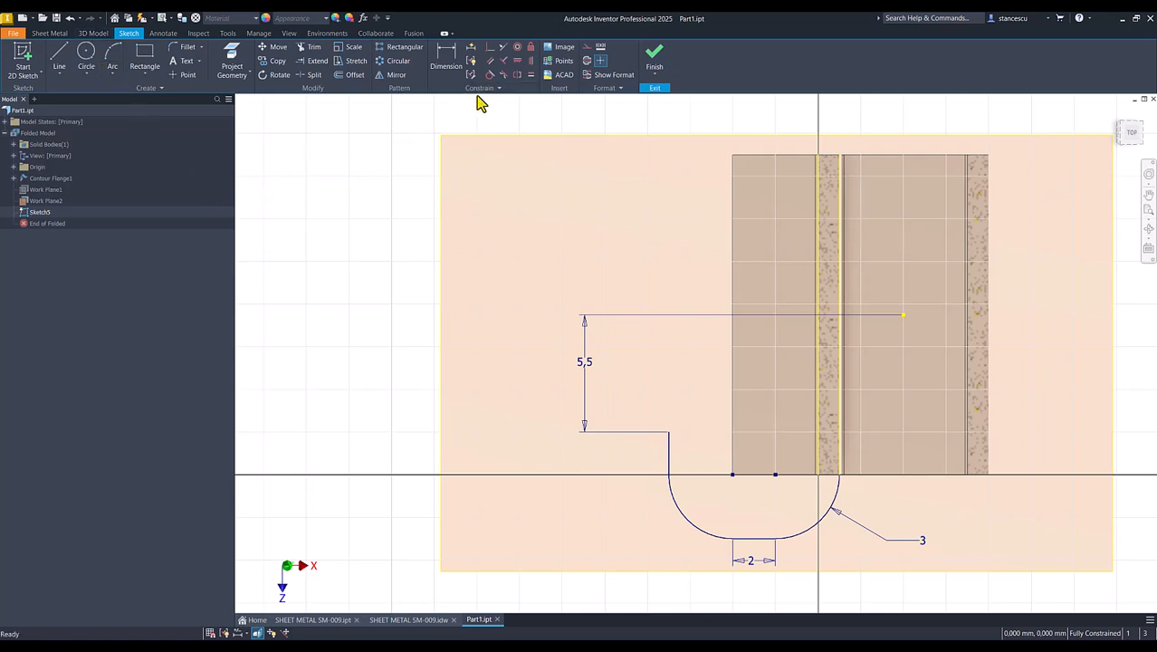
# Offset the U-shaped outline to create a parallel copy for the wall thickness
pyautogui.click(352, 74)
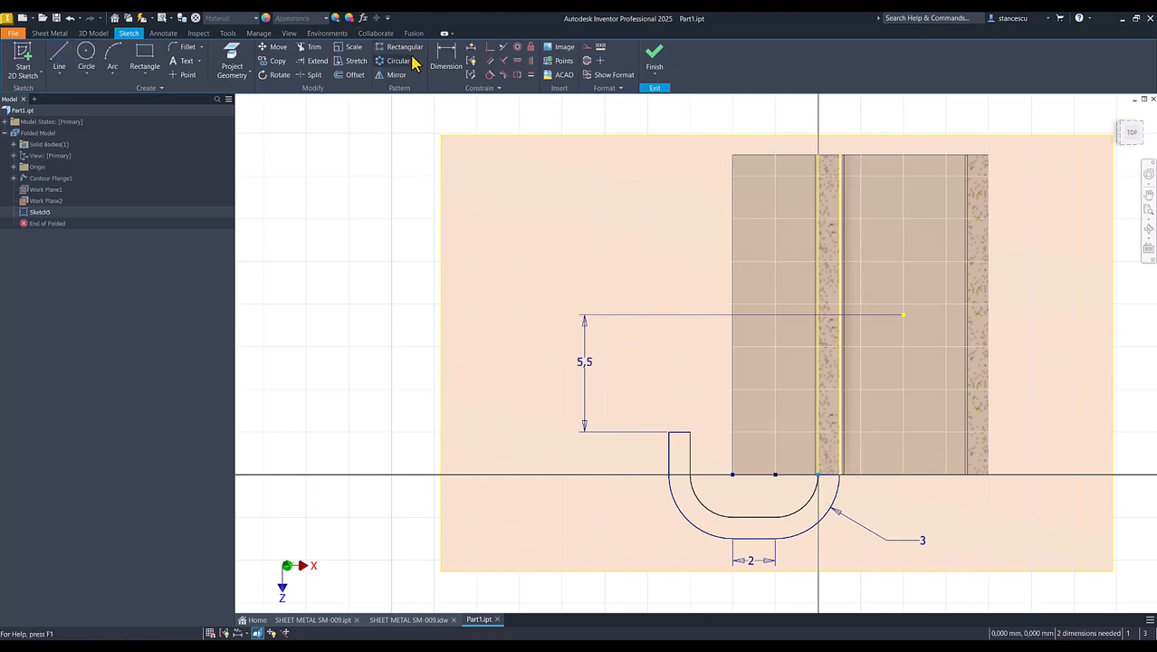
# Apply Auto Dimension on the offset profile, remove the automatic dimensions and finish with Done
pyautogui.click(445, 66)
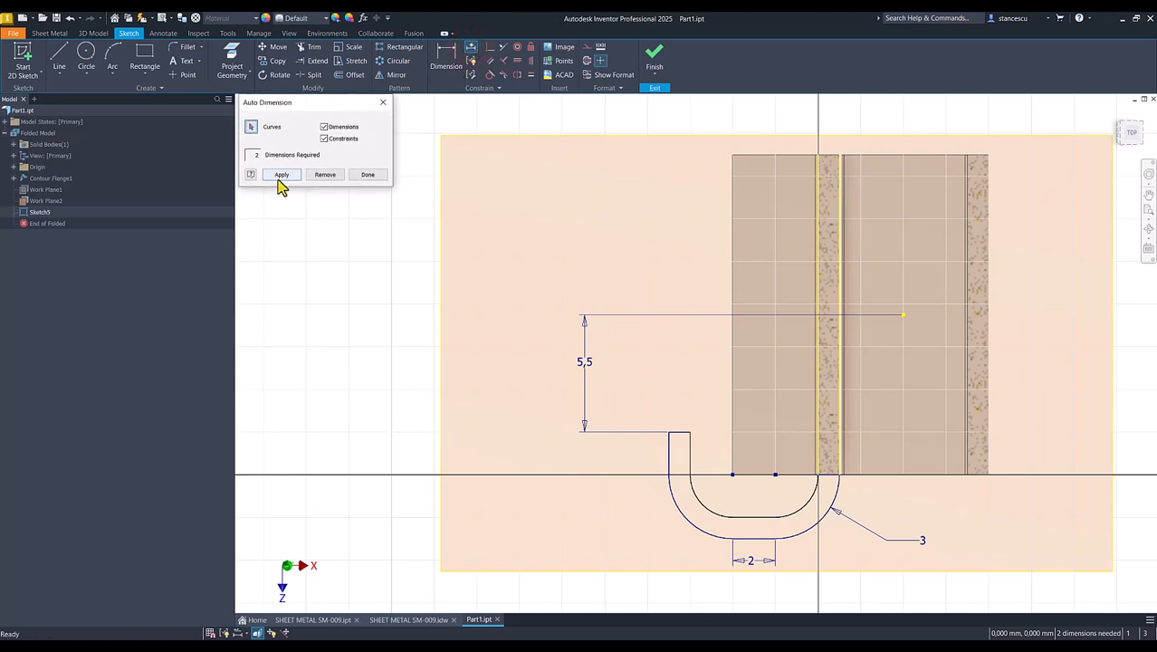
pyautogui.click(281, 174)
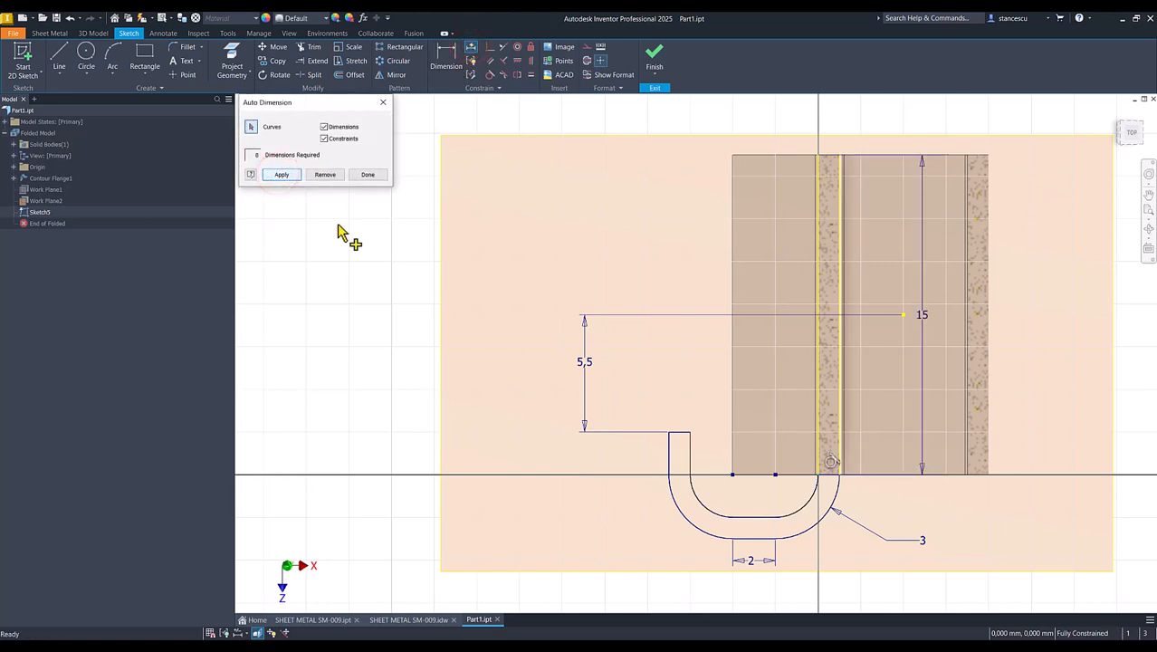
pyautogui.moveTo(831, 470)
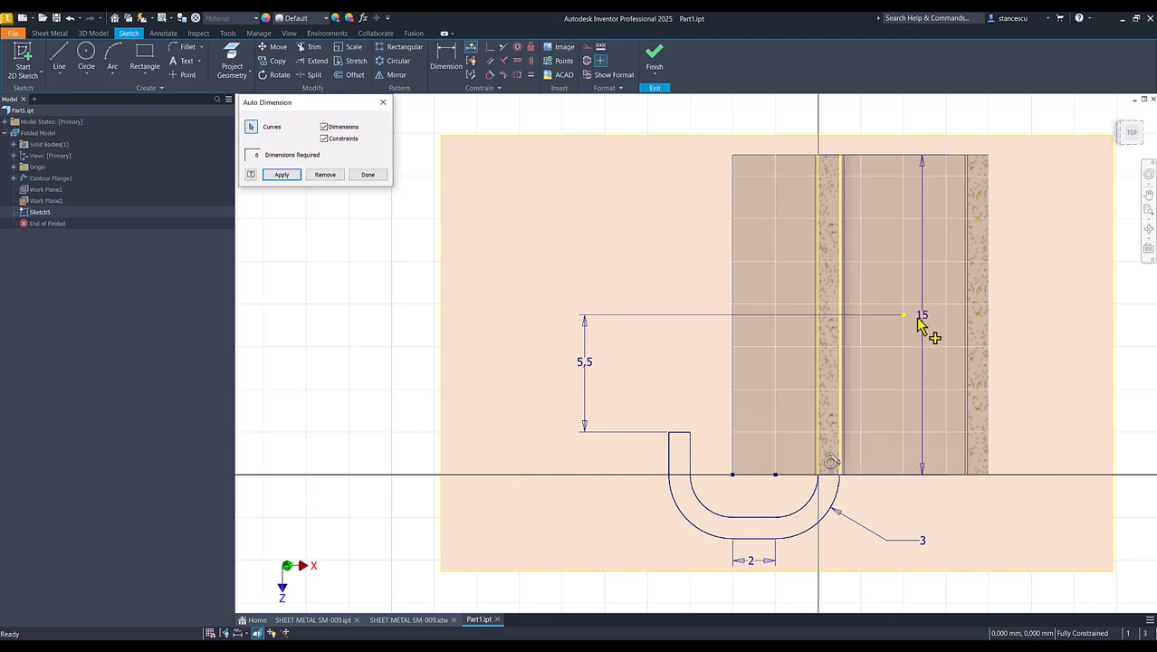
pyautogui.moveTo(293, 203)
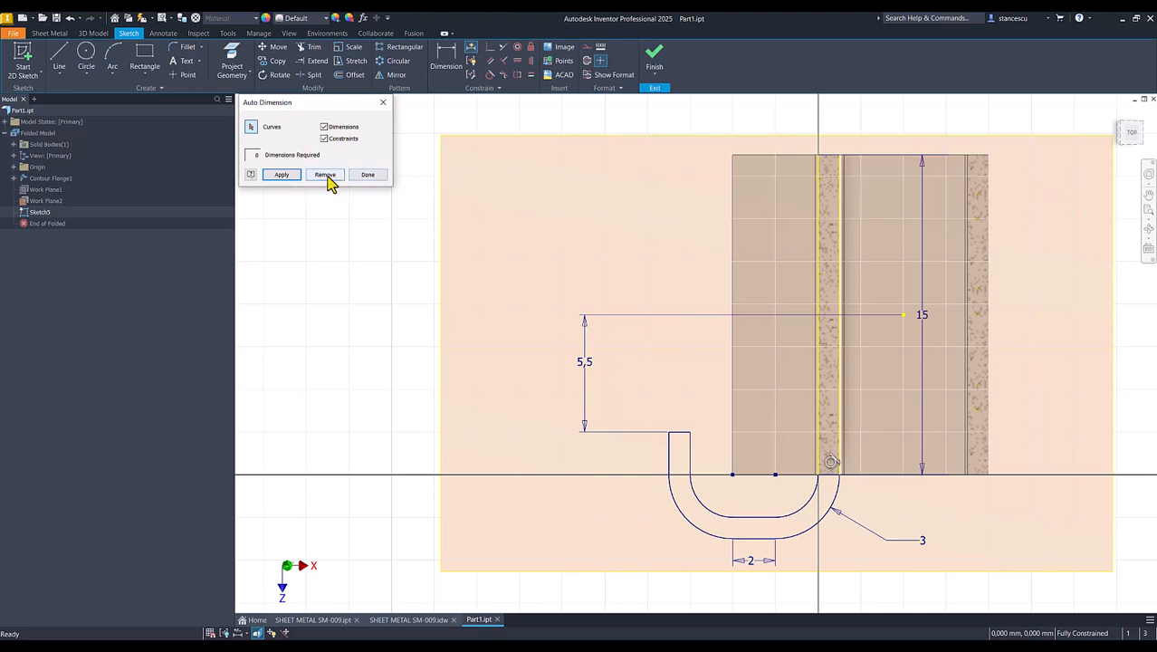
pyautogui.click(324, 174)
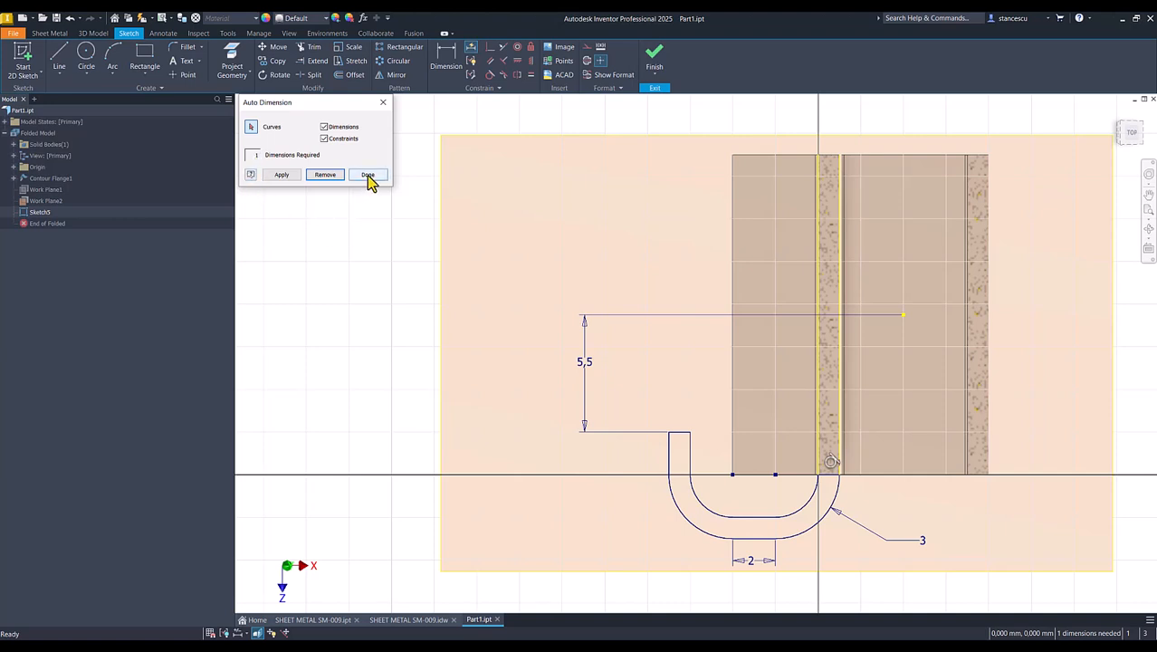
pyautogui.click(282, 174)
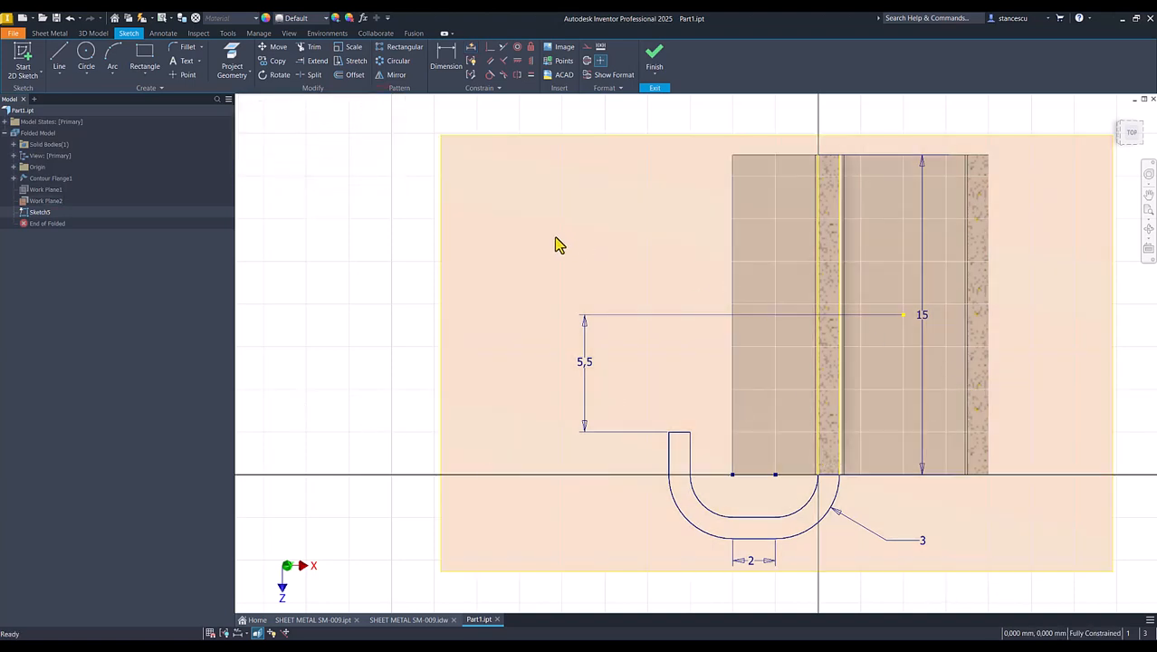
pyautogui.moveTo(329, 282)
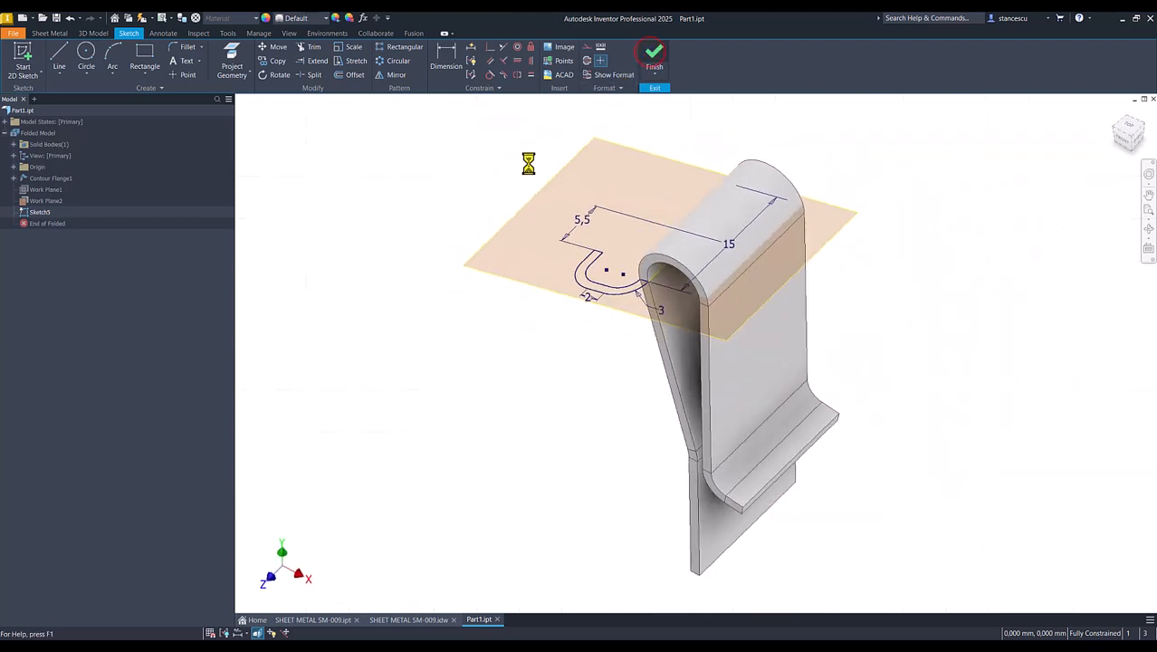
# Extrude the U-shaped profile 12 mm downward into the hook tab, checking the reference drawing
pyautogui.click(654, 54)
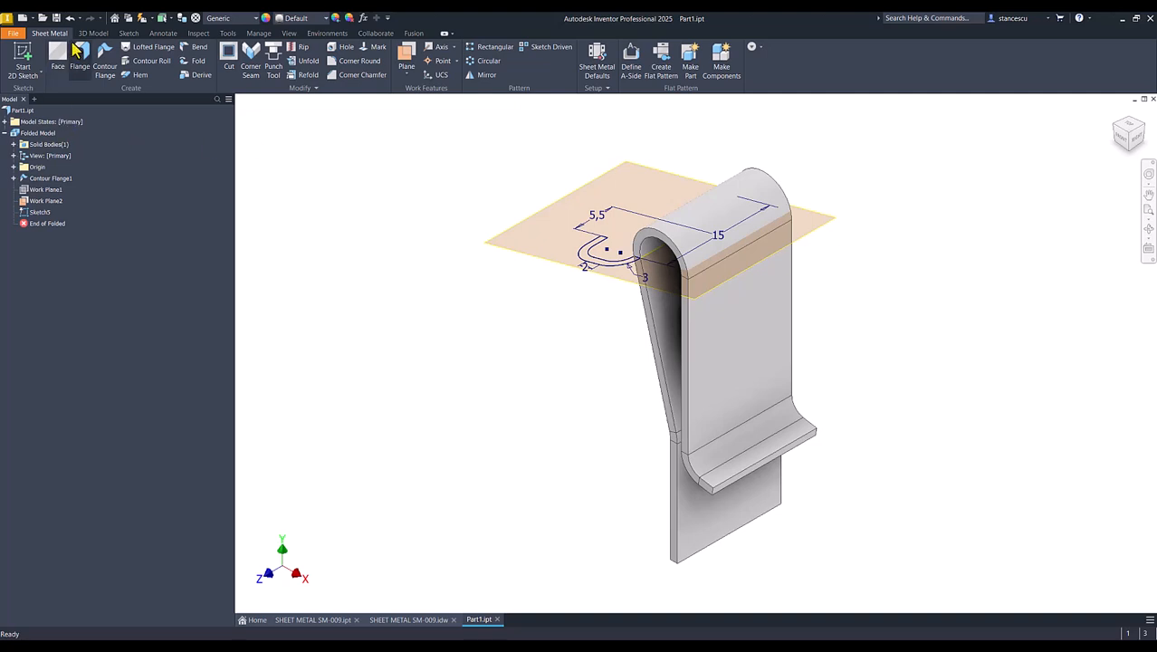
pyautogui.click(95, 32)
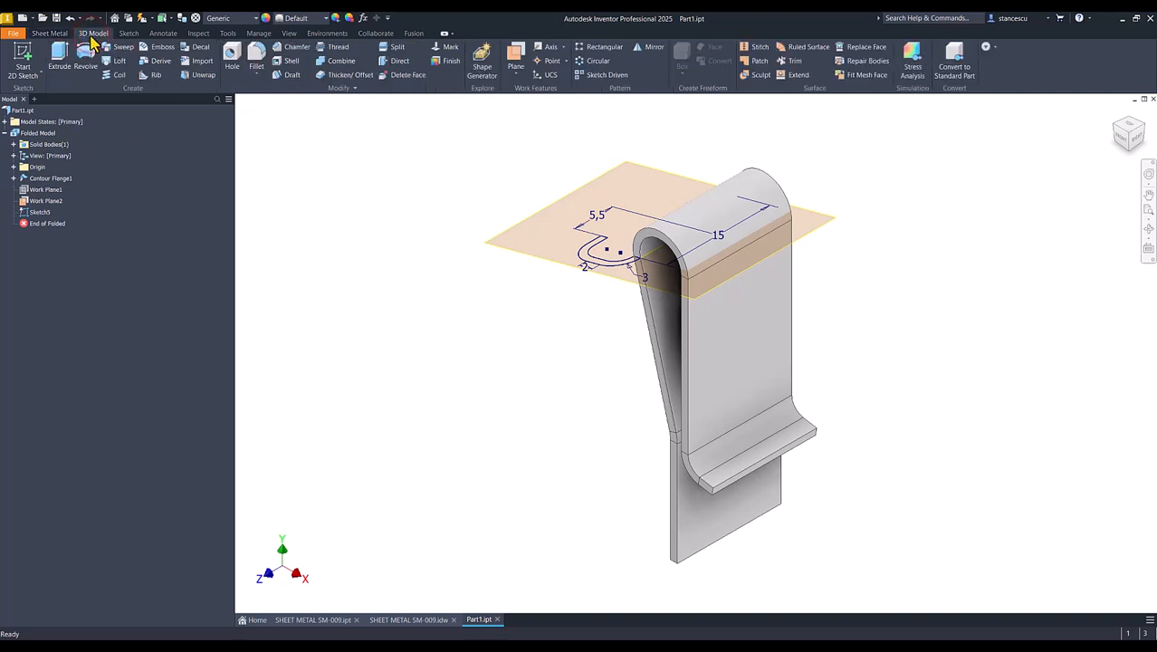
pyautogui.click(58, 65)
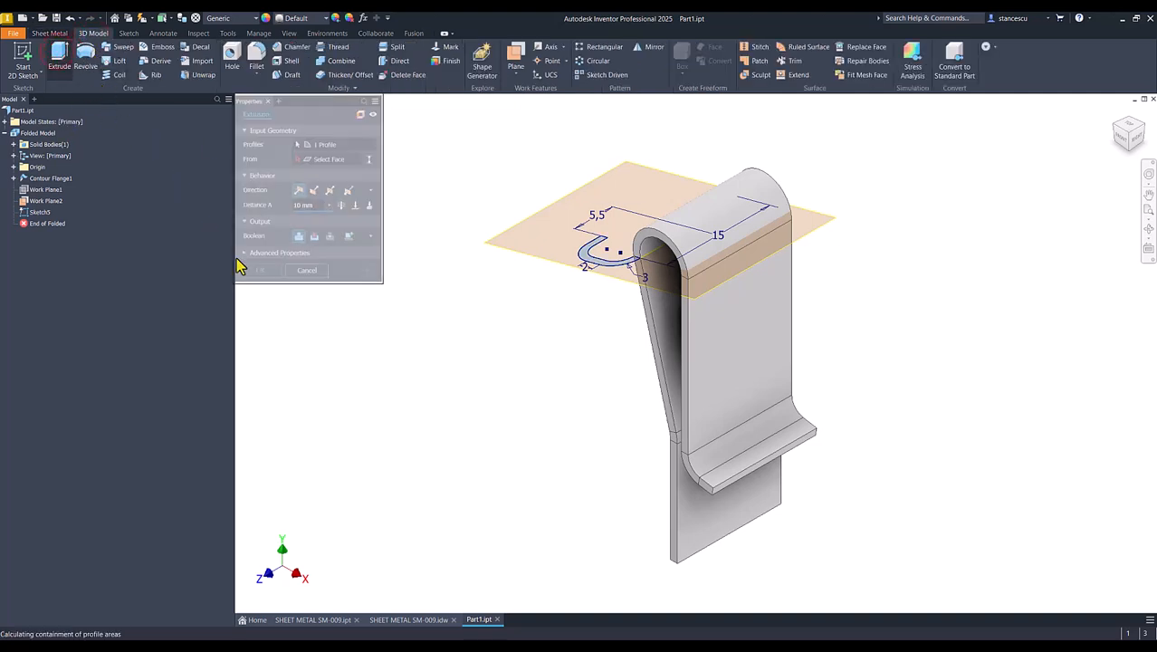
pyautogui.click(407, 619)
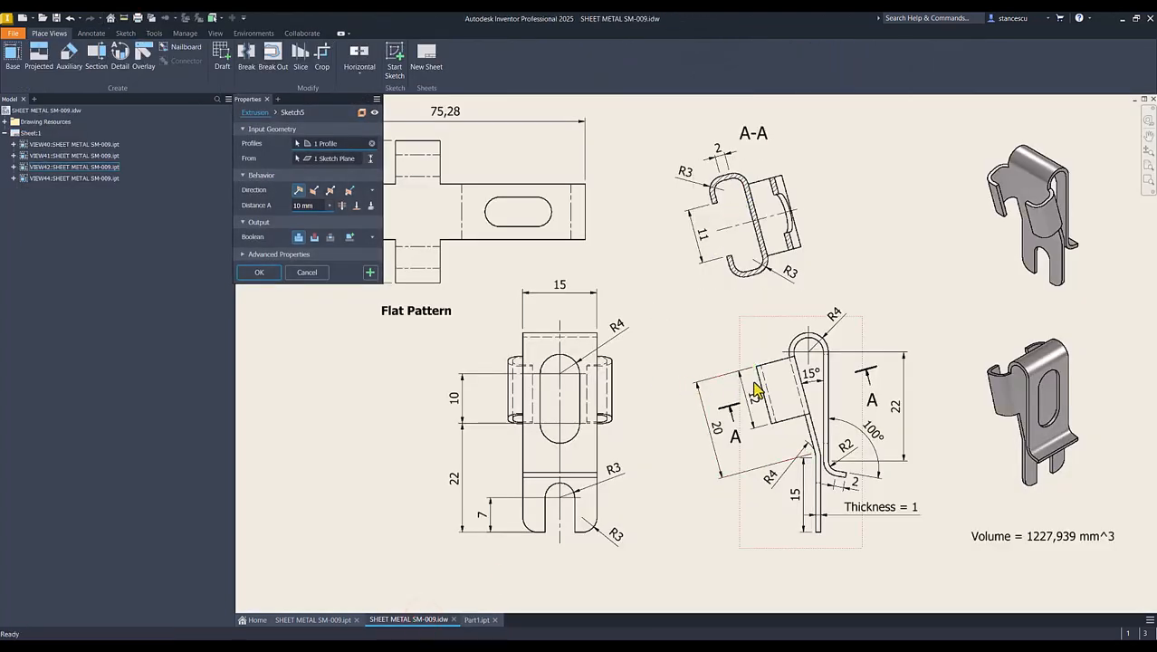
pyautogui.click(478, 619)
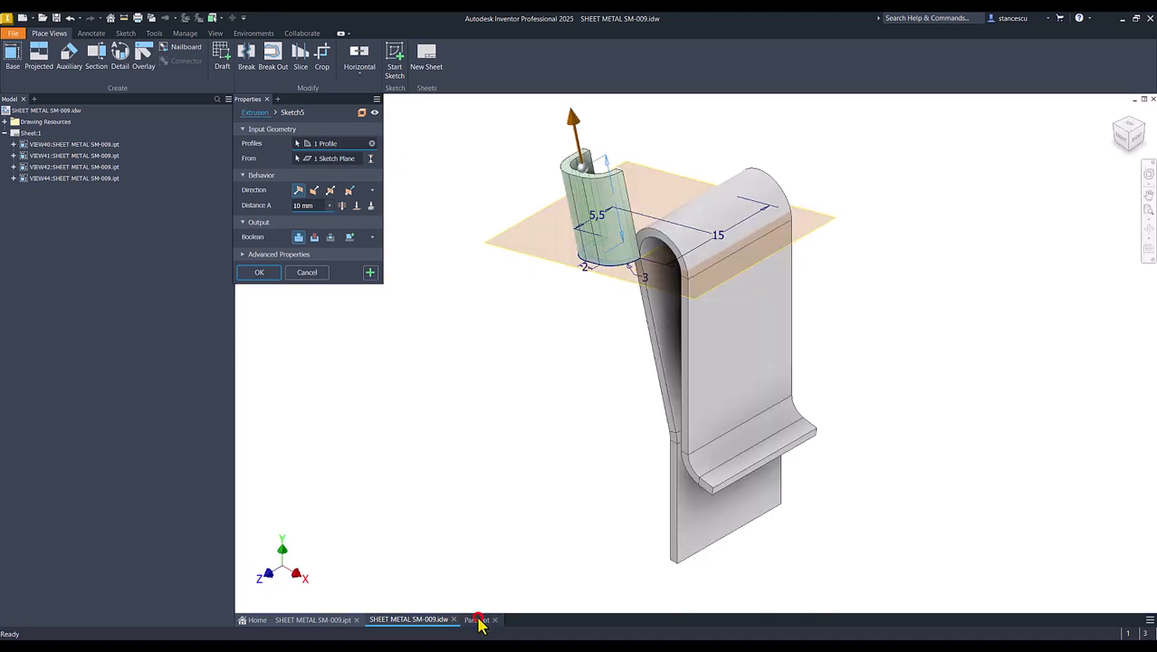
pyautogui.click(480, 619)
pyautogui.write('12')
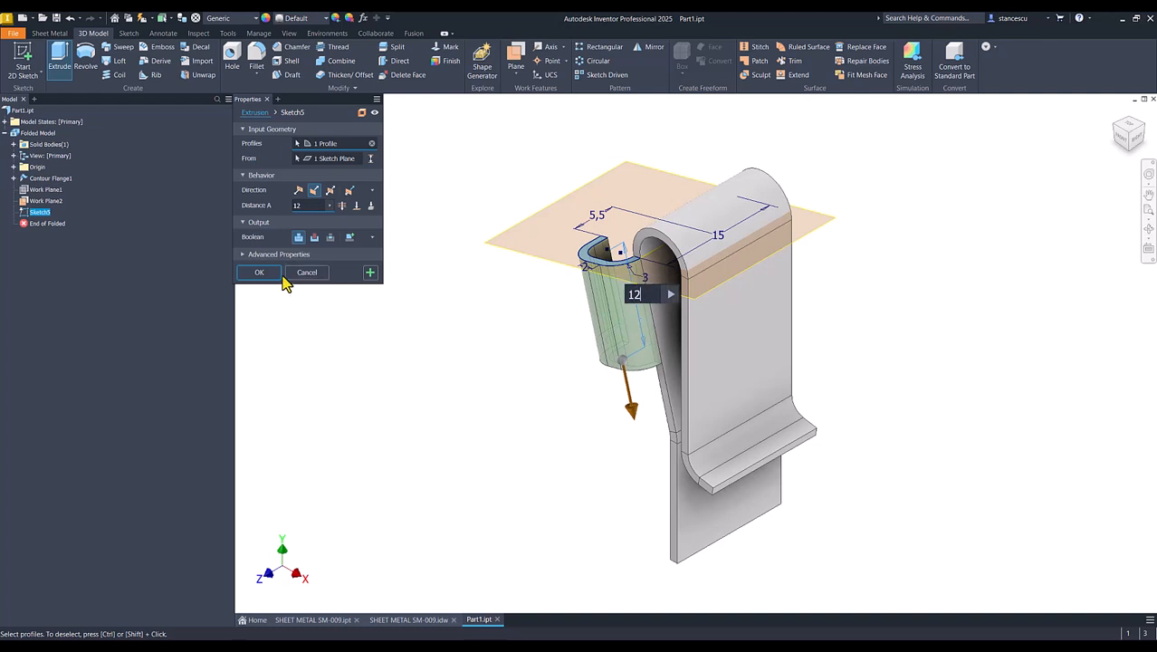
pyautogui.click(259, 272)
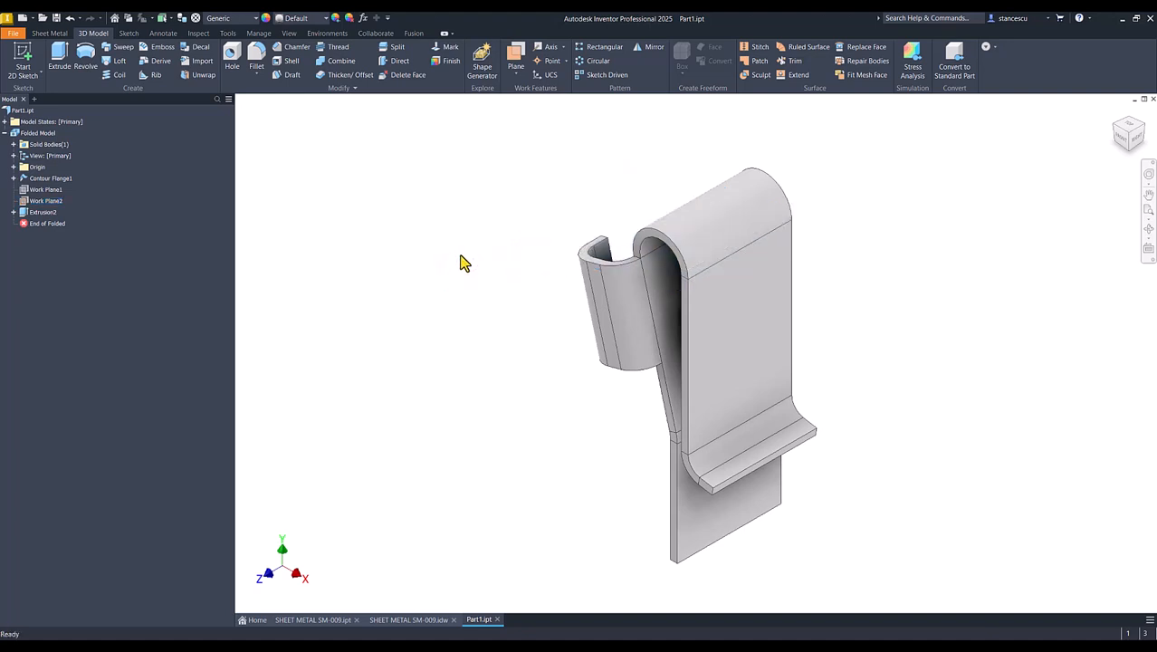
pyautogui.click(652, 47)
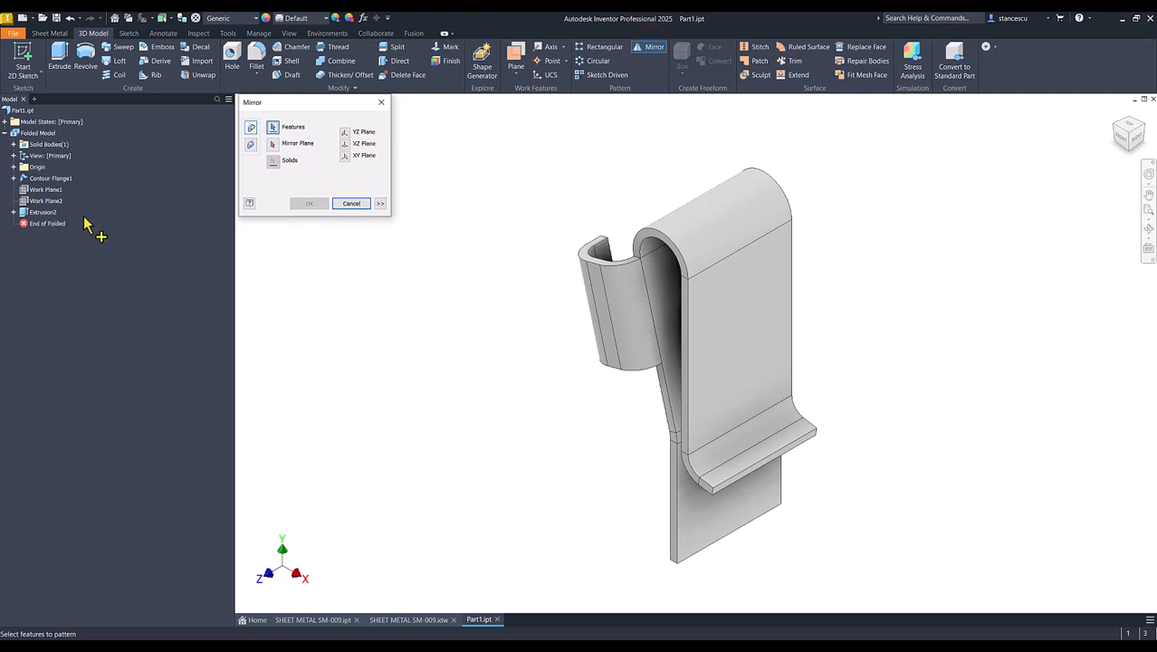
pyautogui.click(43, 212)
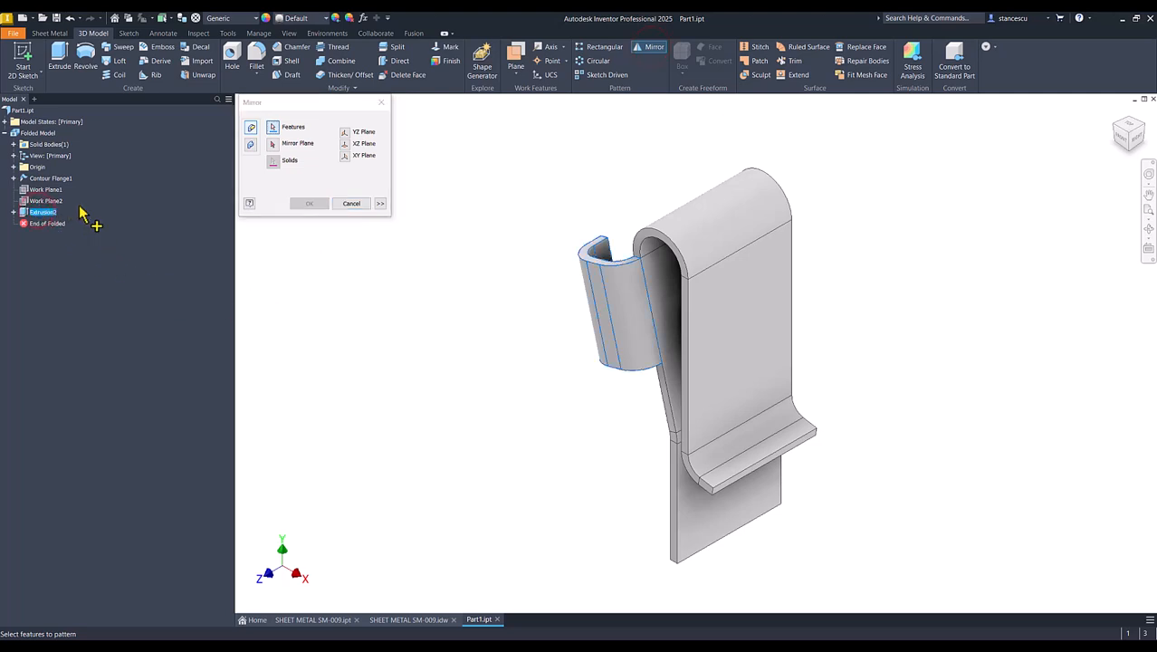
pyautogui.click(273, 145)
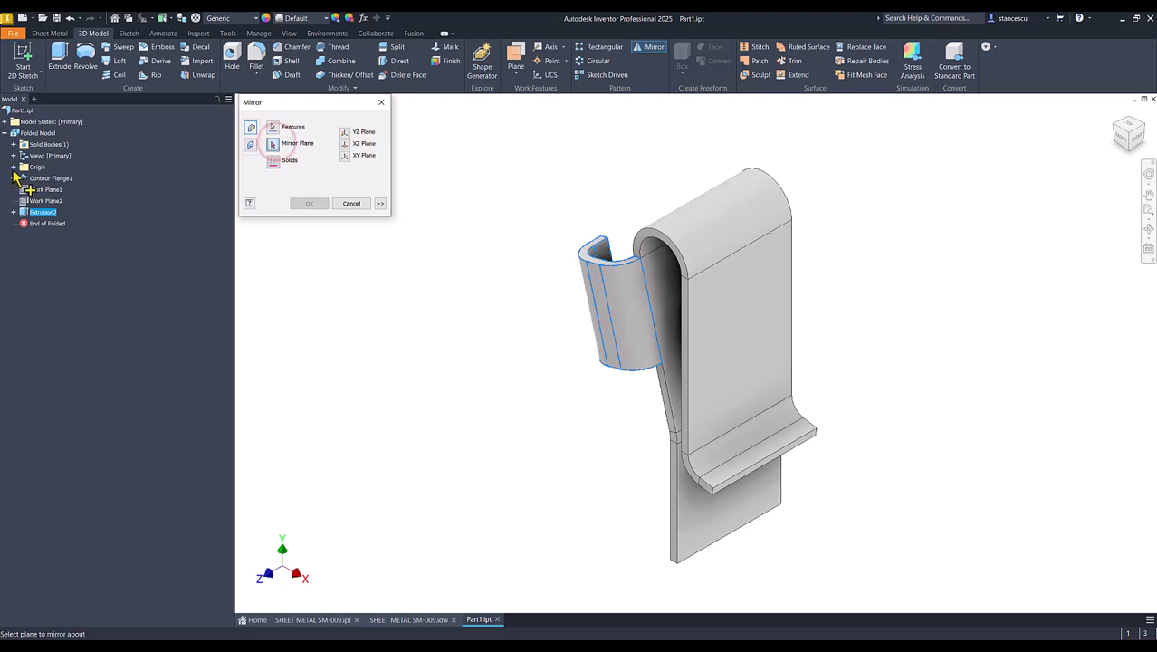
pyautogui.click(15, 167)
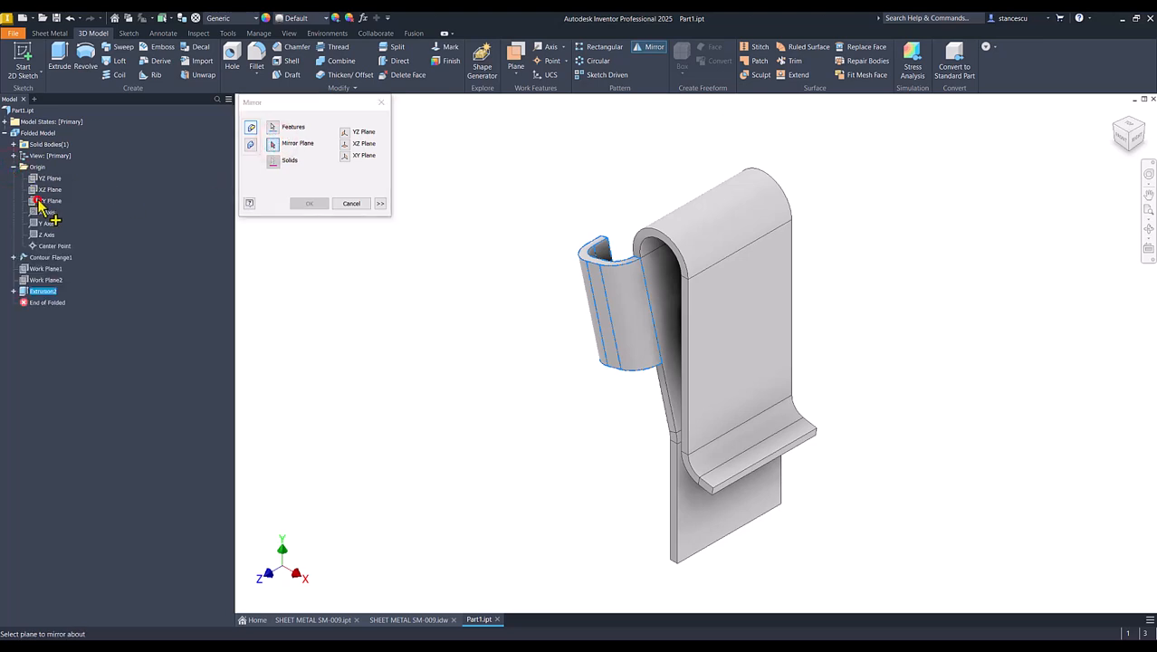
pyautogui.click(49, 199)
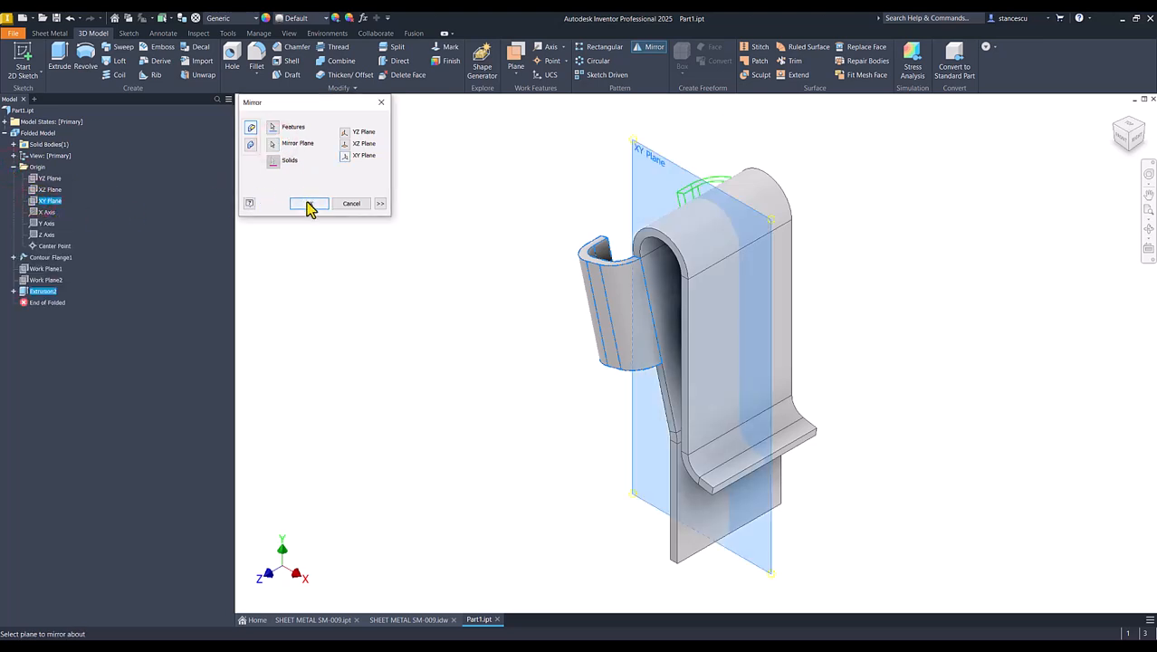
pyautogui.click(307, 203)
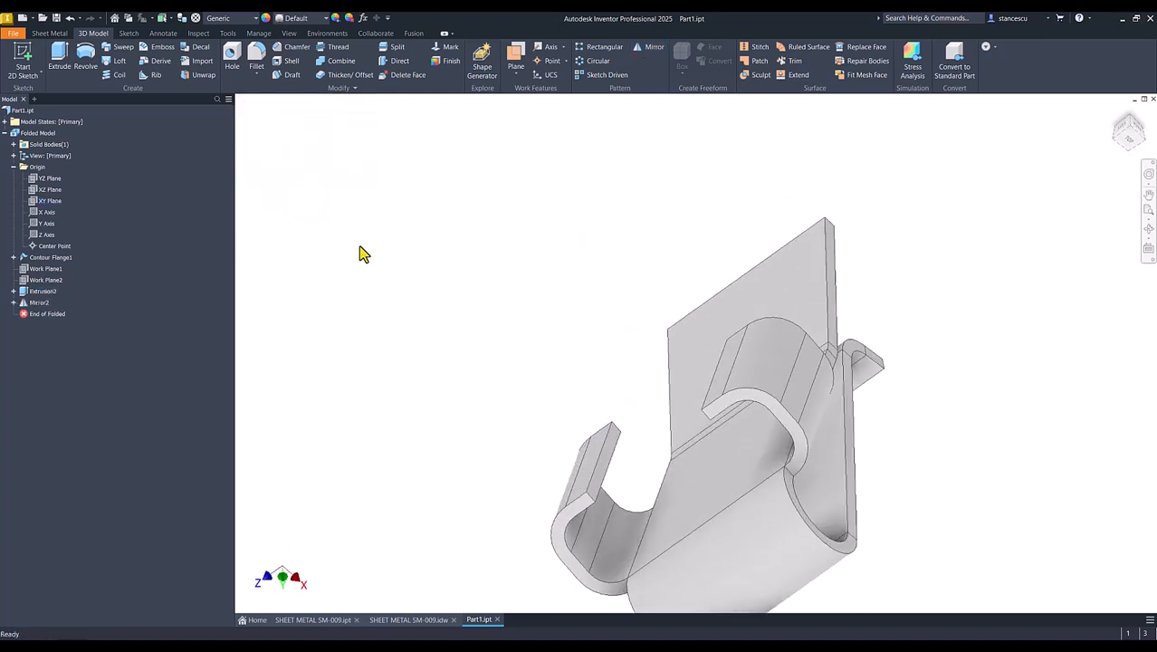
pyautogui.press('F6')
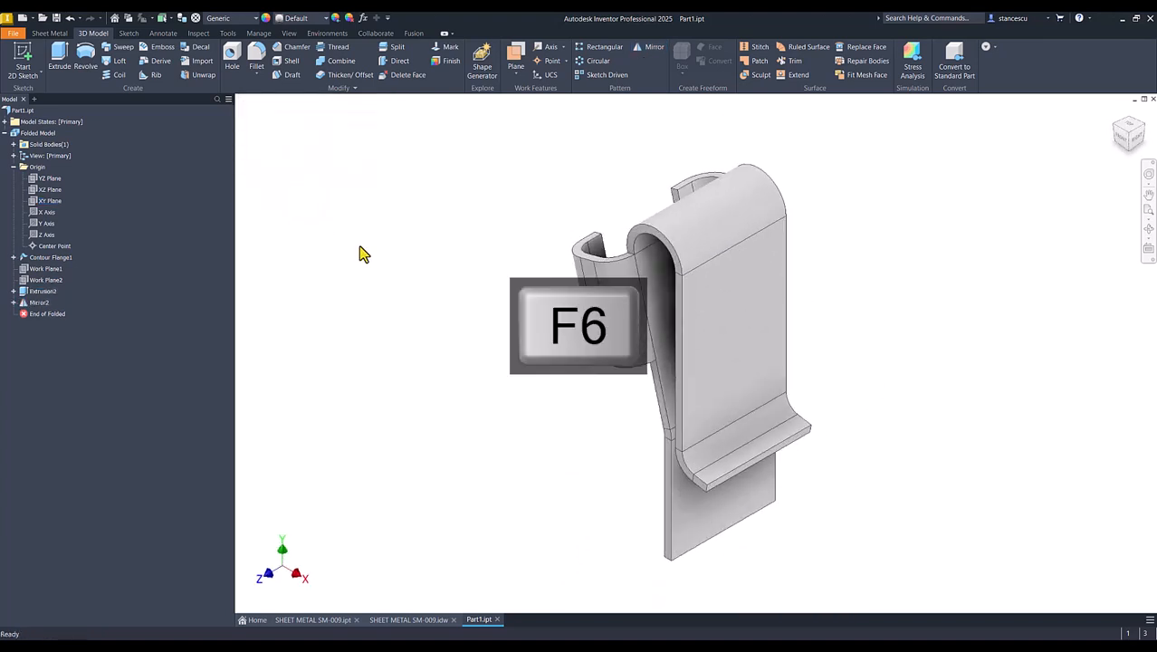
pyautogui.press('f6')
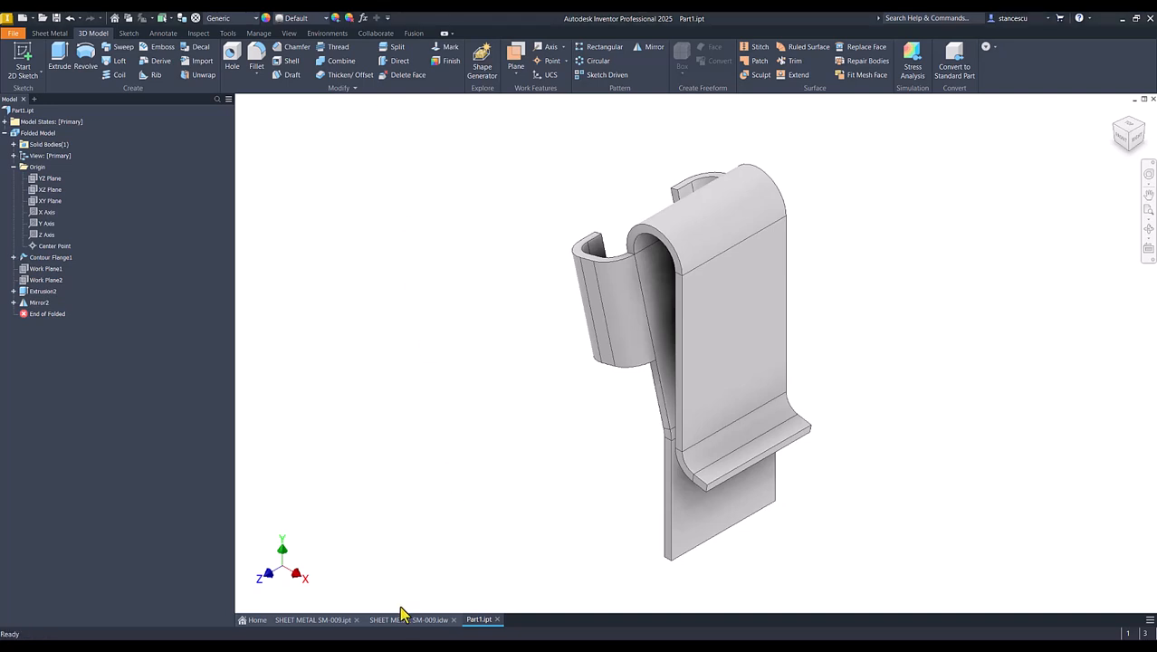
pyautogui.click(409, 619)
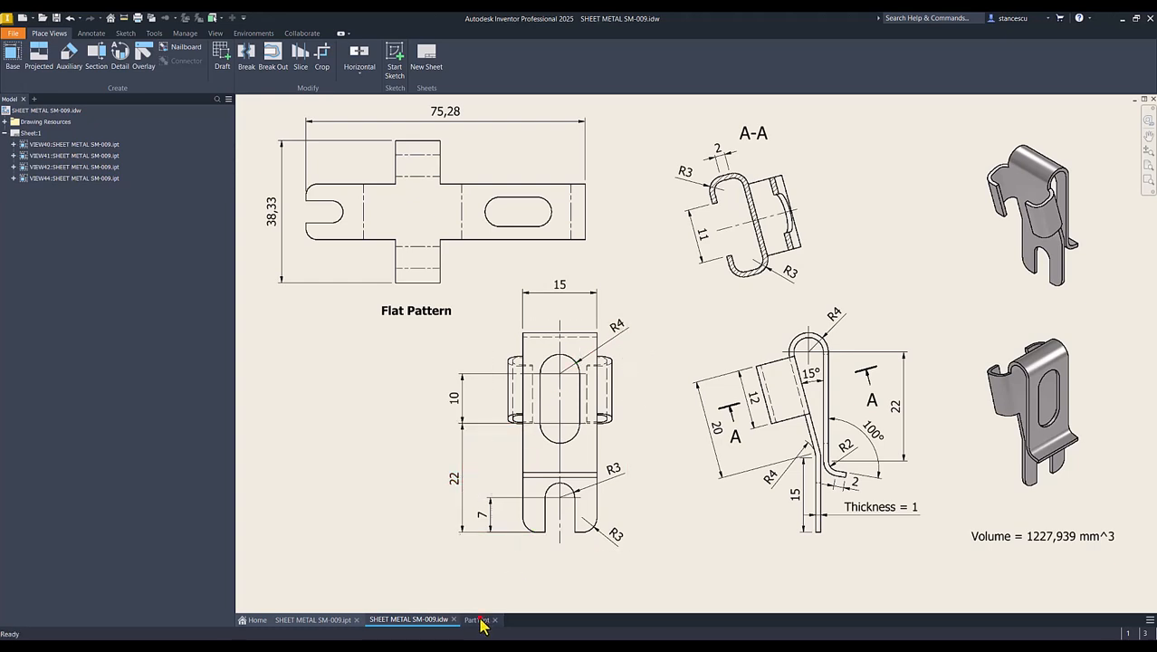
# Return from the SM-009 drawing to the clip part viewed face-on
pyautogui.click(478, 619)
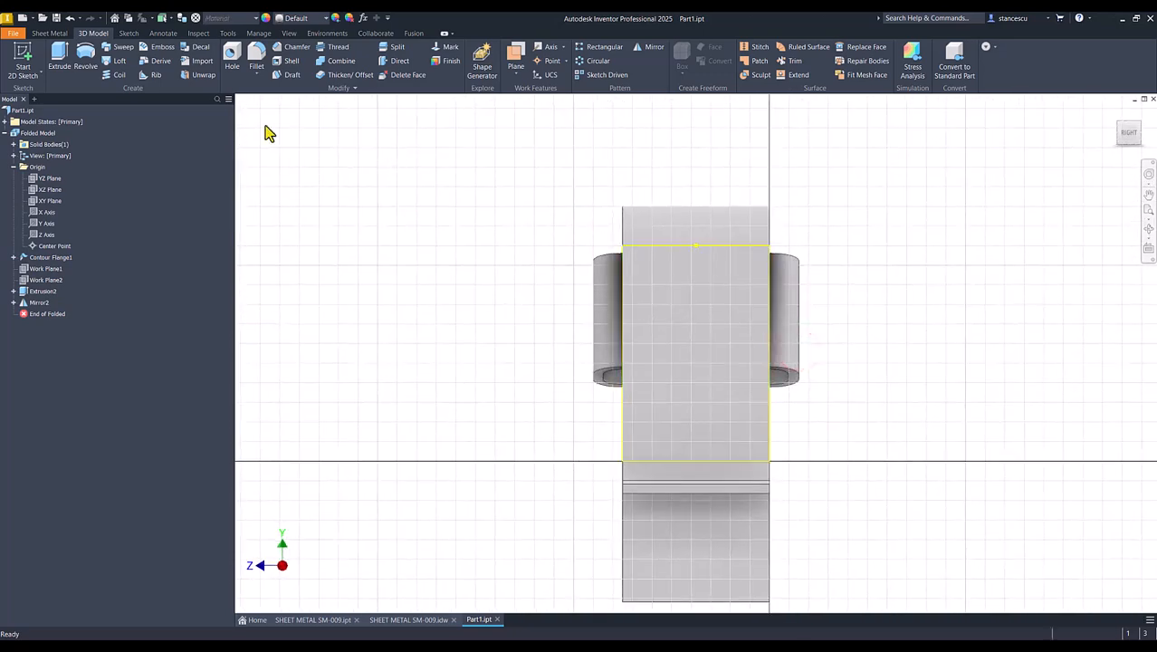
# Sketch a center-to-center slot on the back plate, entering 2*4 for its size
pyautogui.click(154, 74)
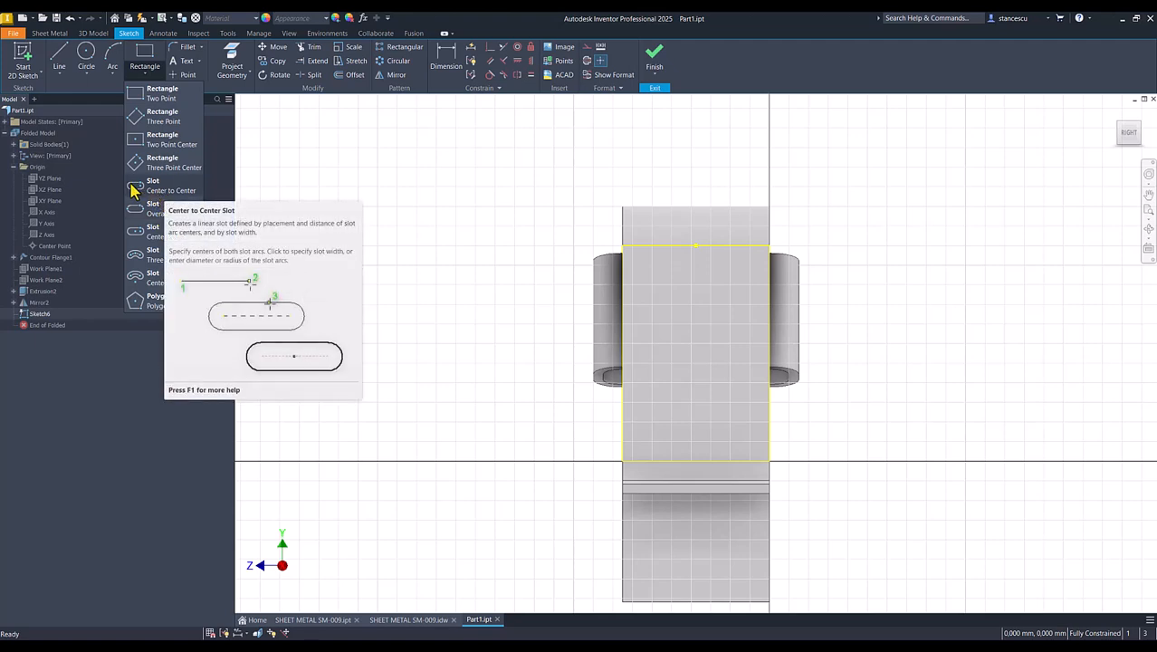
pyautogui.moveTo(146, 192)
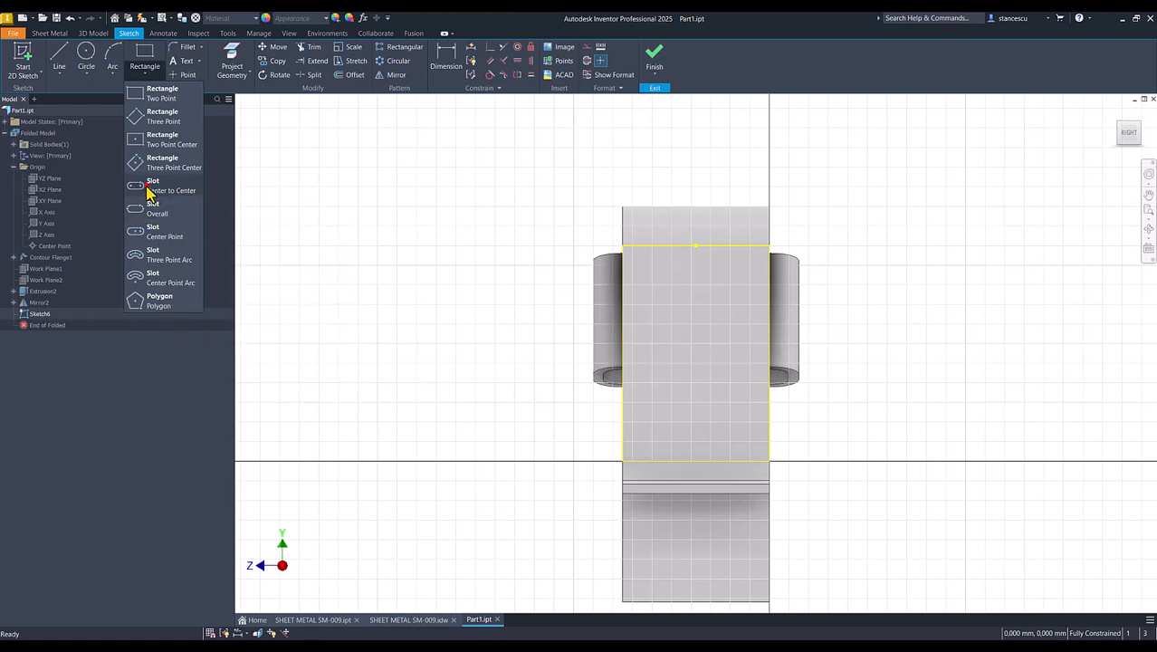
pyautogui.click(172, 185)
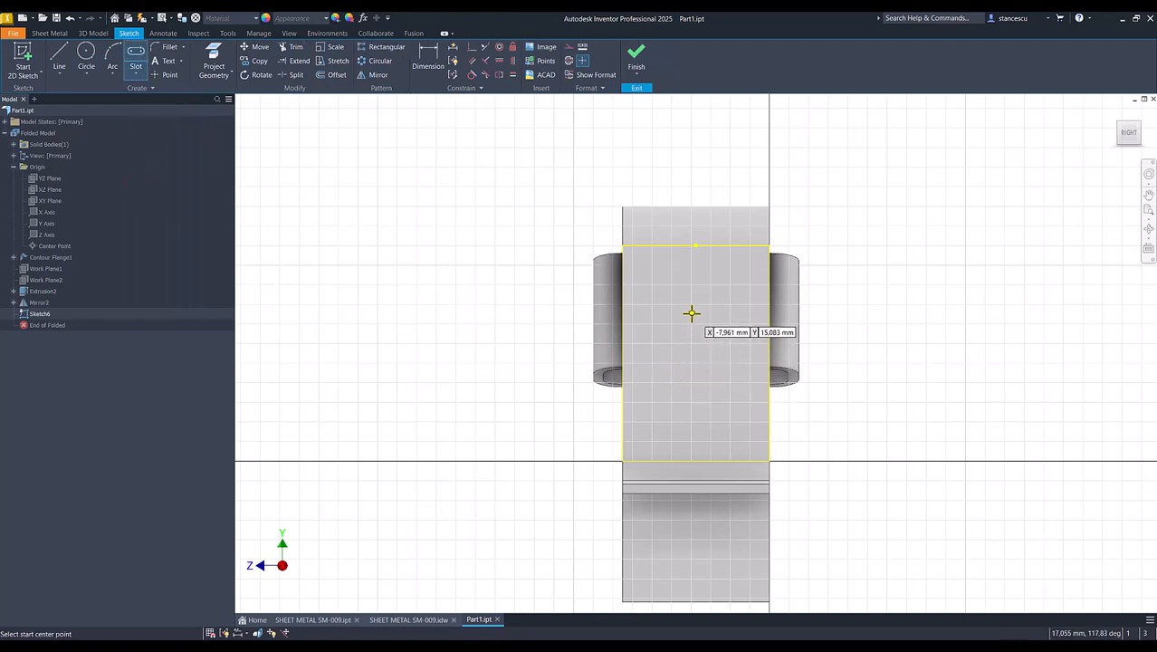
pyautogui.click(692, 315)
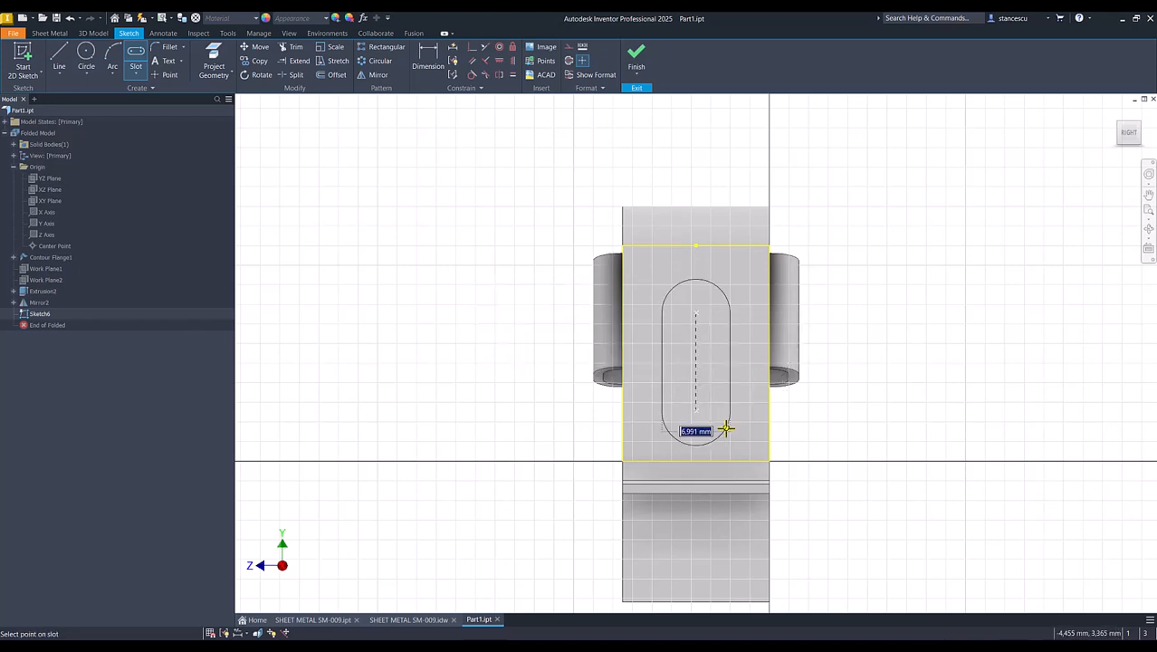
pyautogui.write('2')
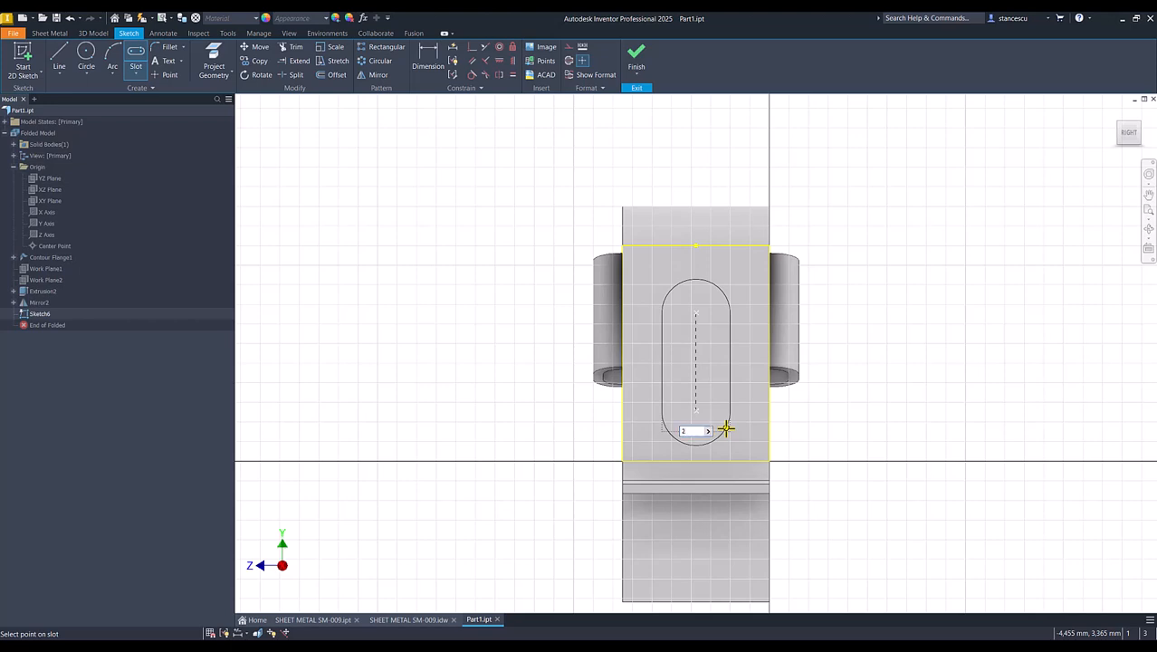
pyautogui.write('*4')
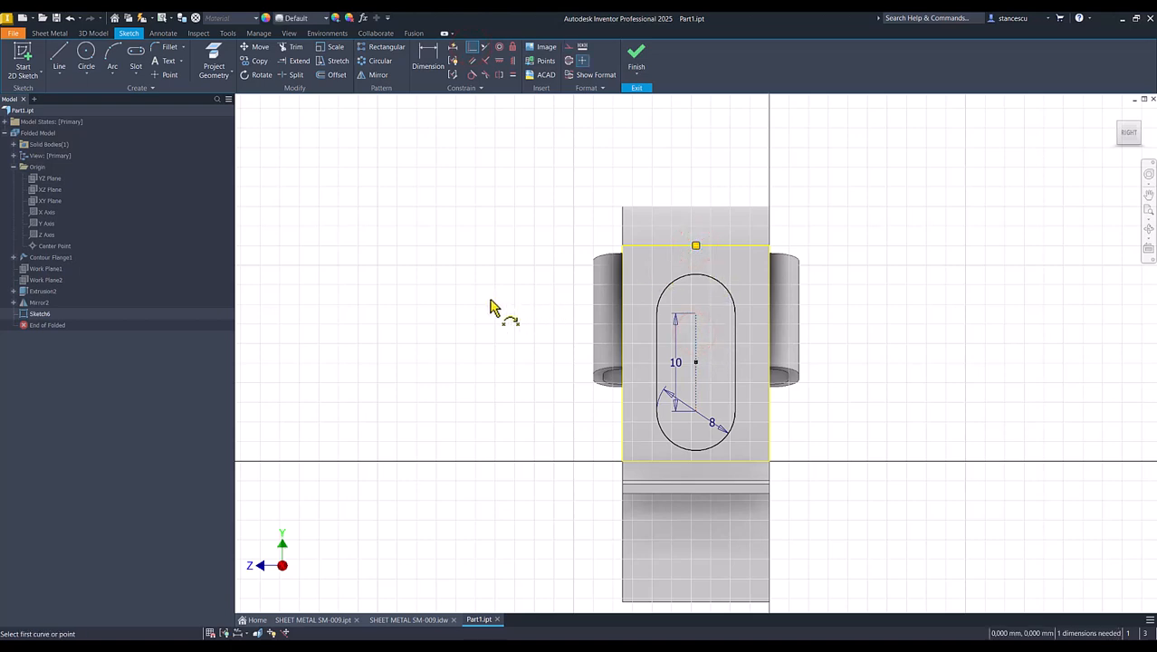
pyautogui.moveTo(431, 103)
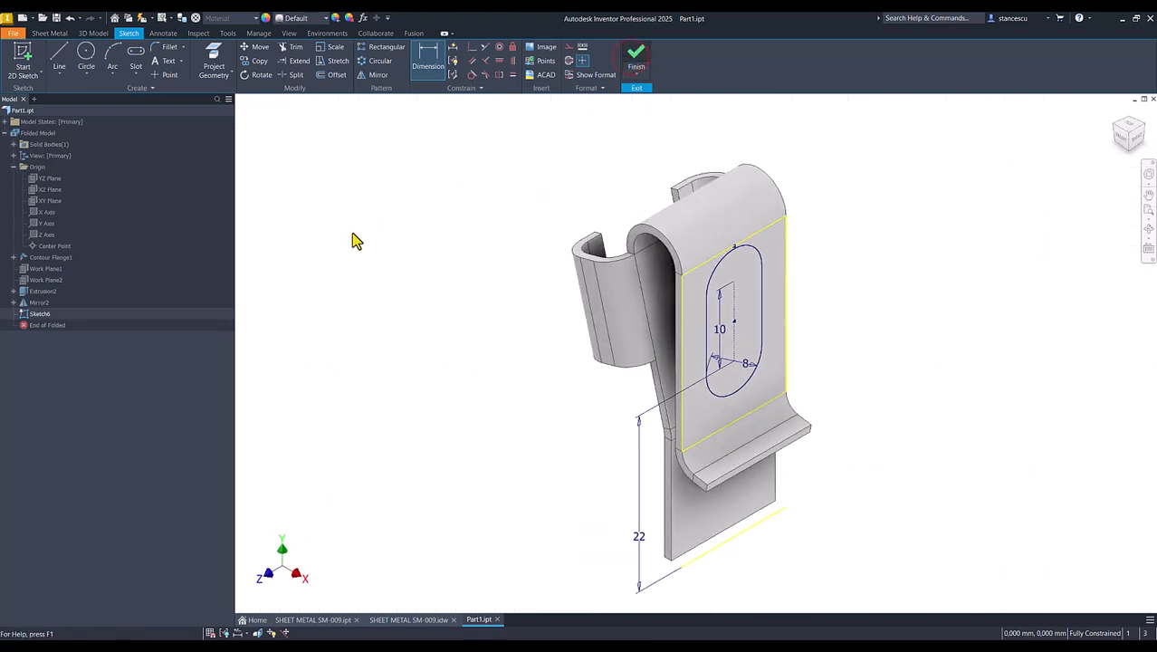
# Cut the slot profile through the back plate with the Sheet Metal Cut feature
pyautogui.click(92, 33)
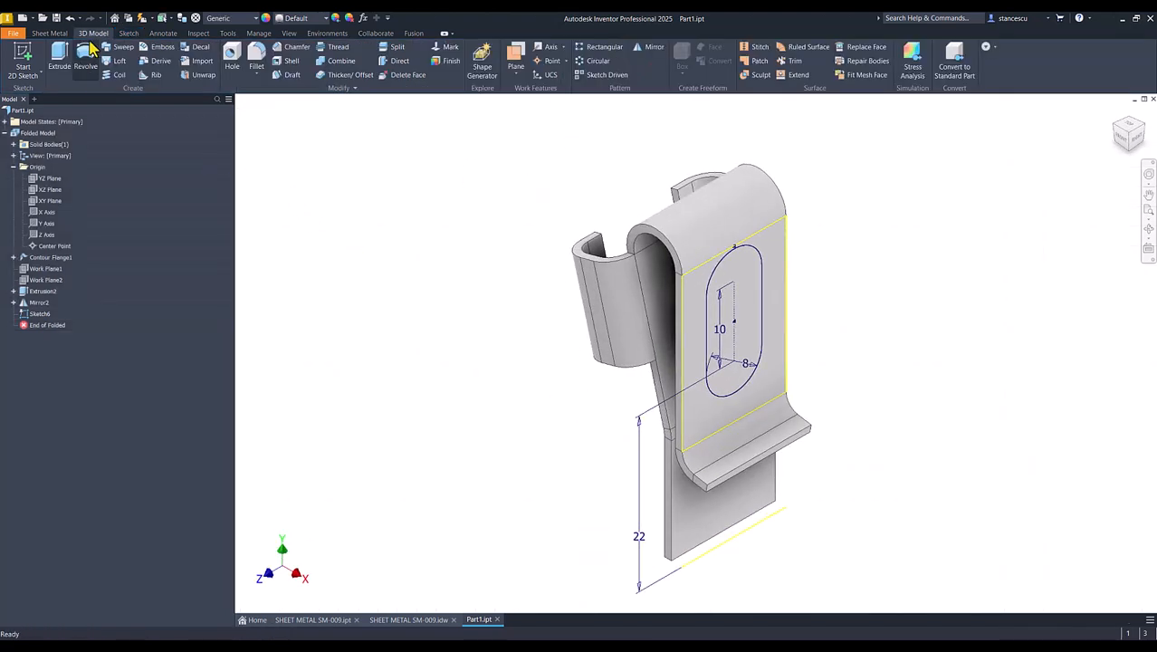
pyautogui.click(48, 33)
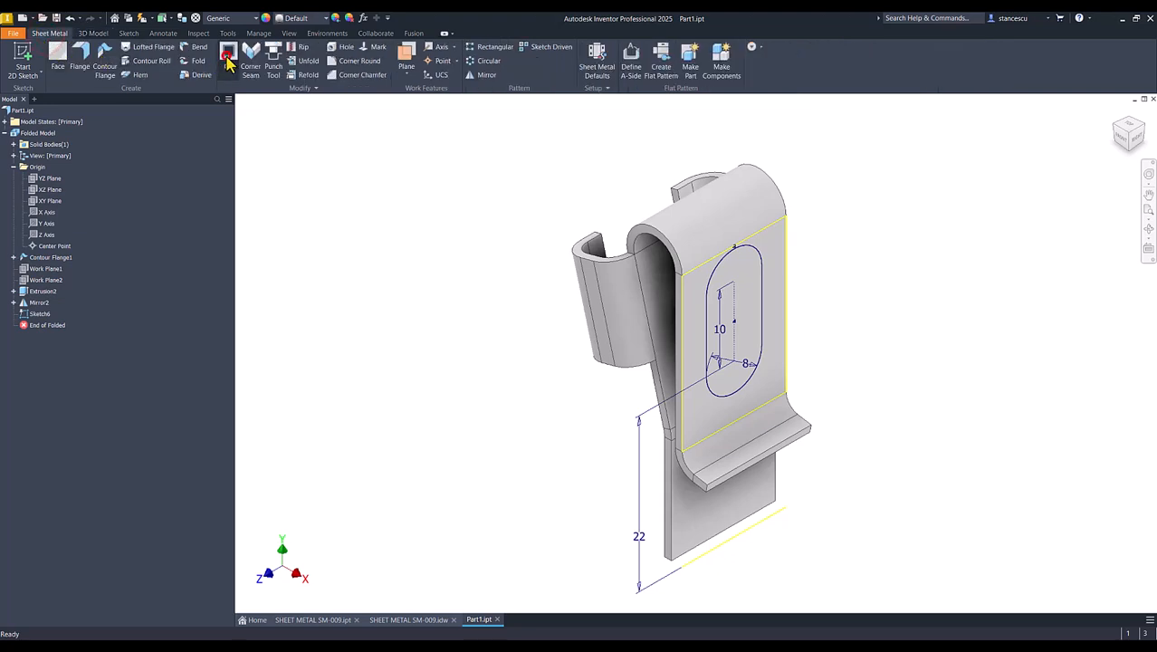
pyautogui.click(228, 50)
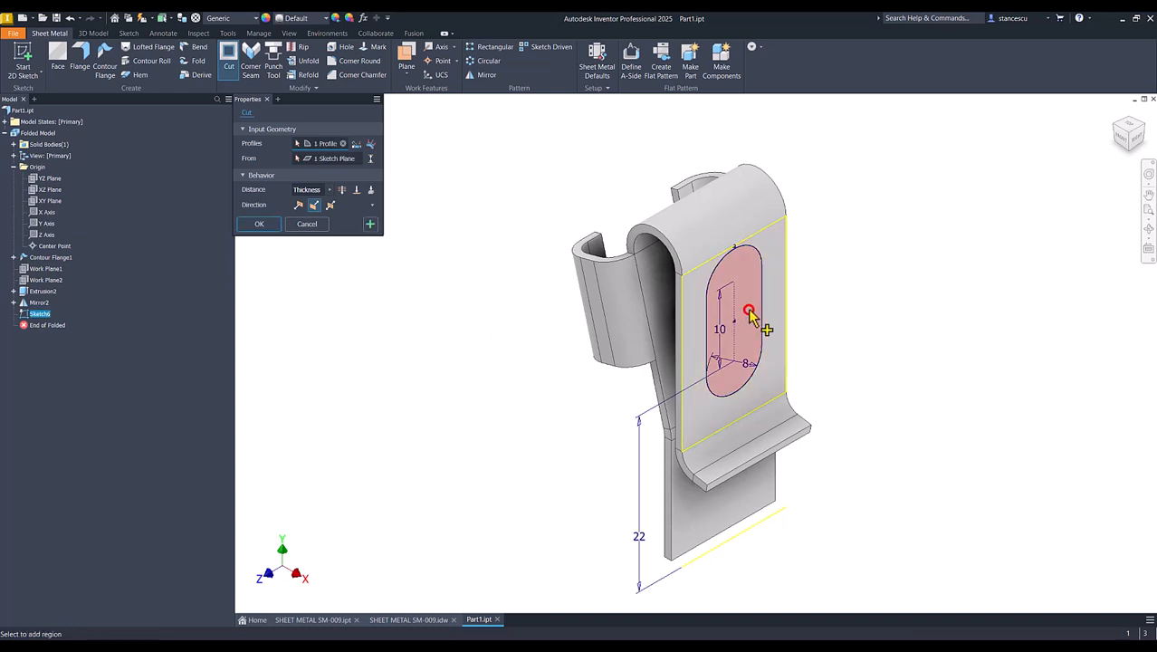
pyautogui.click(739, 317)
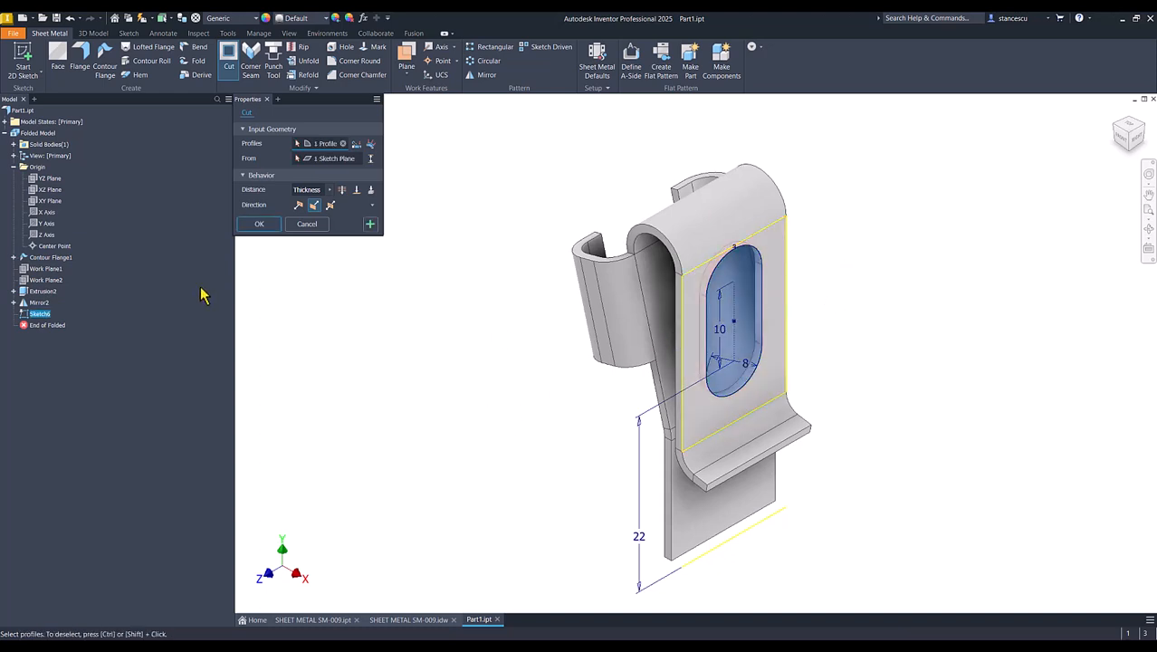
pyautogui.click(259, 225)
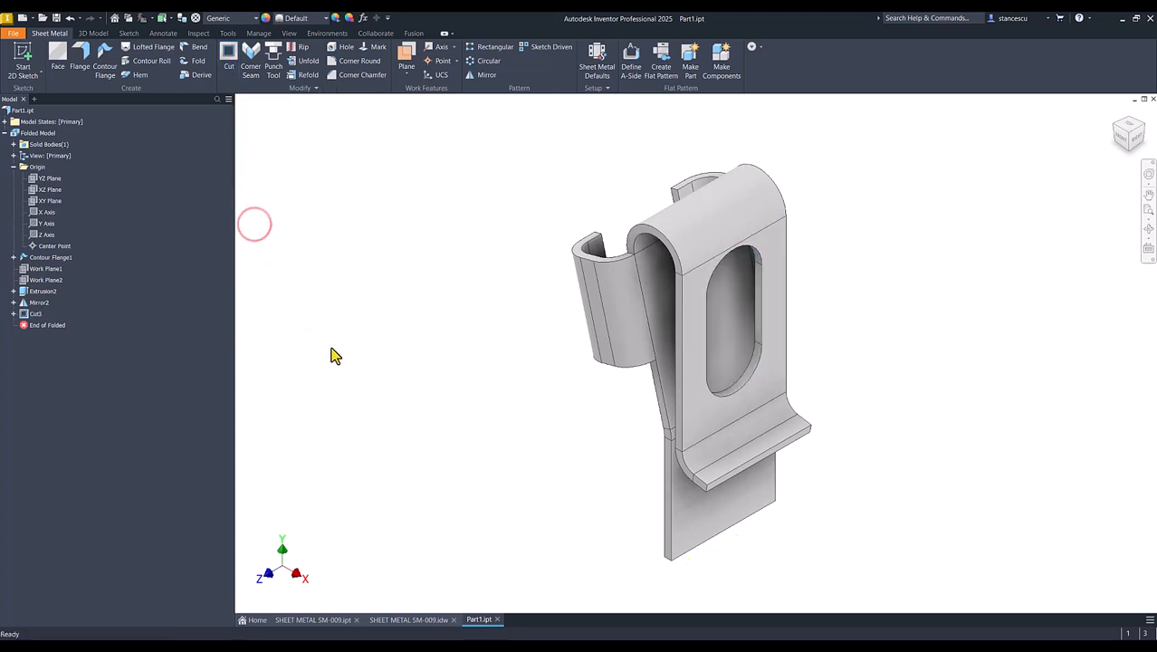
pyautogui.moveTo(444, 538)
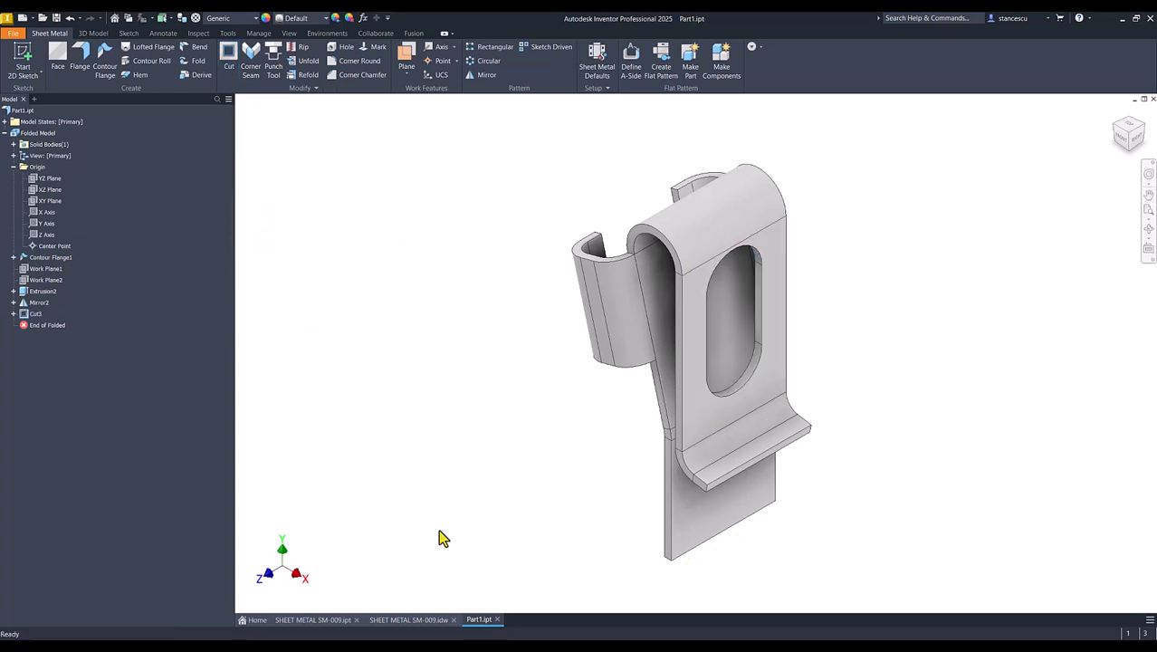
pyautogui.click(410, 619)
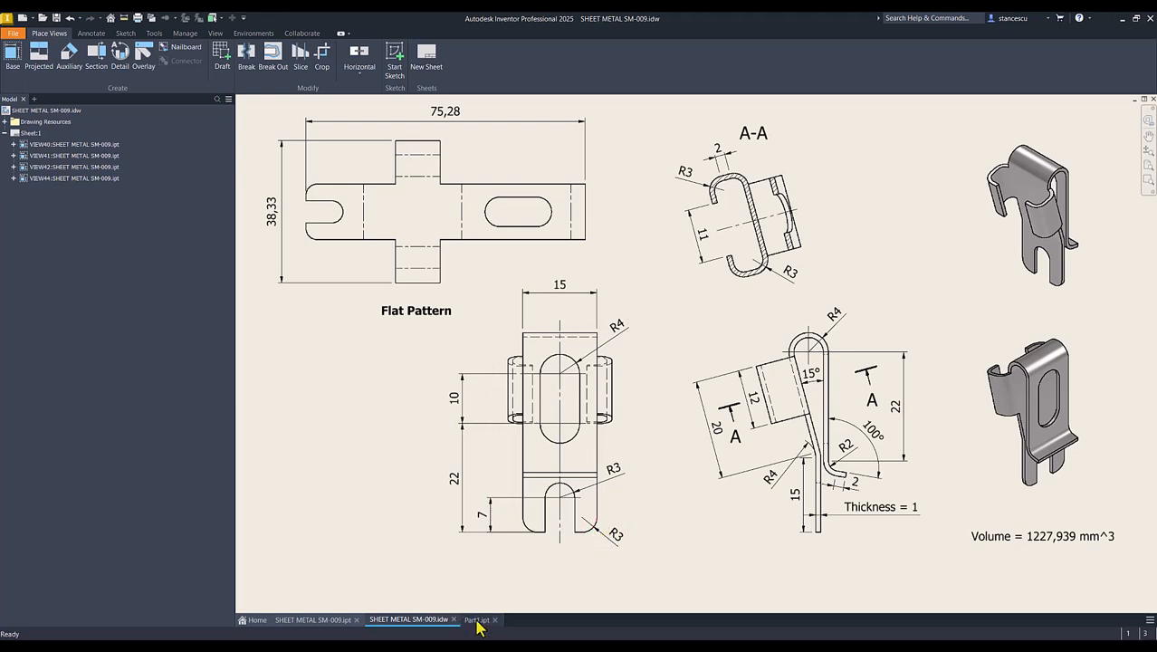
pyautogui.click(478, 619)
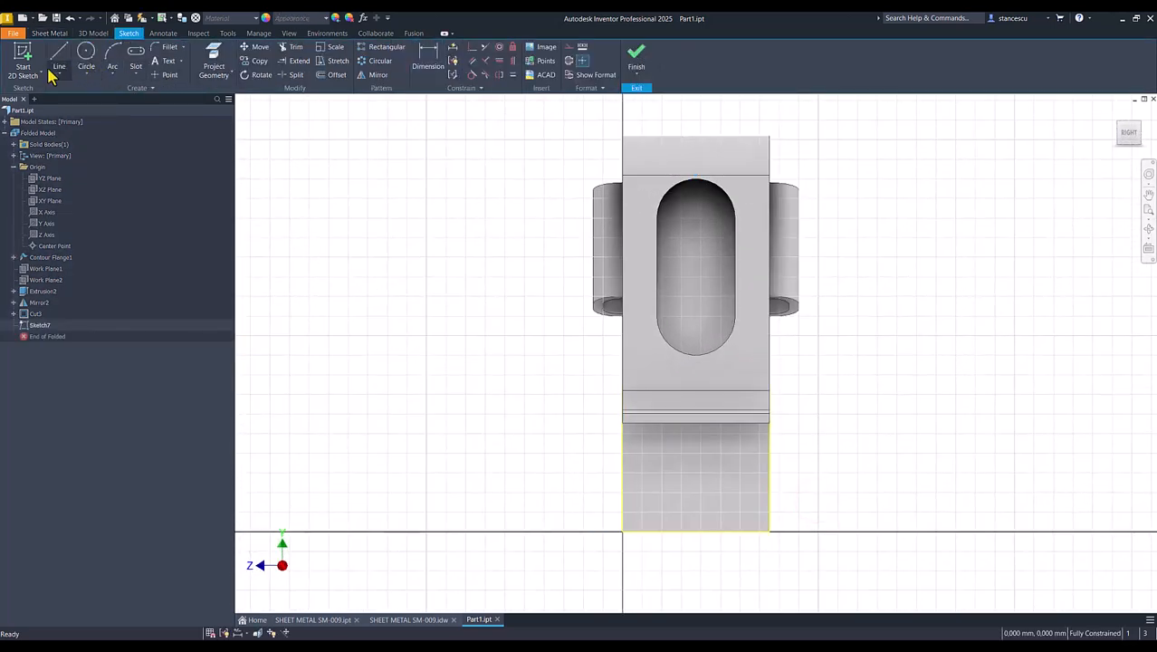
# Draw the rounded notch outline rising from the foot's bottom edge and dimension it R3 and 7
pyautogui.click(58, 62)
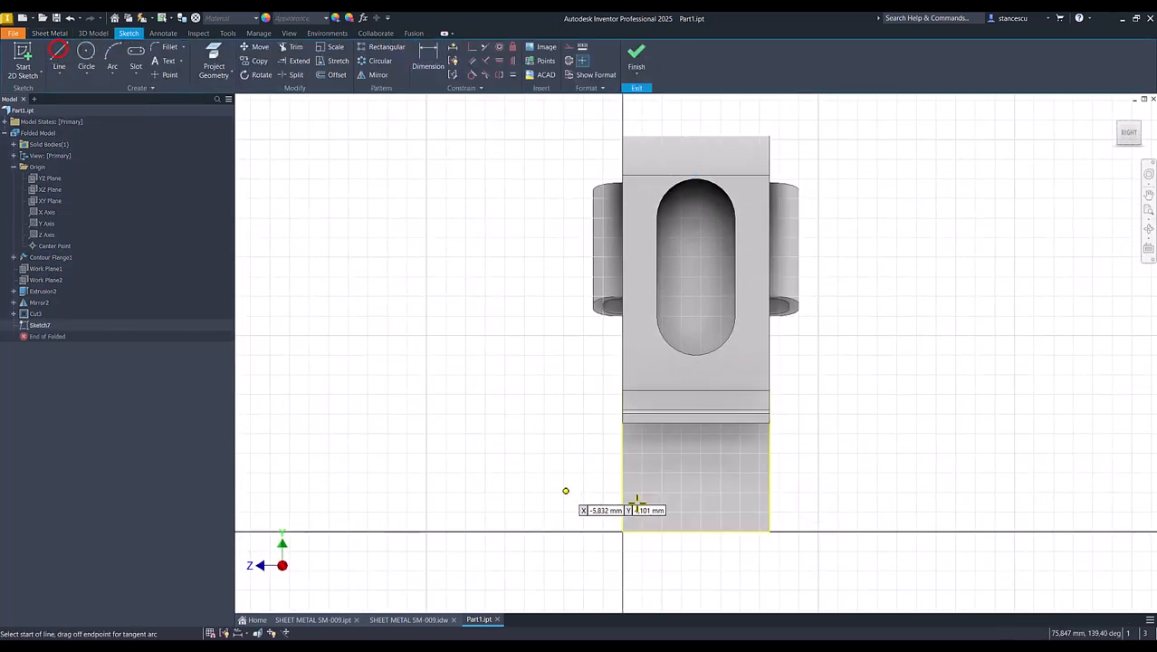
pyautogui.click(634, 503)
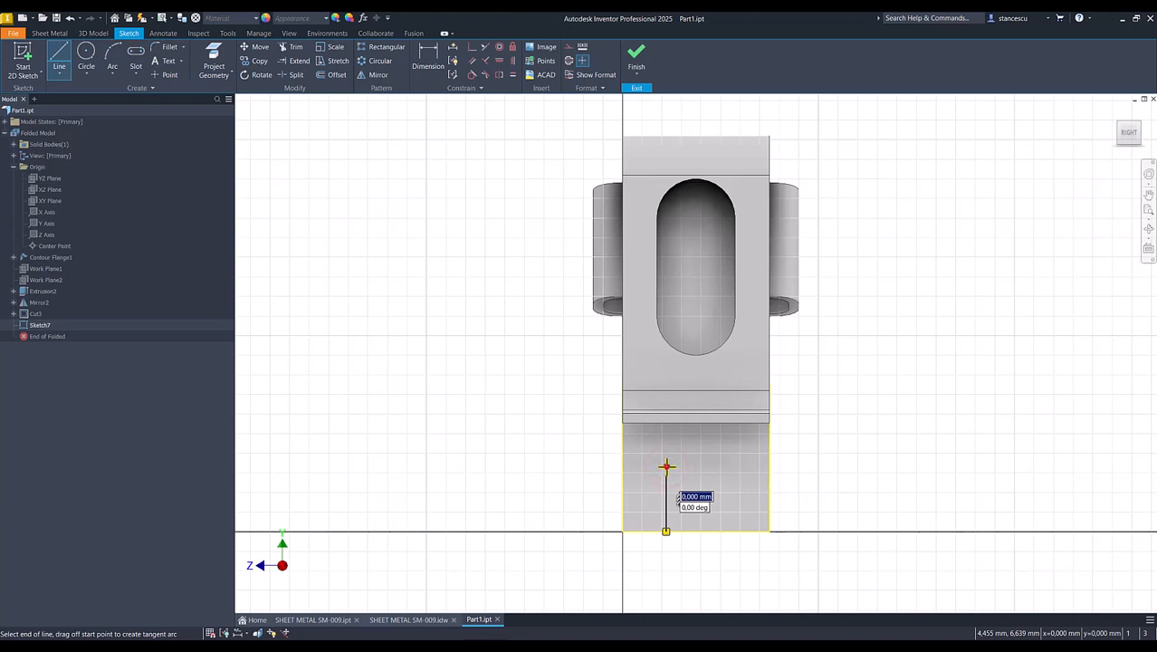
pyautogui.moveTo(666, 467); pyautogui.dragTo(728, 467)
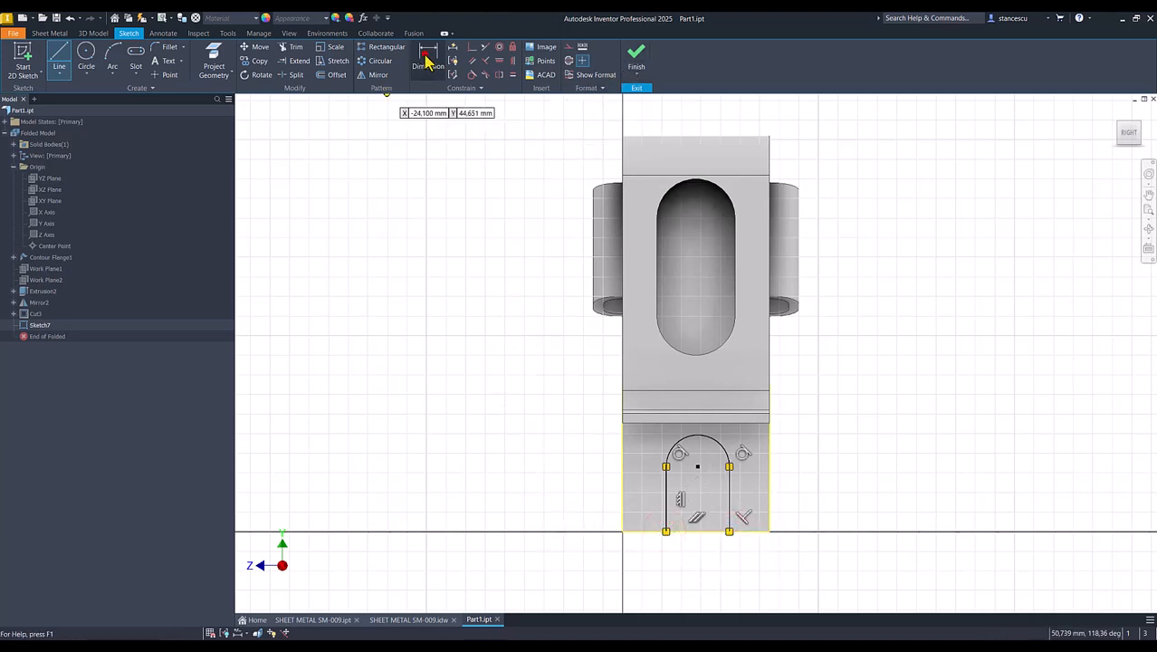
pyautogui.click(428, 51)
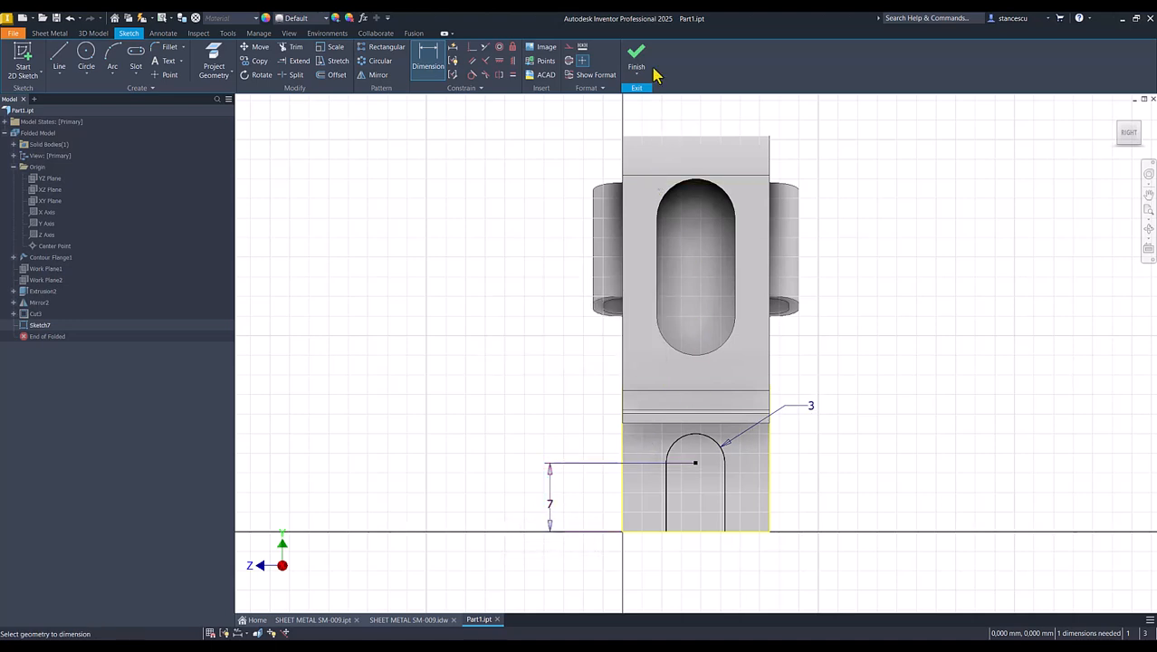
# Cut the notch profile through the foot, splitting it into two prongs
pyautogui.click(635, 58)
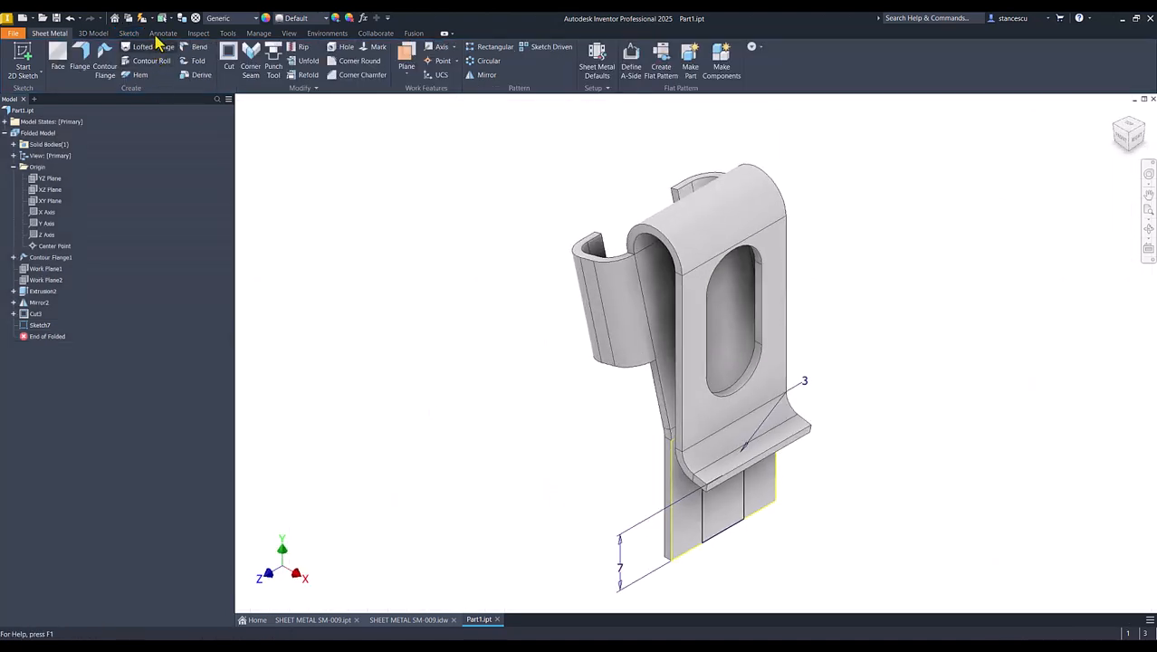
pyautogui.click(228, 65)
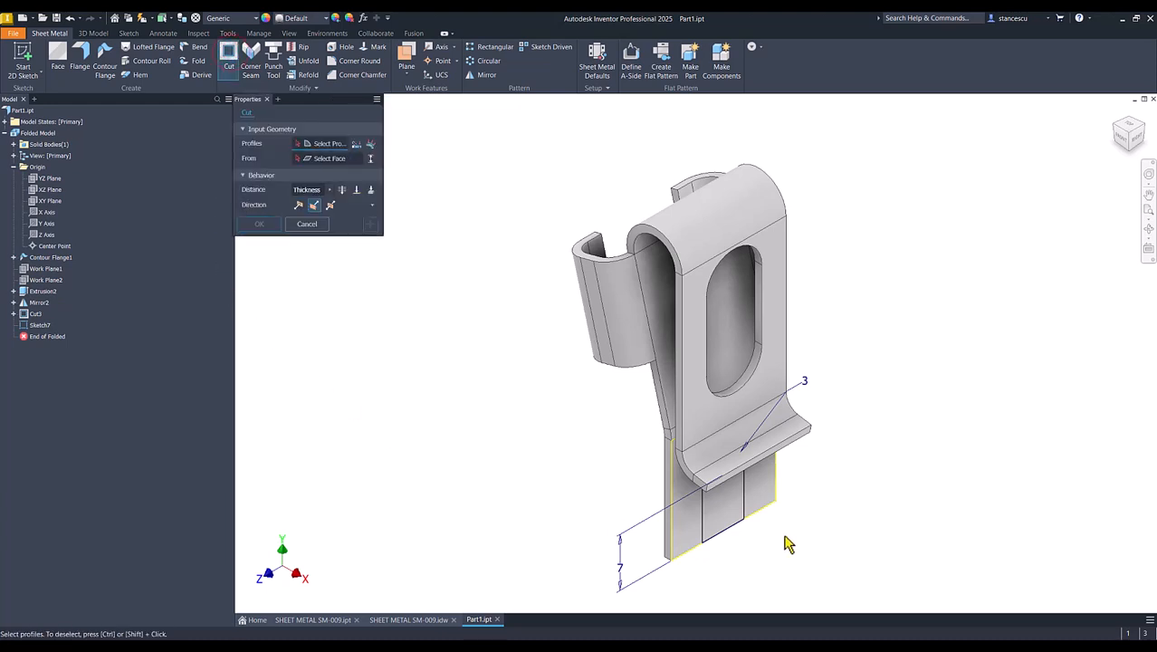
pyautogui.click(715, 489)
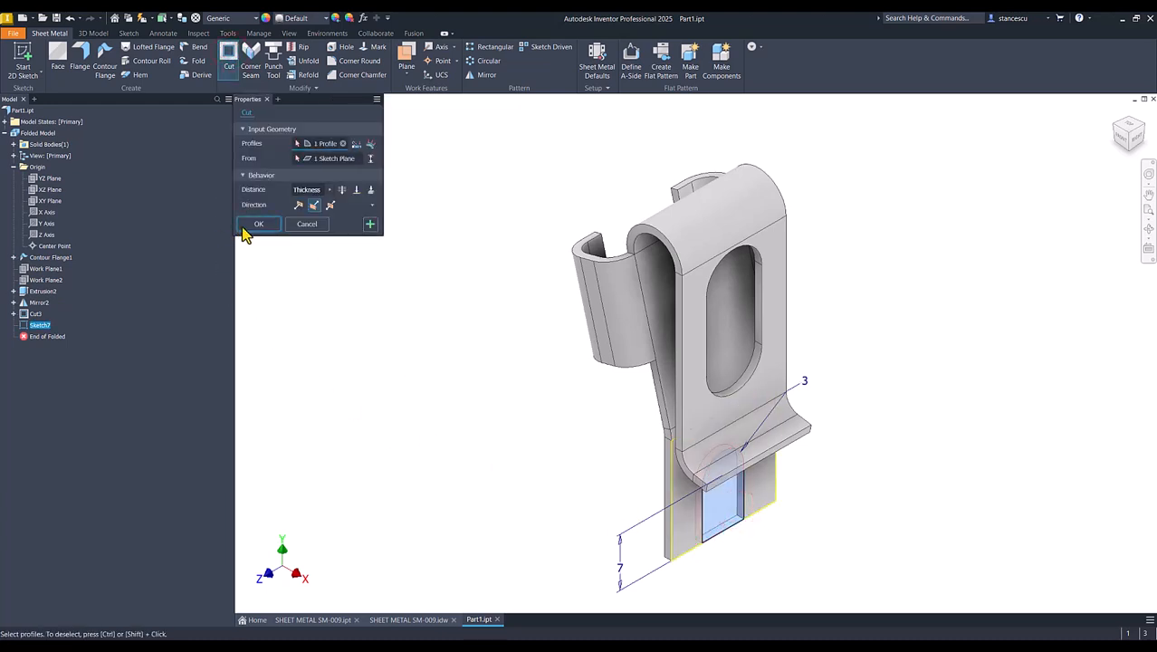
pyautogui.click(258, 224)
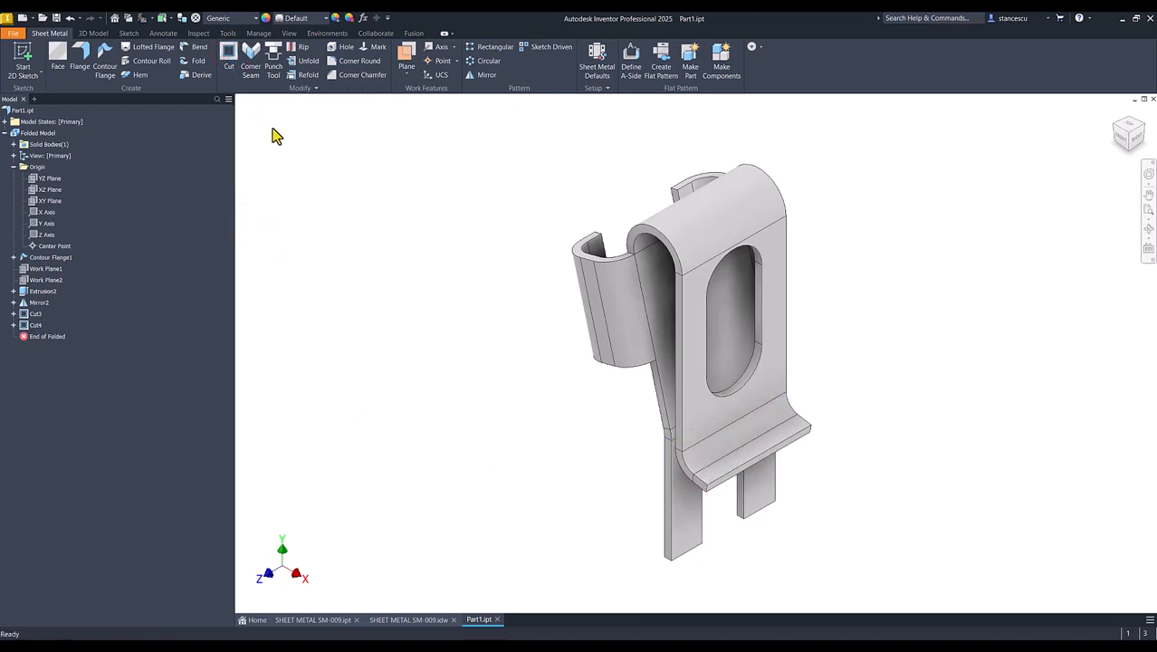
pyautogui.click(359, 62)
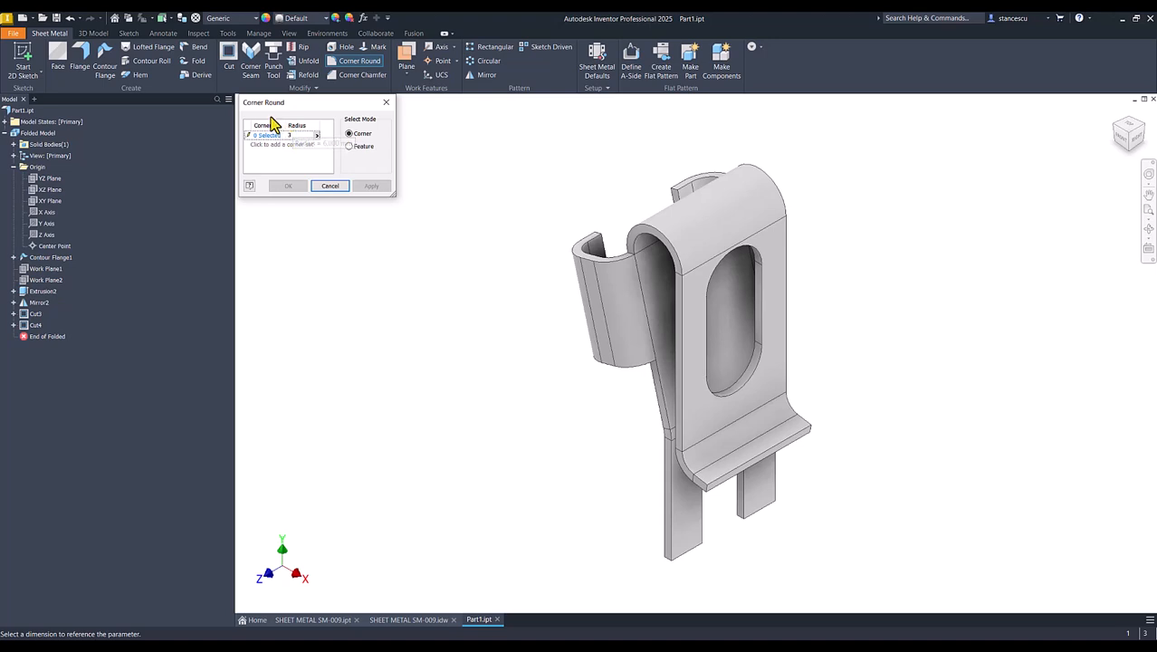
# Round the two outer prong corners with radius 3 and collapse the model browser
pyautogui.click(262, 134)
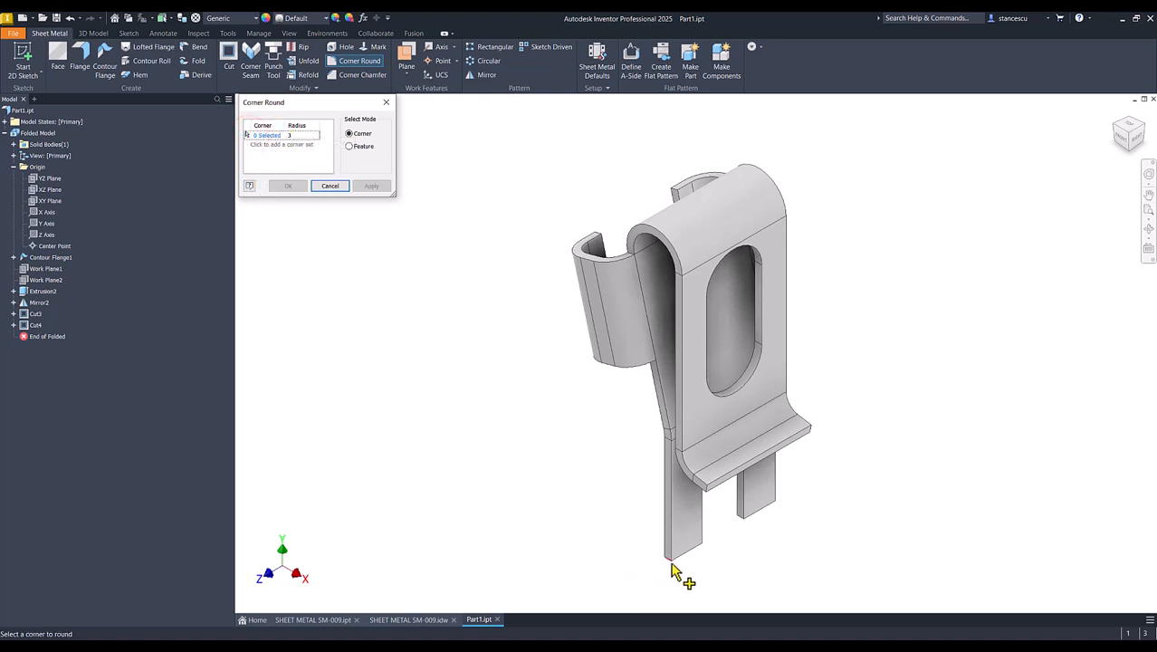
pyautogui.click(674, 558)
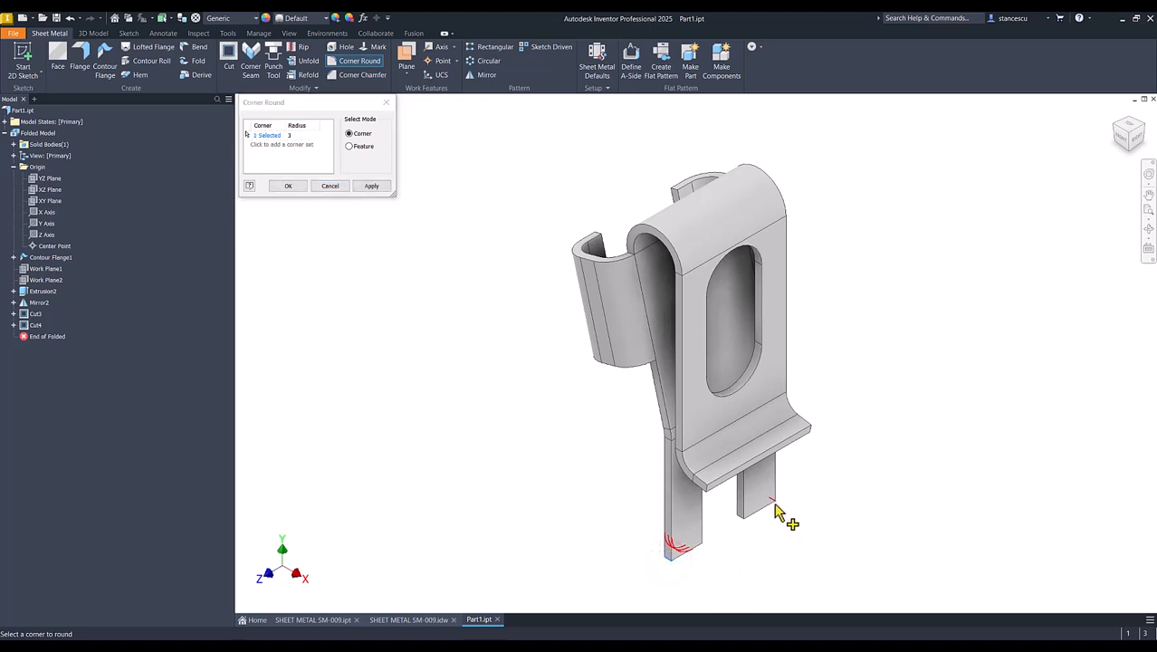
pyautogui.click(775, 503)
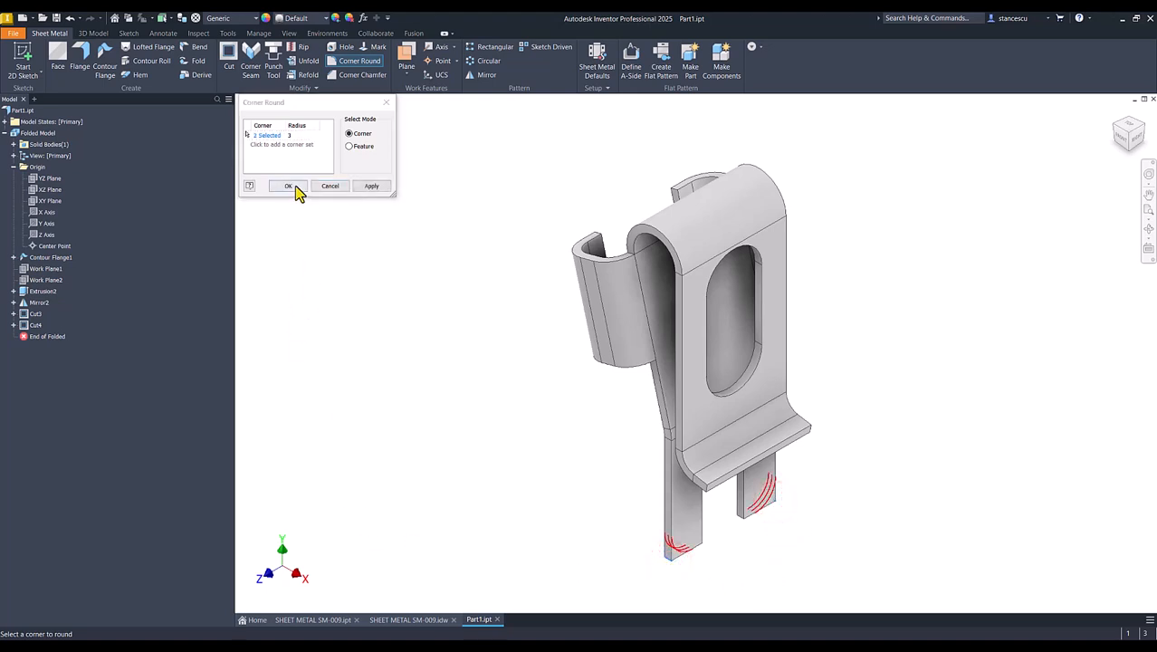
pyautogui.click(288, 185)
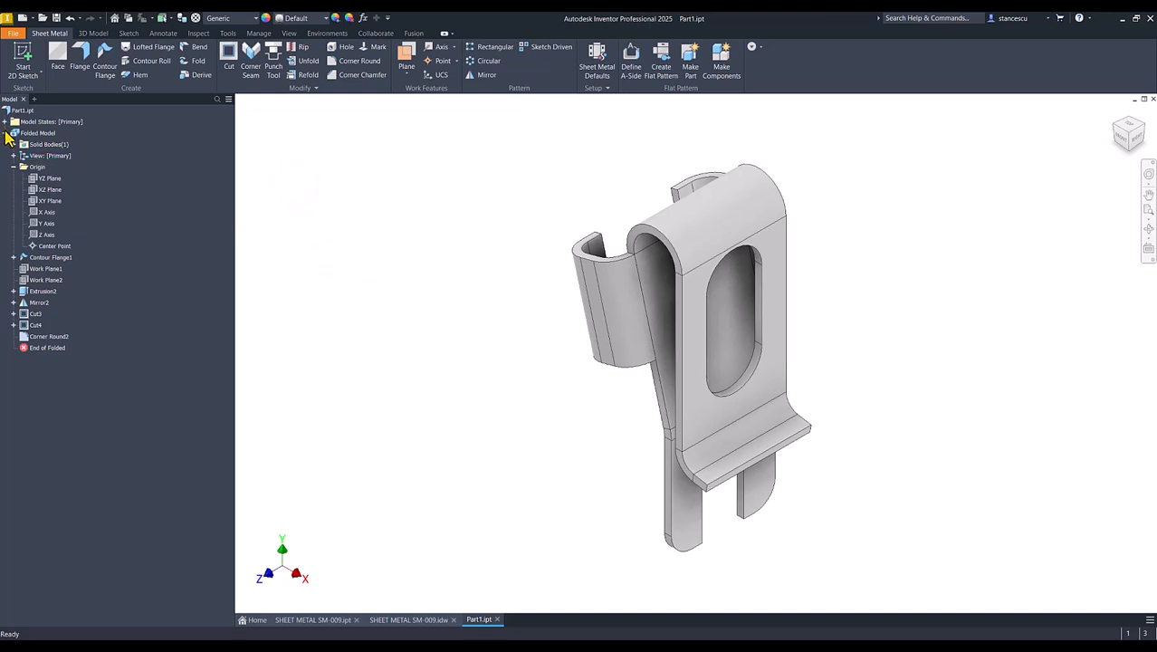
pyautogui.click(14, 134)
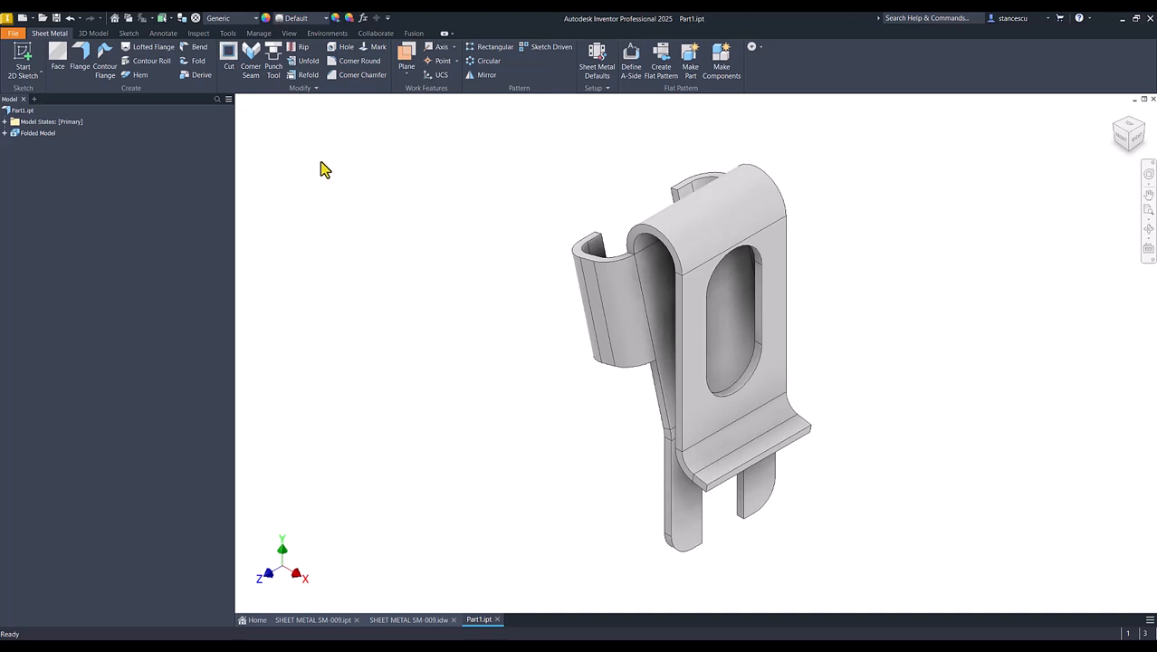
pyautogui.moveTo(264, 575)
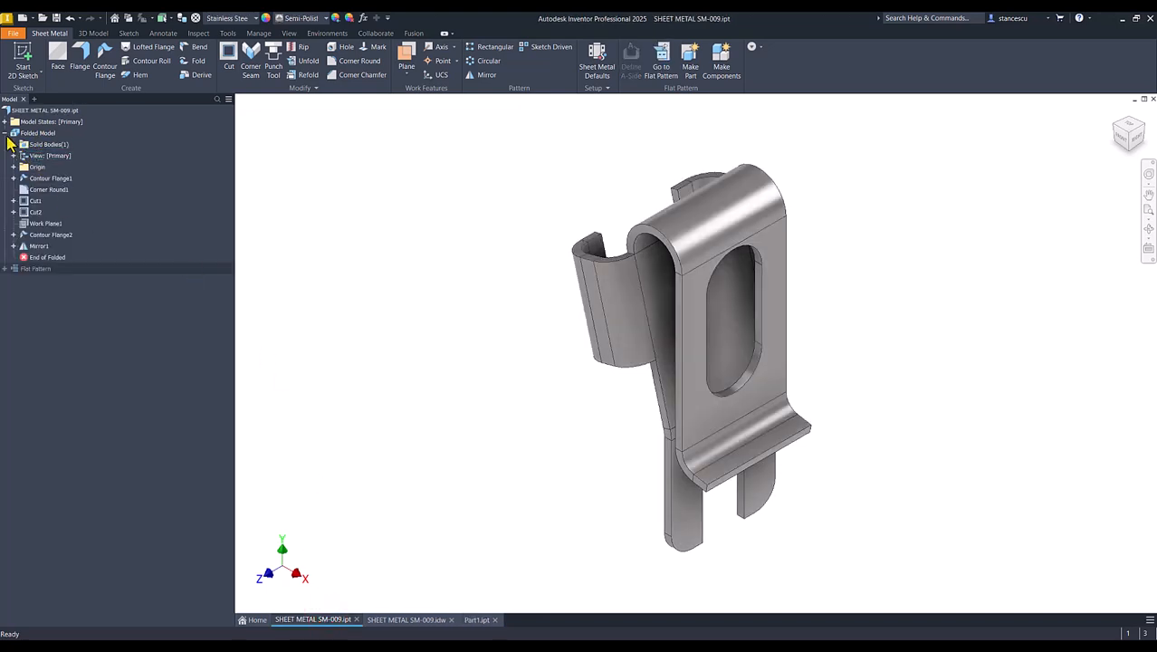
# Update SM-009's physical iProperties and copy its calculated volume value to the clipboard
pyautogui.click(15, 134)
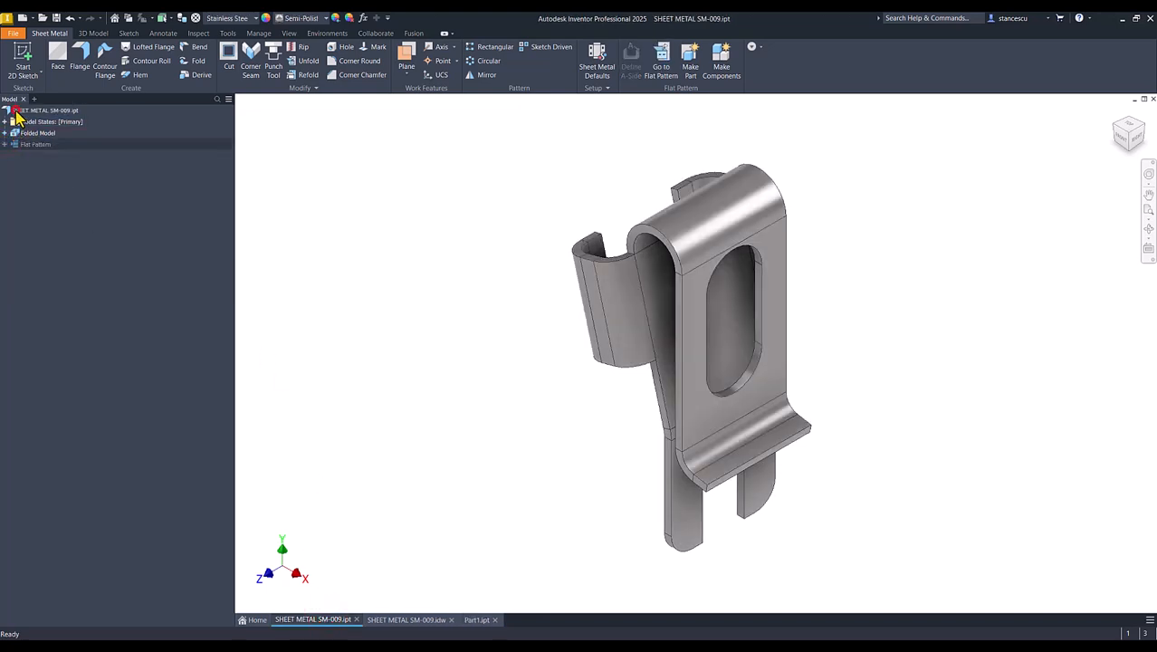
pyautogui.click(46, 110)
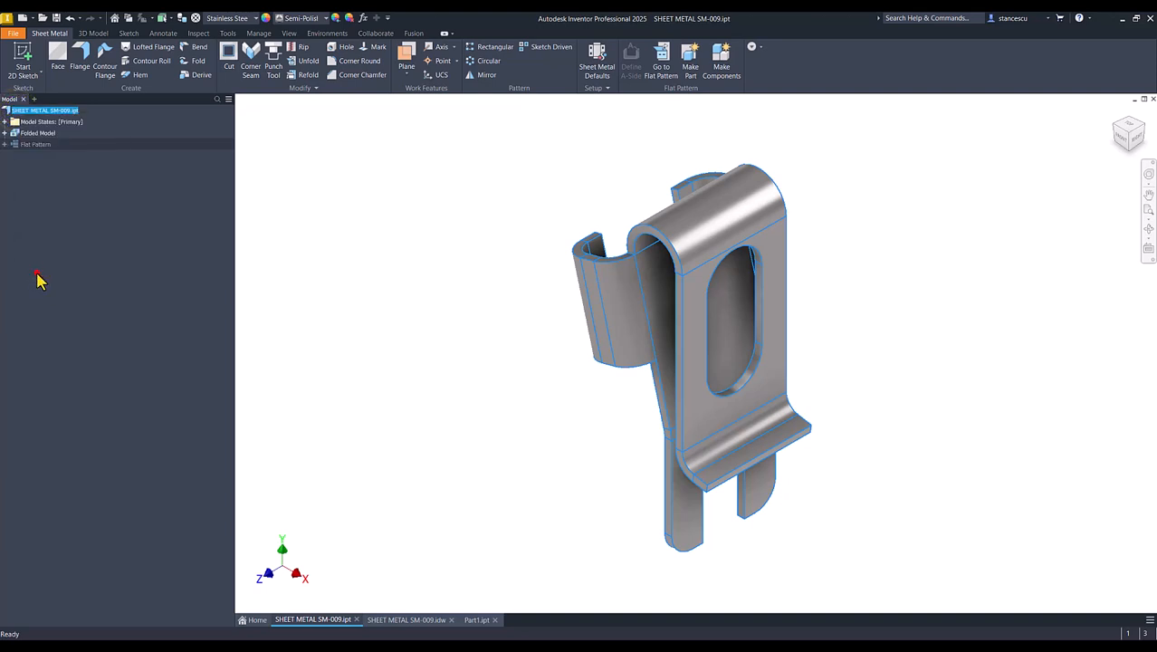
pyautogui.click(608, 170)
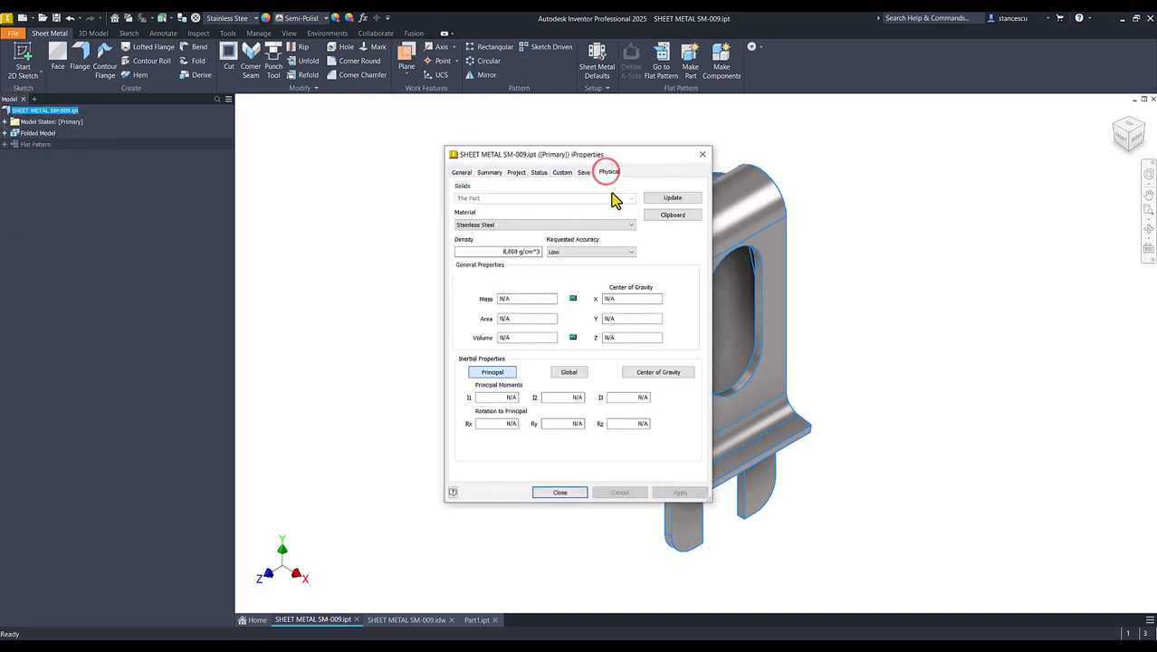
pyautogui.click(672, 198)
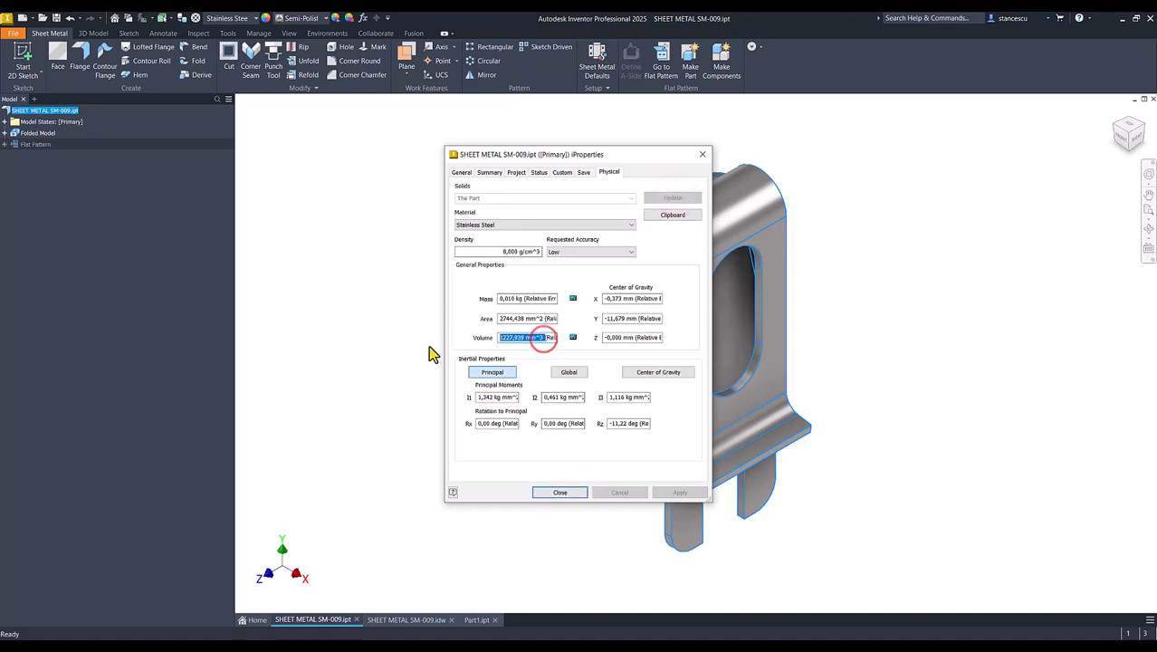
pyautogui.press('ctrl+c')
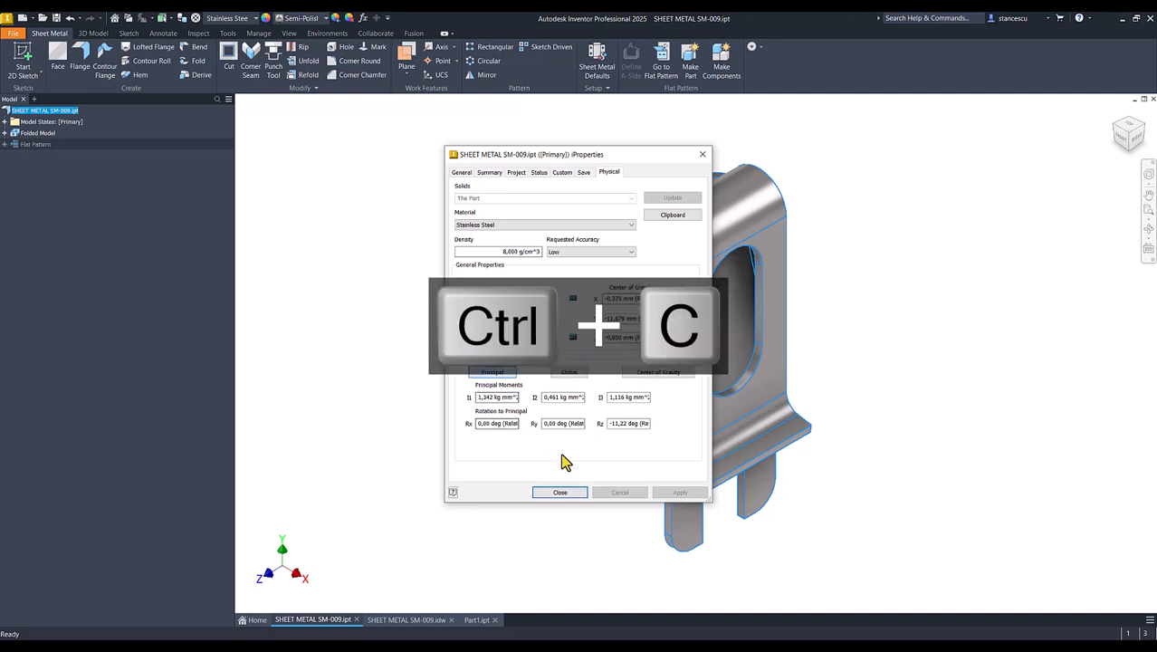
pyautogui.click(559, 492)
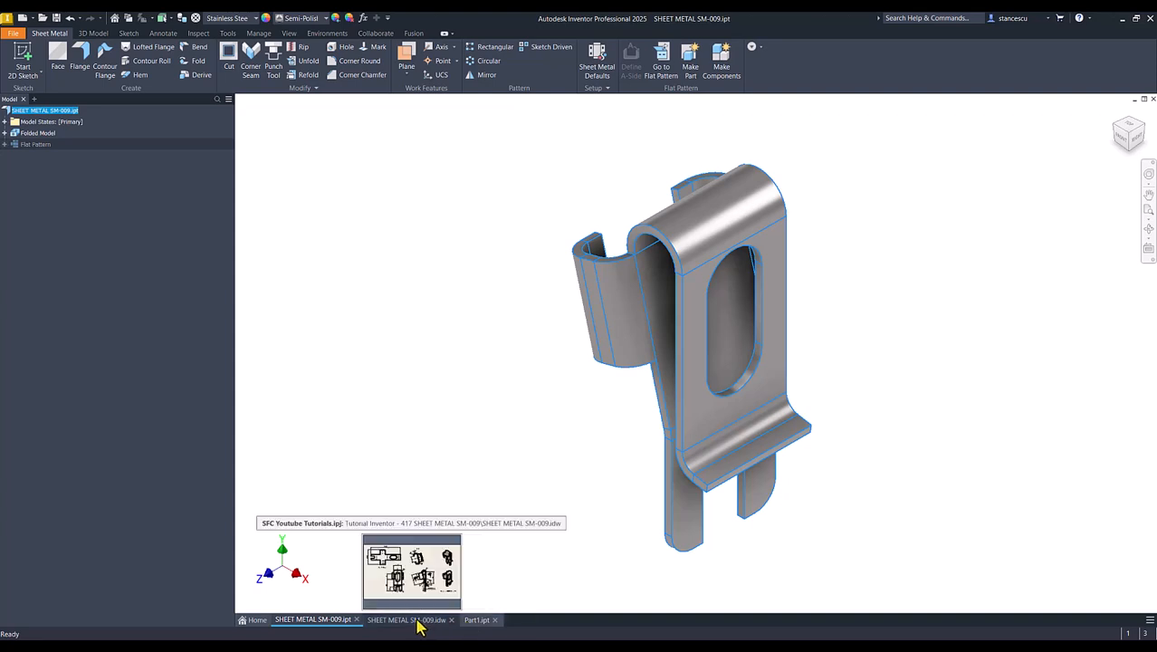
# Paste the copied volume into the drawing's 1227,939 mm^3 note, discard the edit, and return to Part1
pyautogui.click(407, 619)
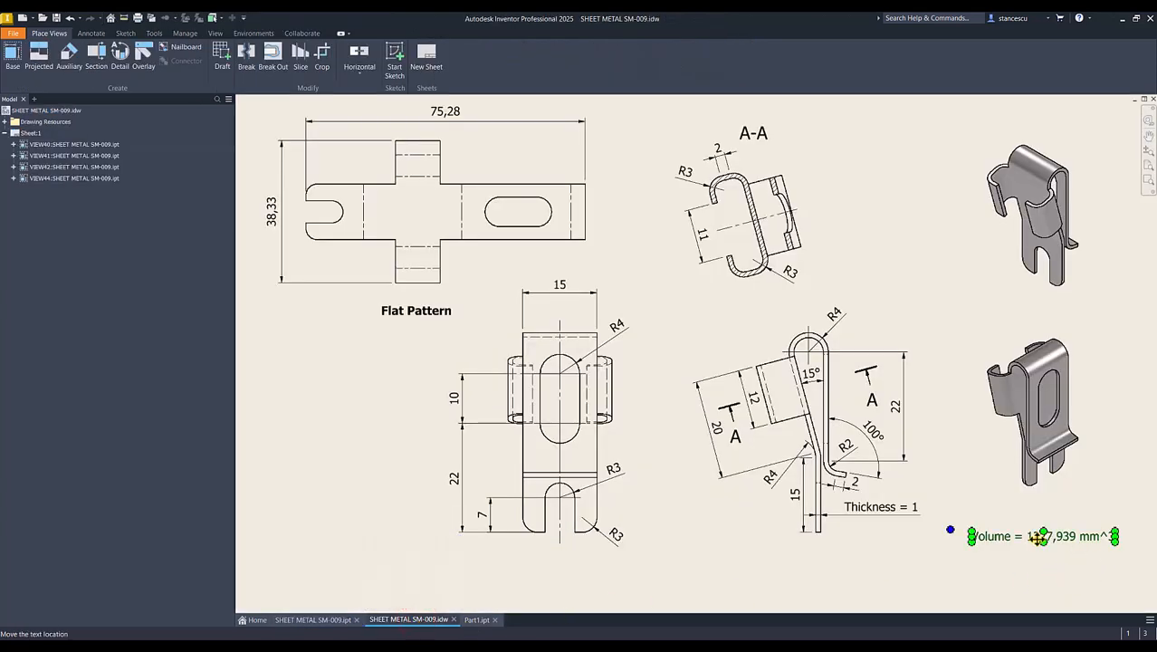
pyautogui.doubleClick(1041, 536)
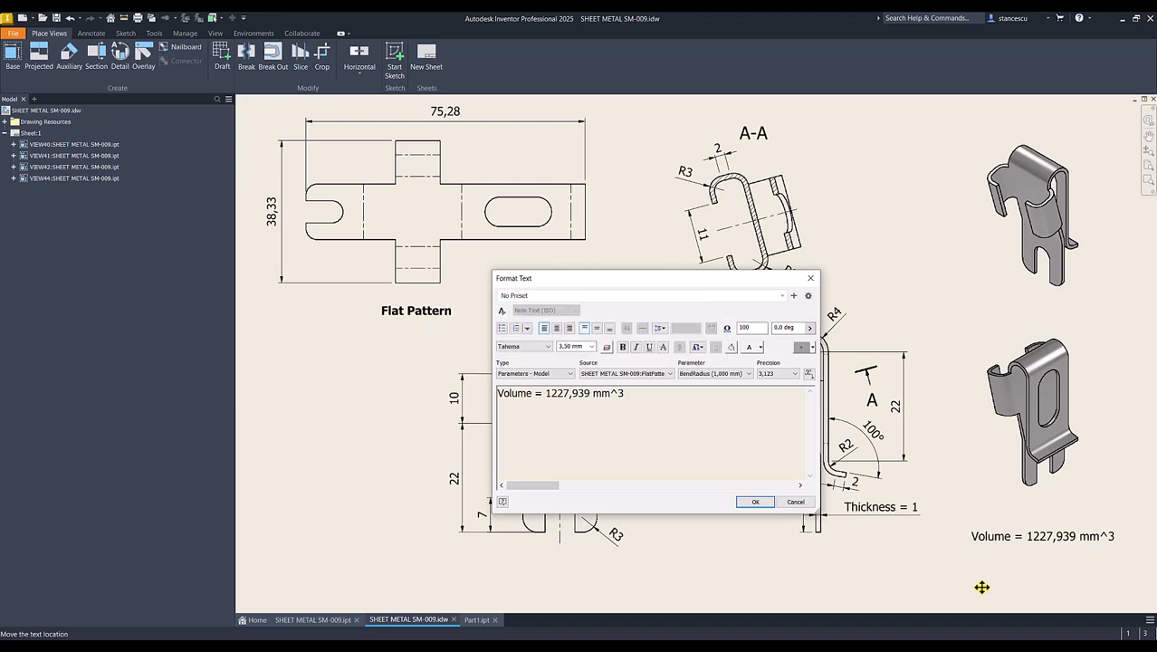
pyautogui.click(623, 393)
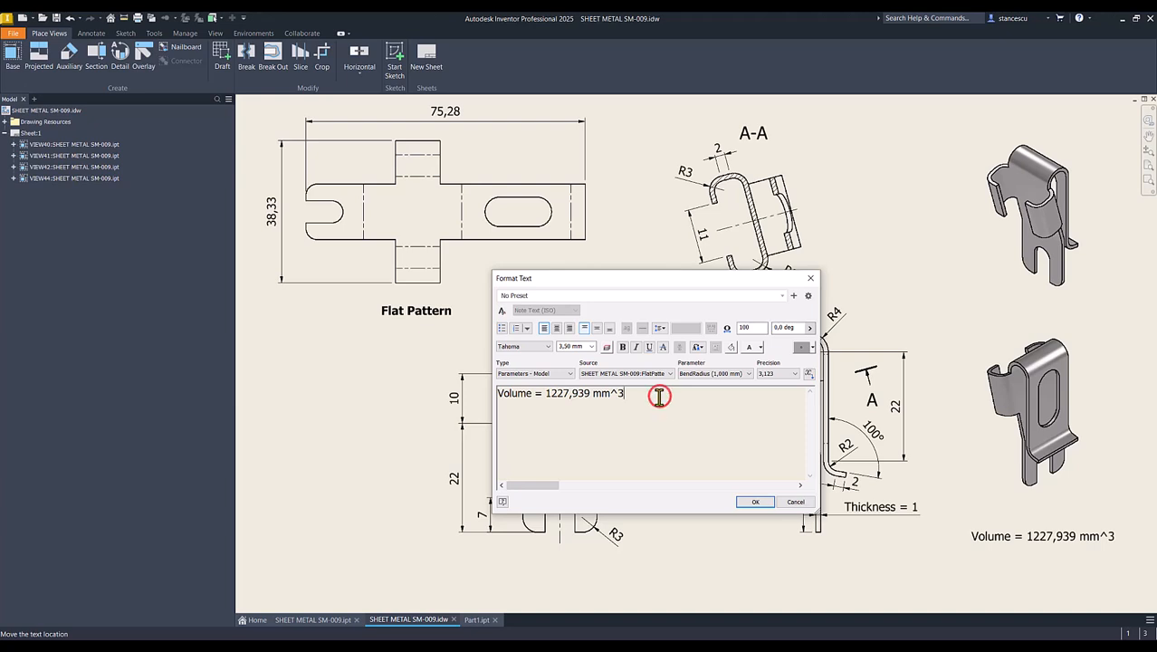
pyautogui.press('ctrl+v')
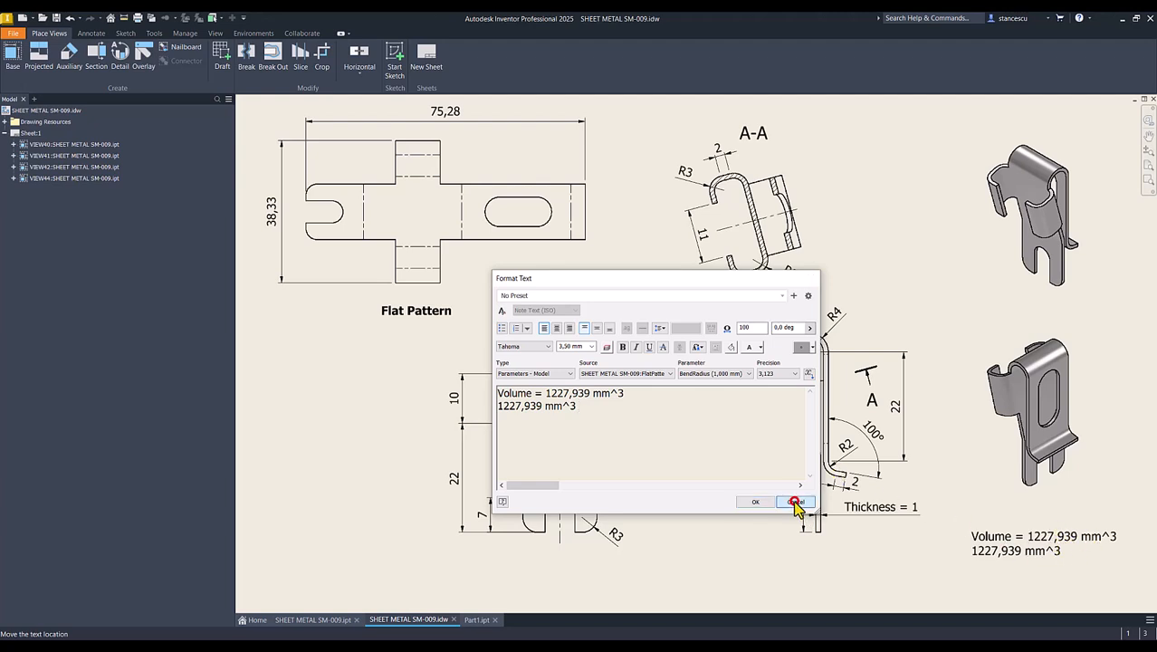
pyautogui.click(795, 502)
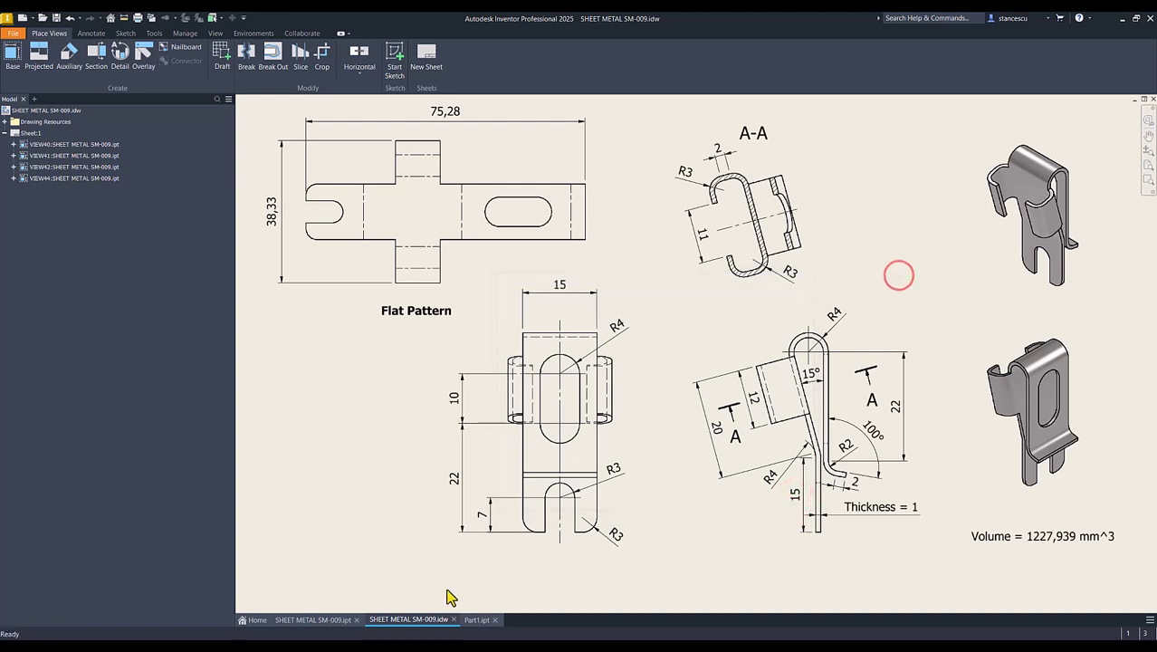
pyautogui.click(478, 619)
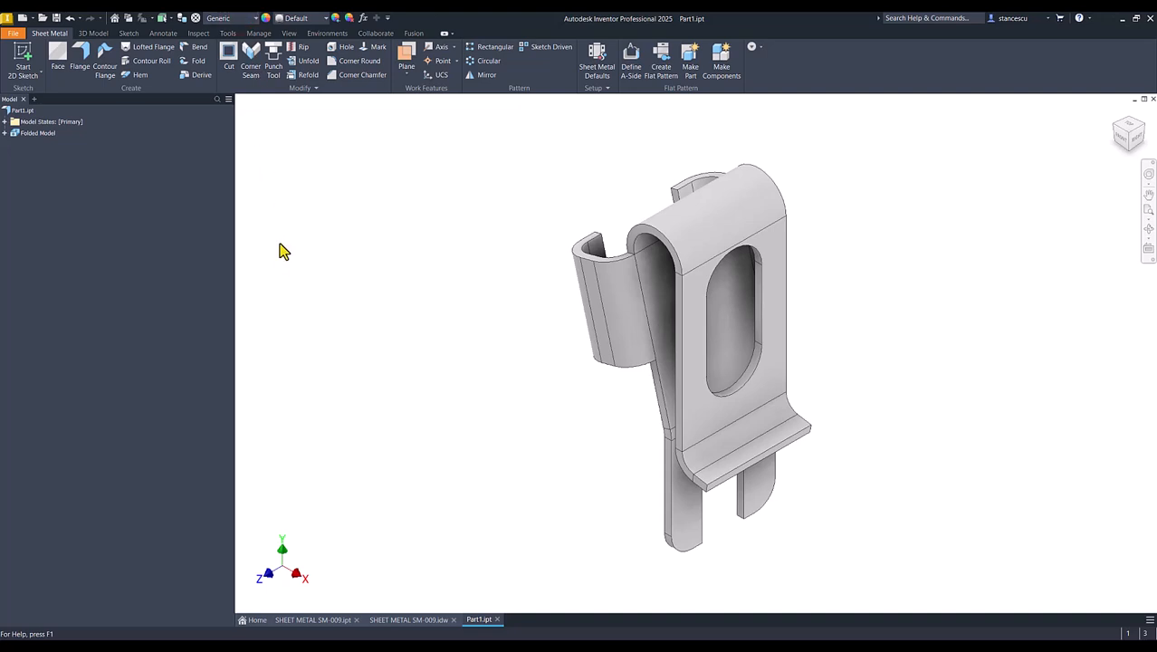
# Assign Steel, Carbon from the Quick Access material dropdown to the clip part
pyautogui.click(232, 18)
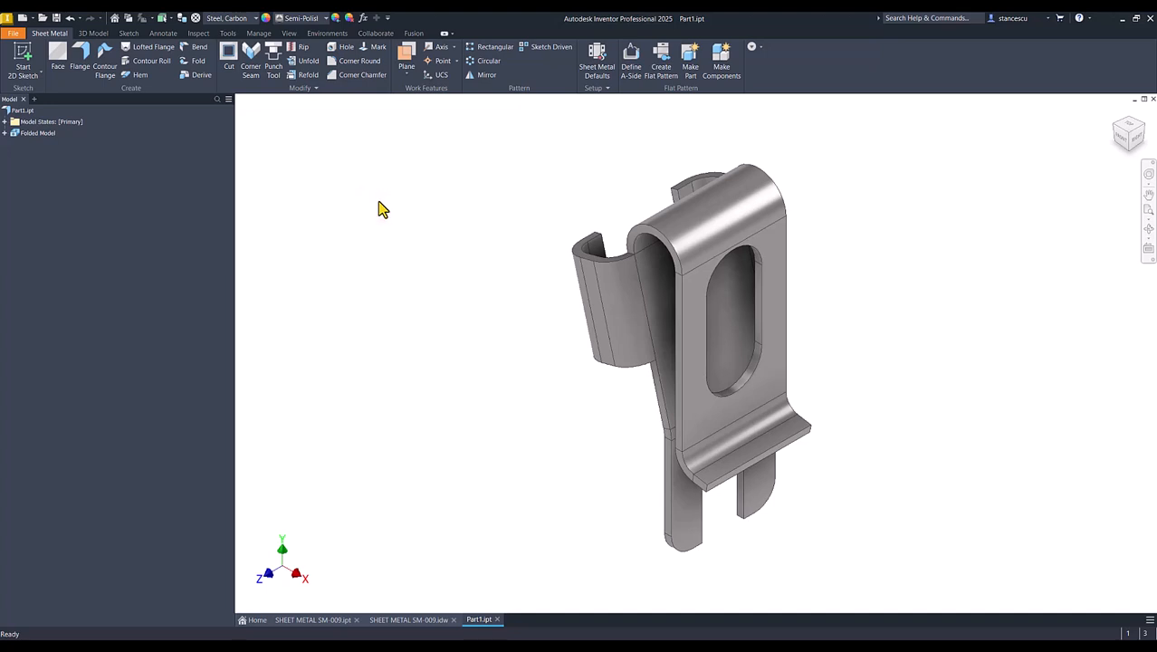
pyautogui.moveTo(356, 518)
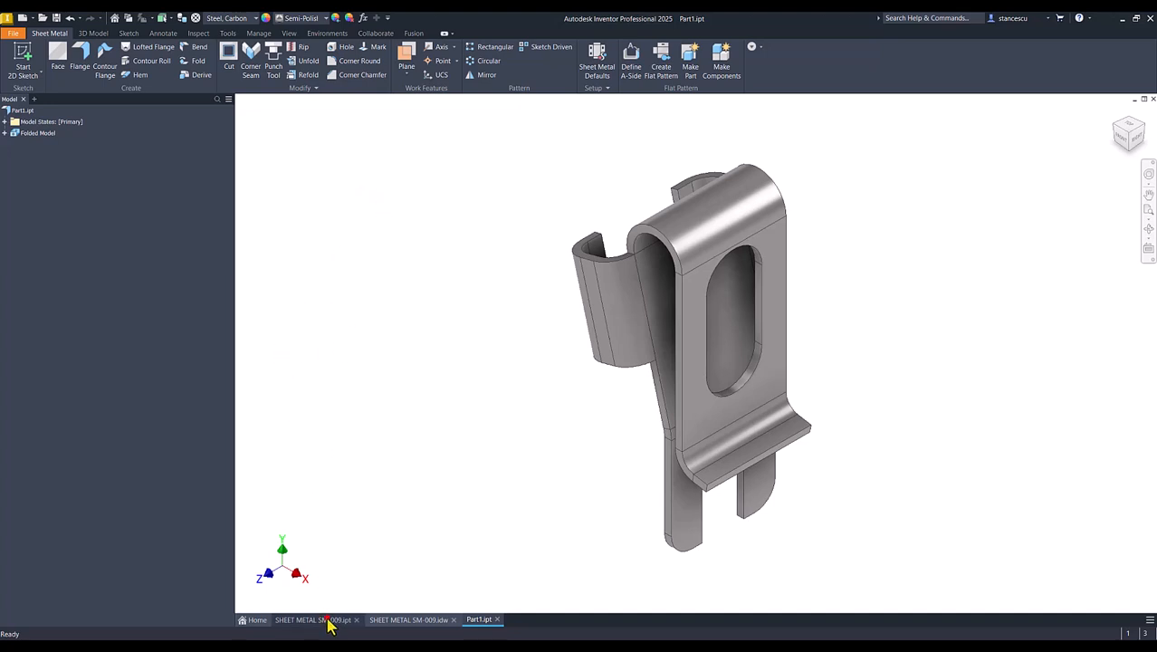
pyautogui.click(478, 619)
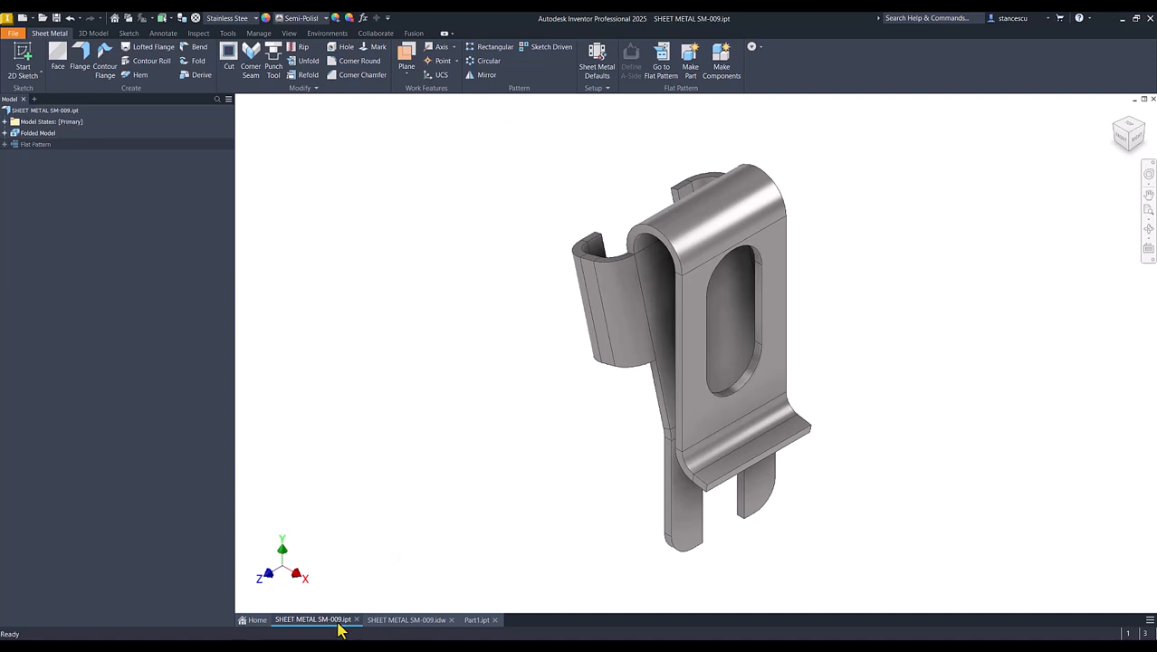
pyautogui.click(478, 620)
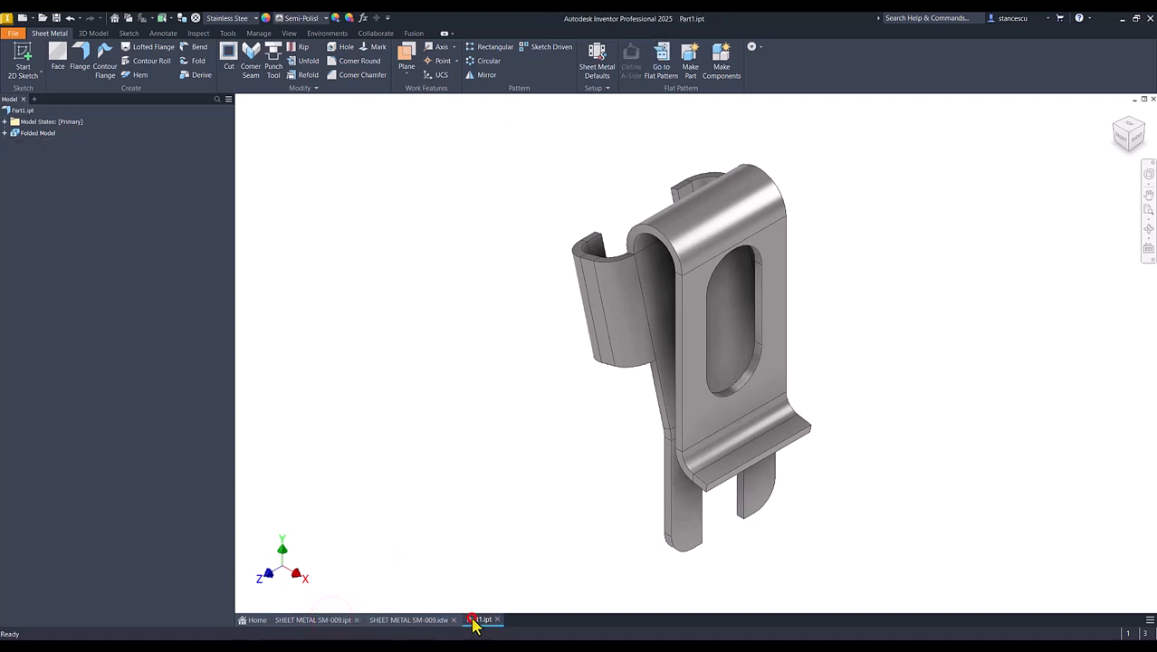
pyautogui.click(314, 619)
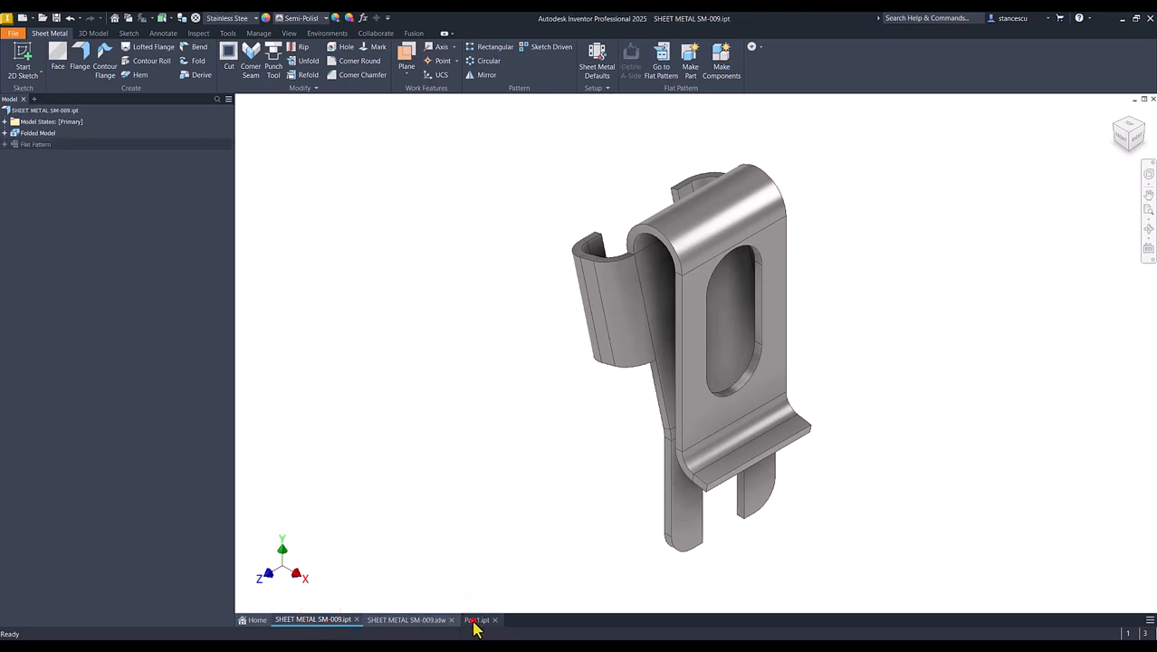
pyautogui.click(478, 619)
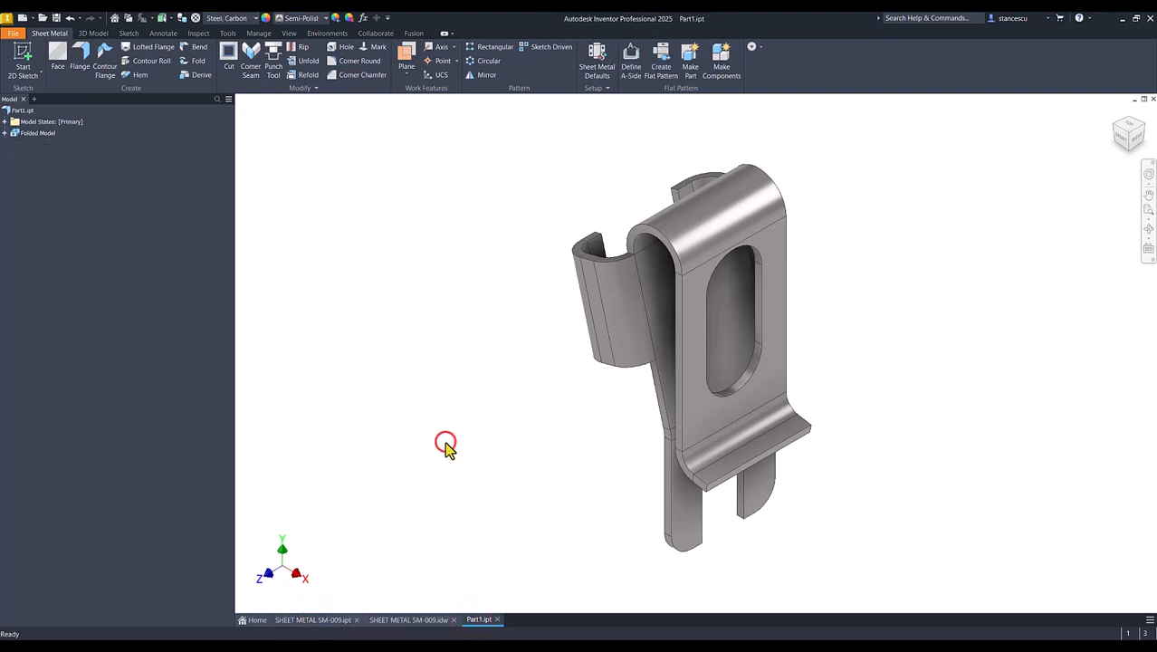